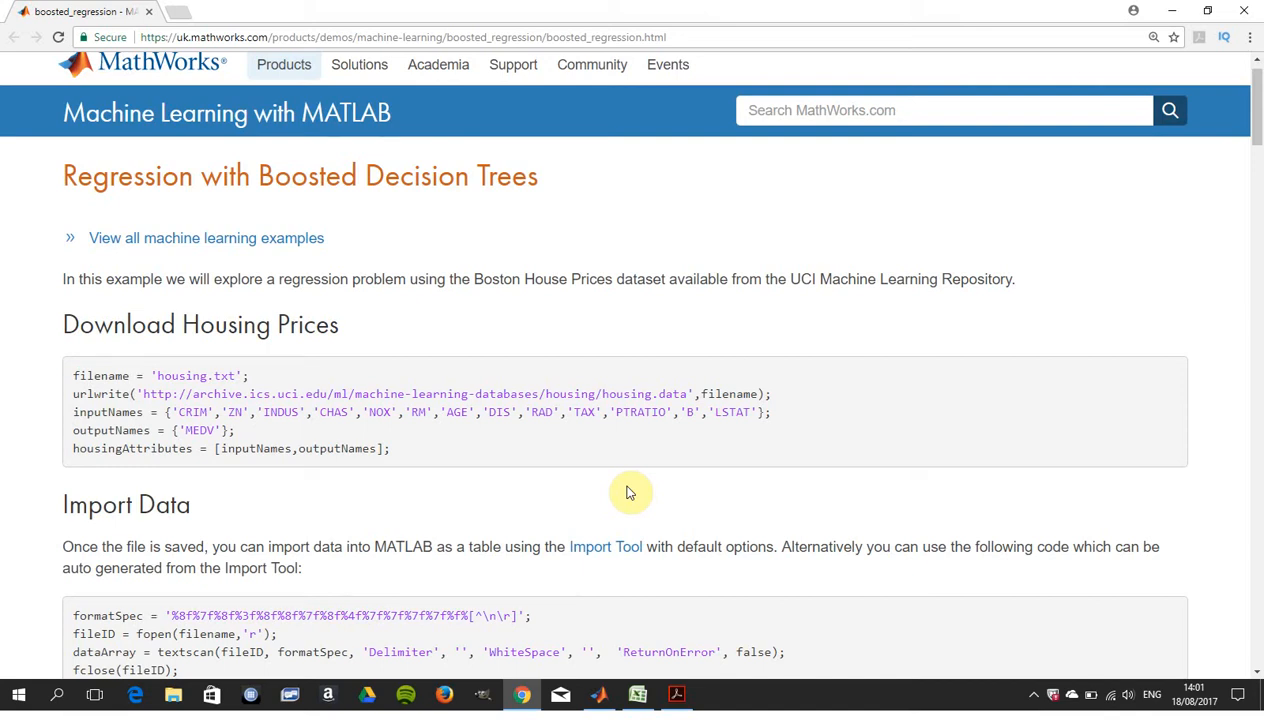
mouse_move(208, 191)
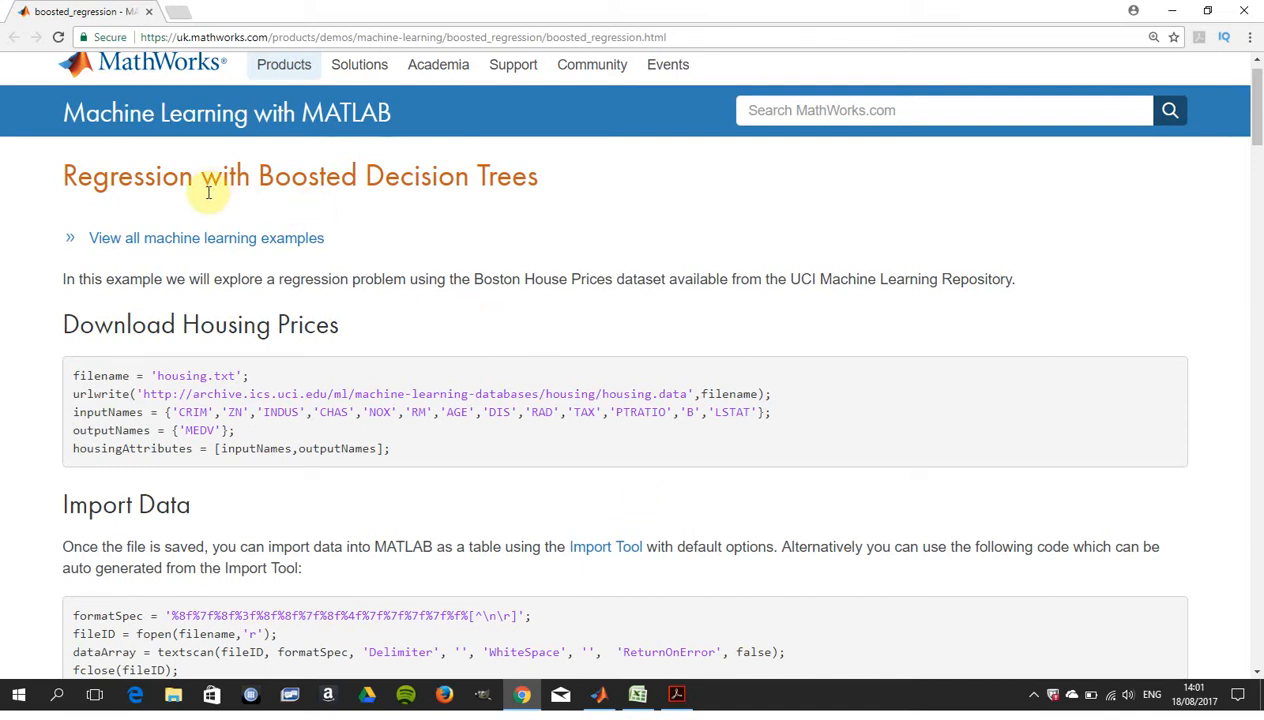
mouse_move(591, 64)
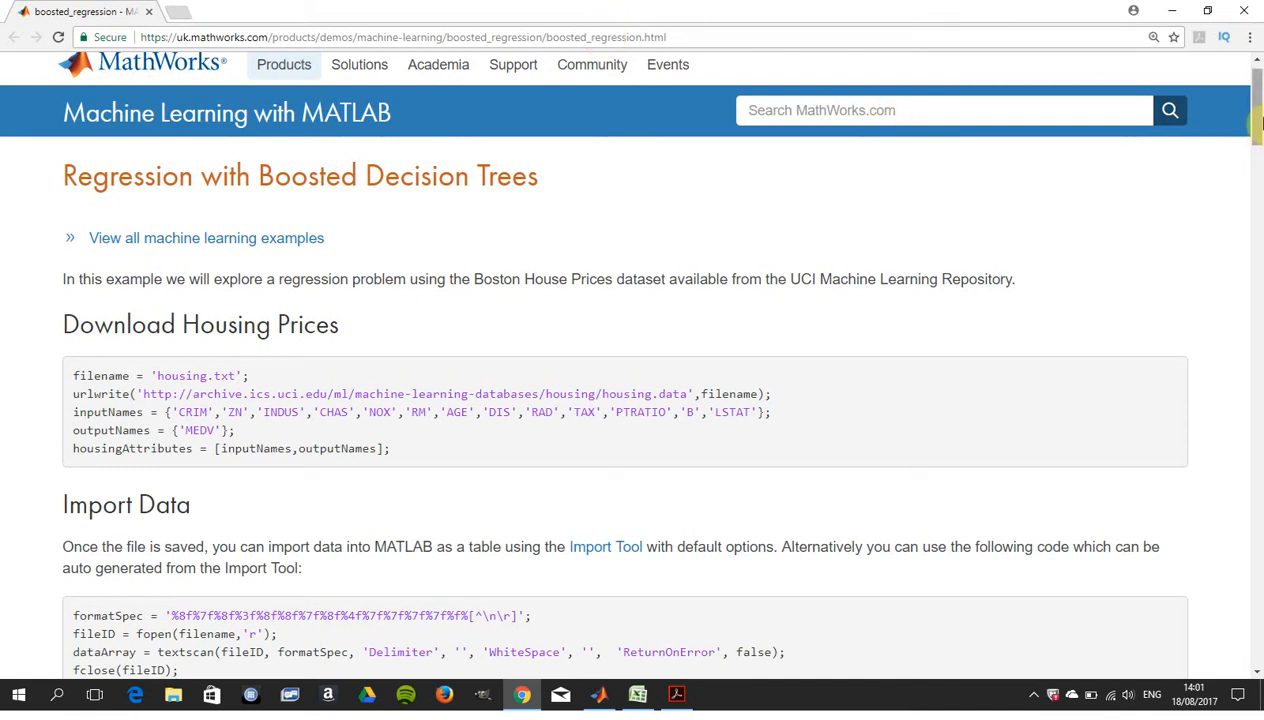
- Select the housing dataset URL in the urlwrite line, then scroll to the housing data table
scroll("down", 3)
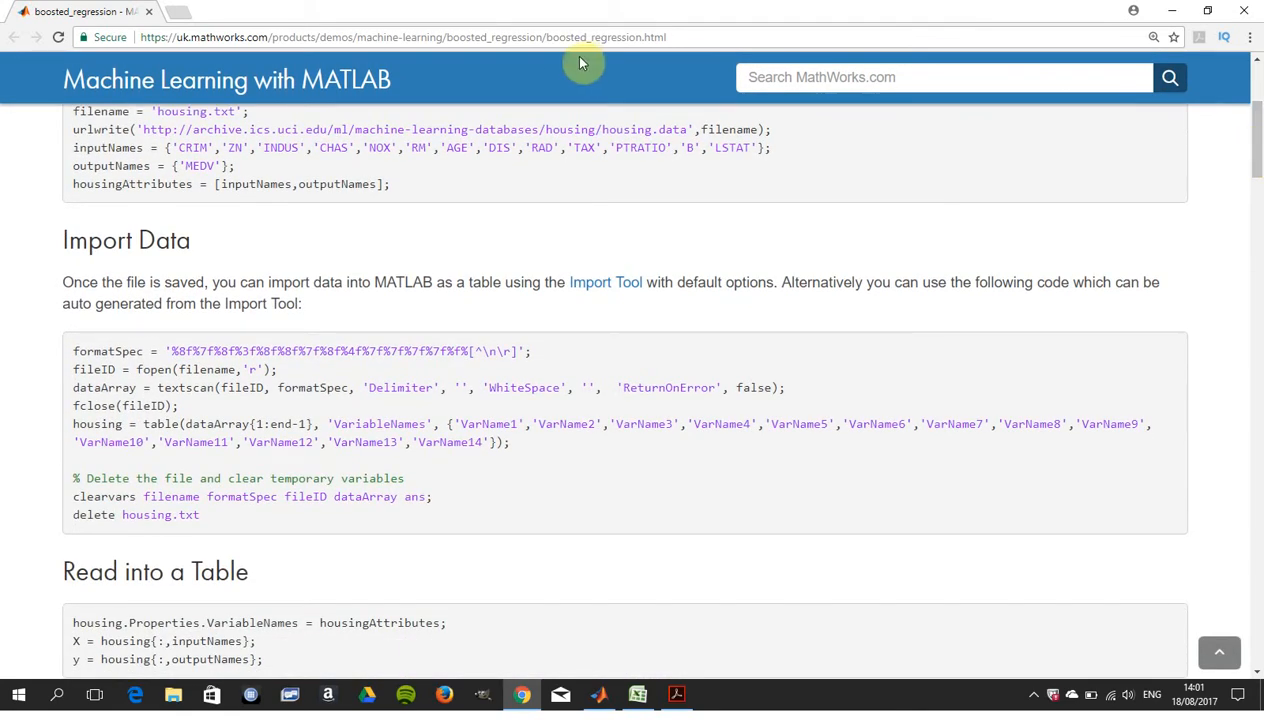
left_click_drag(145, 129, 360, 147)
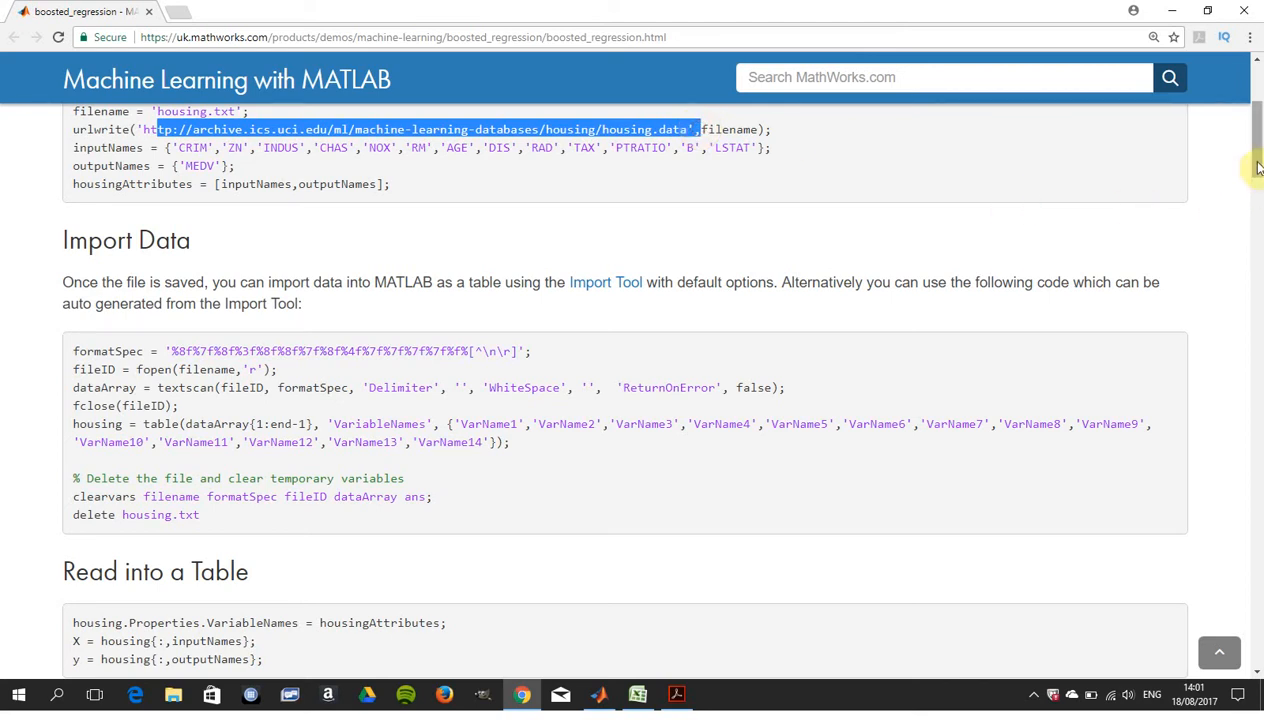
scroll("down", 3)
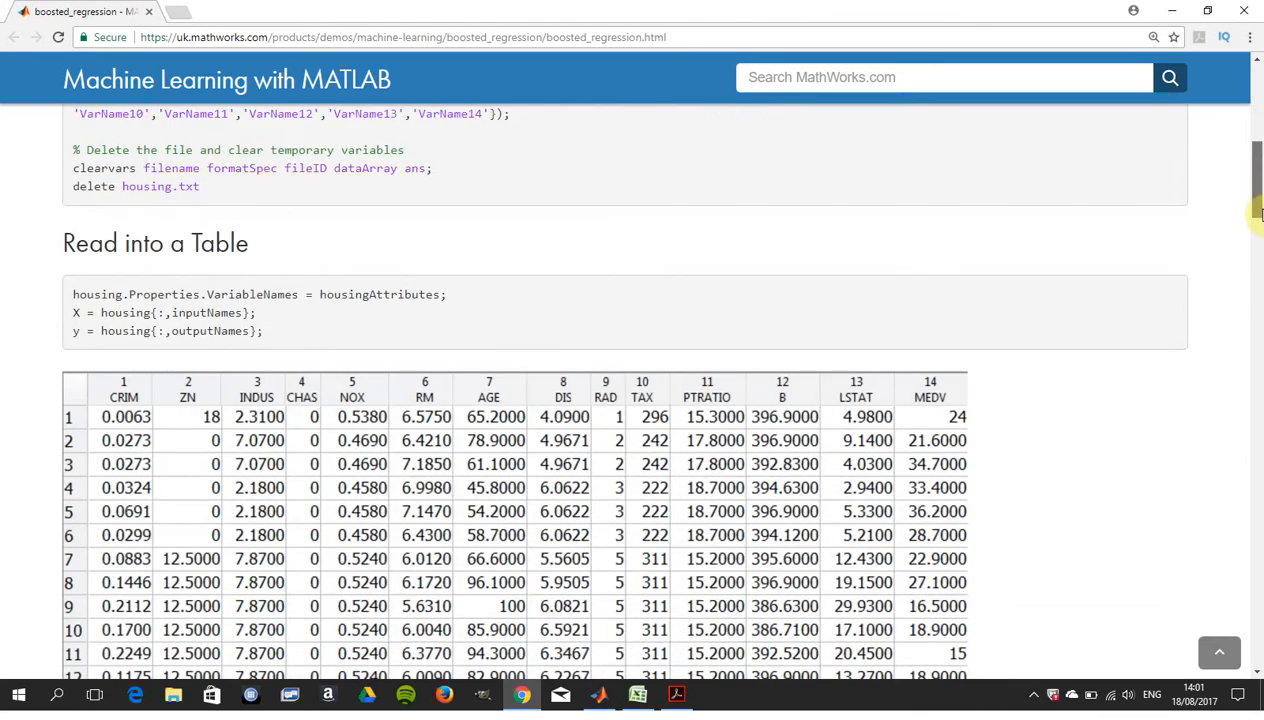
scroll("down", 3)
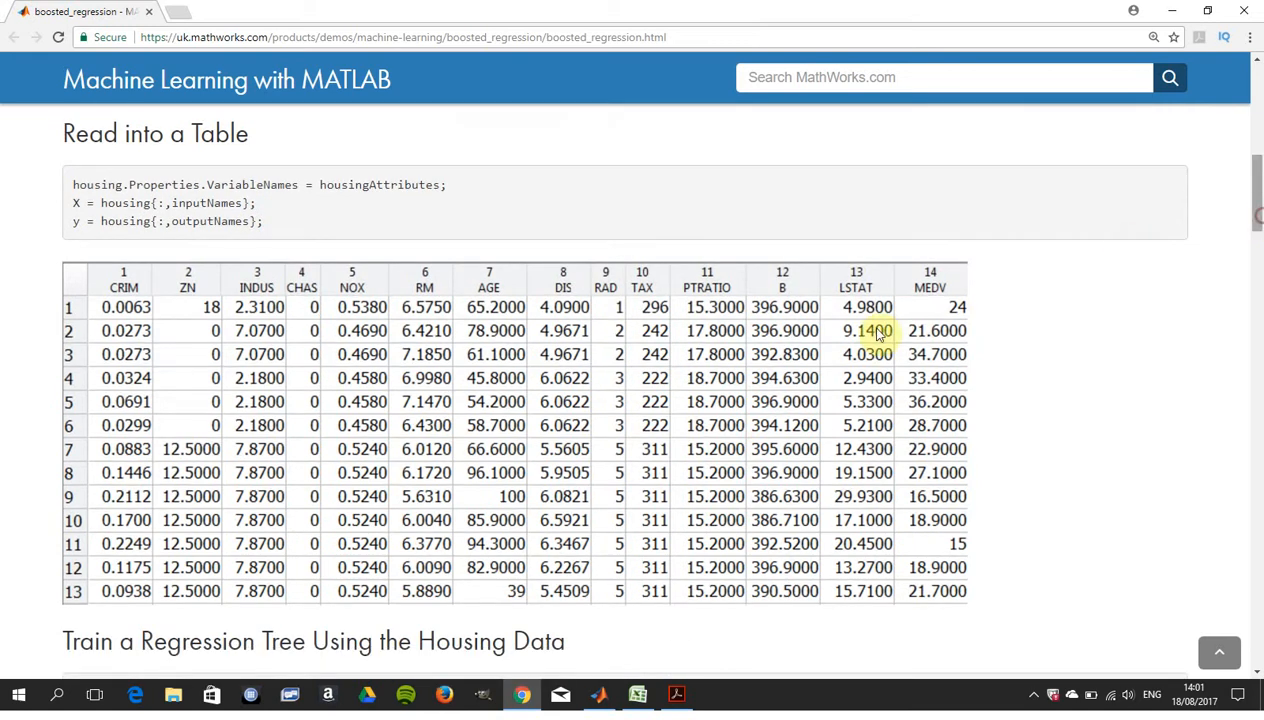
mouse_move(188, 307)
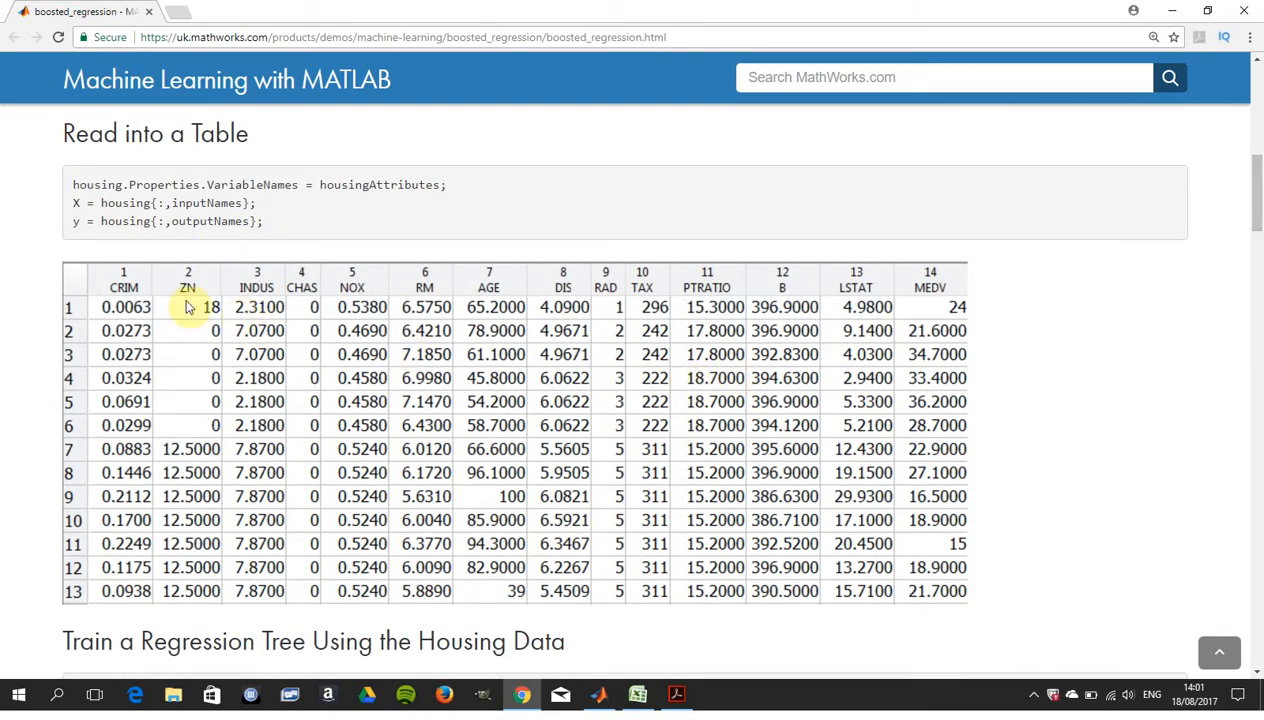
mouse_move(830, 315)
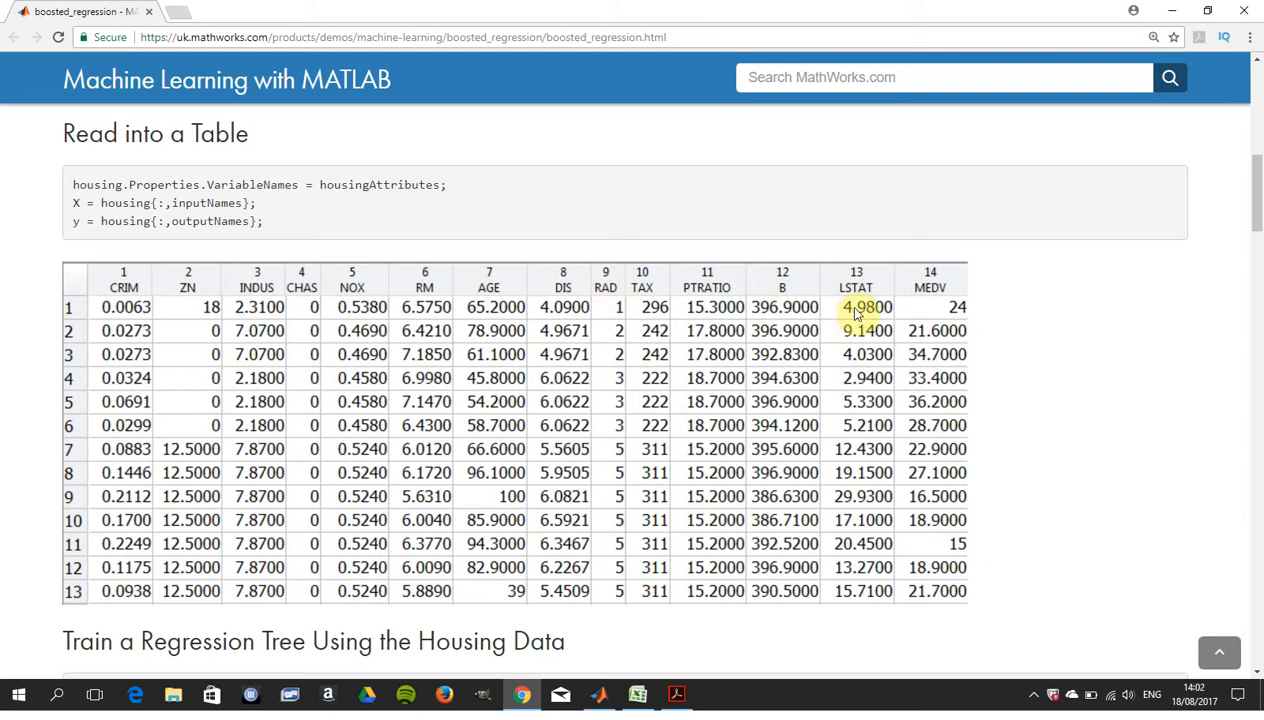
mouse_move(930, 325)
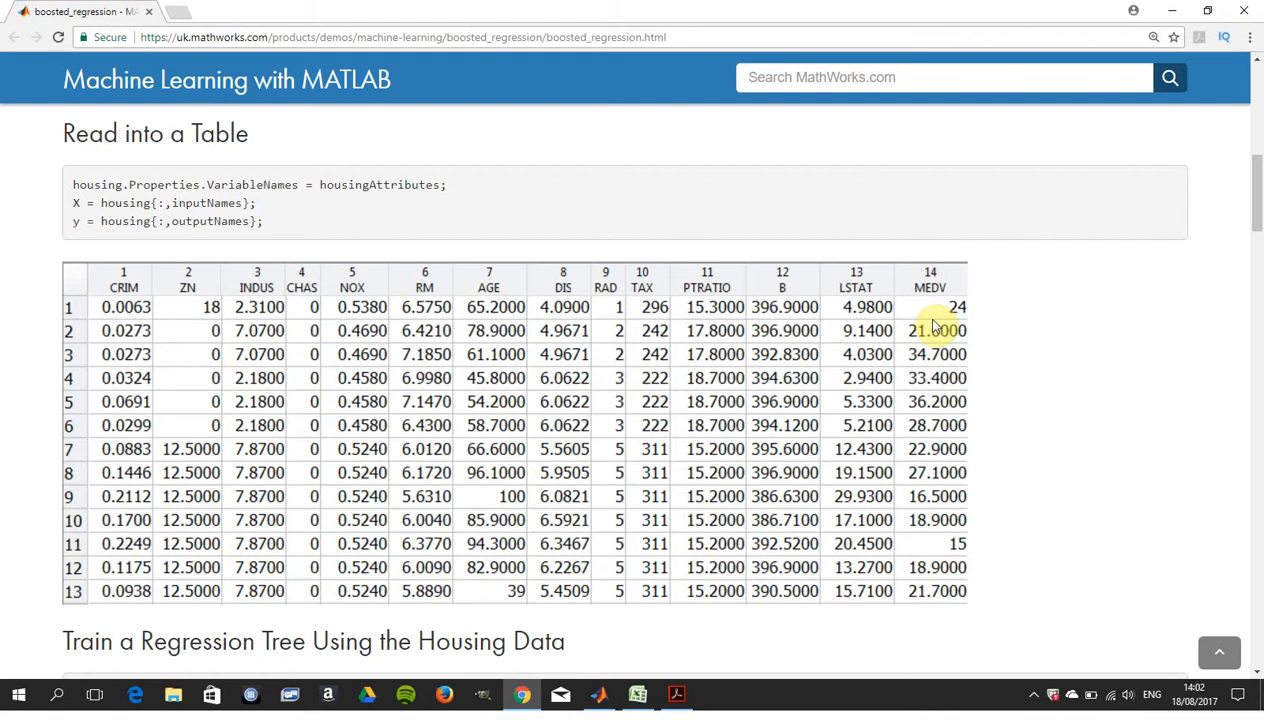
- Back in Excel, drag the house-price scatter chart's corner outward to enlarge it
left_click(637, 694)
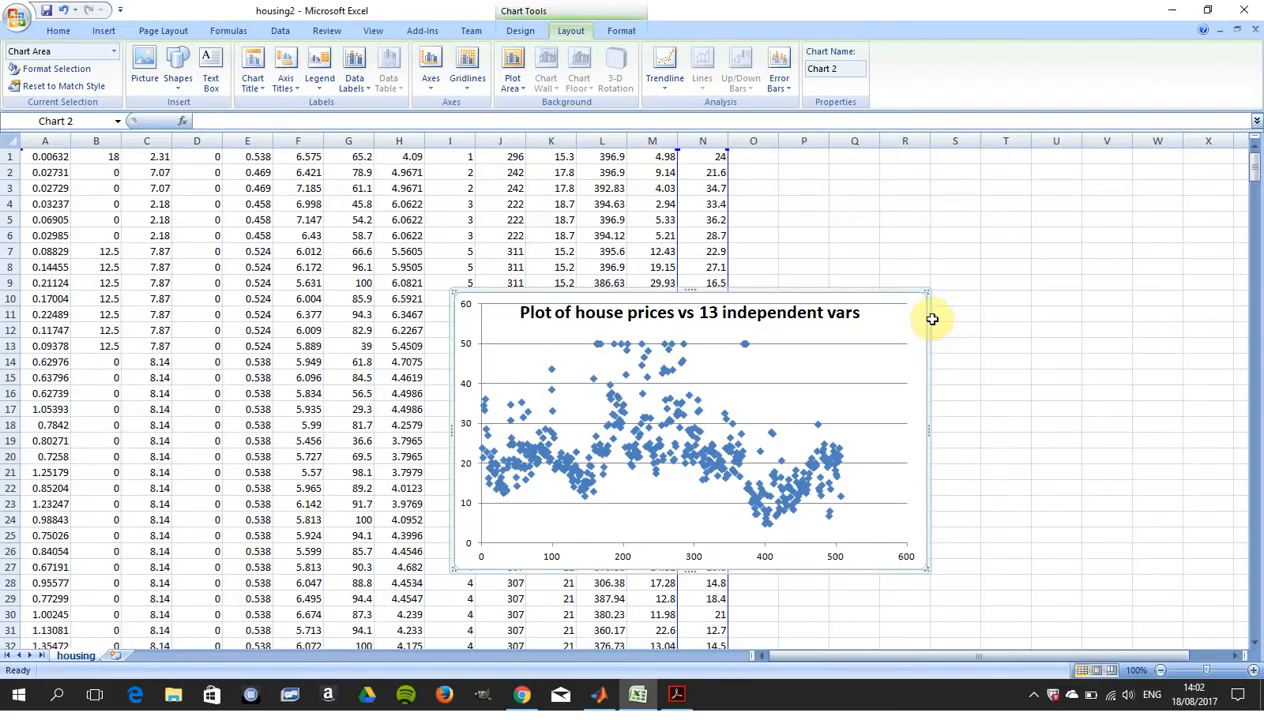
mouse_move(925, 570)
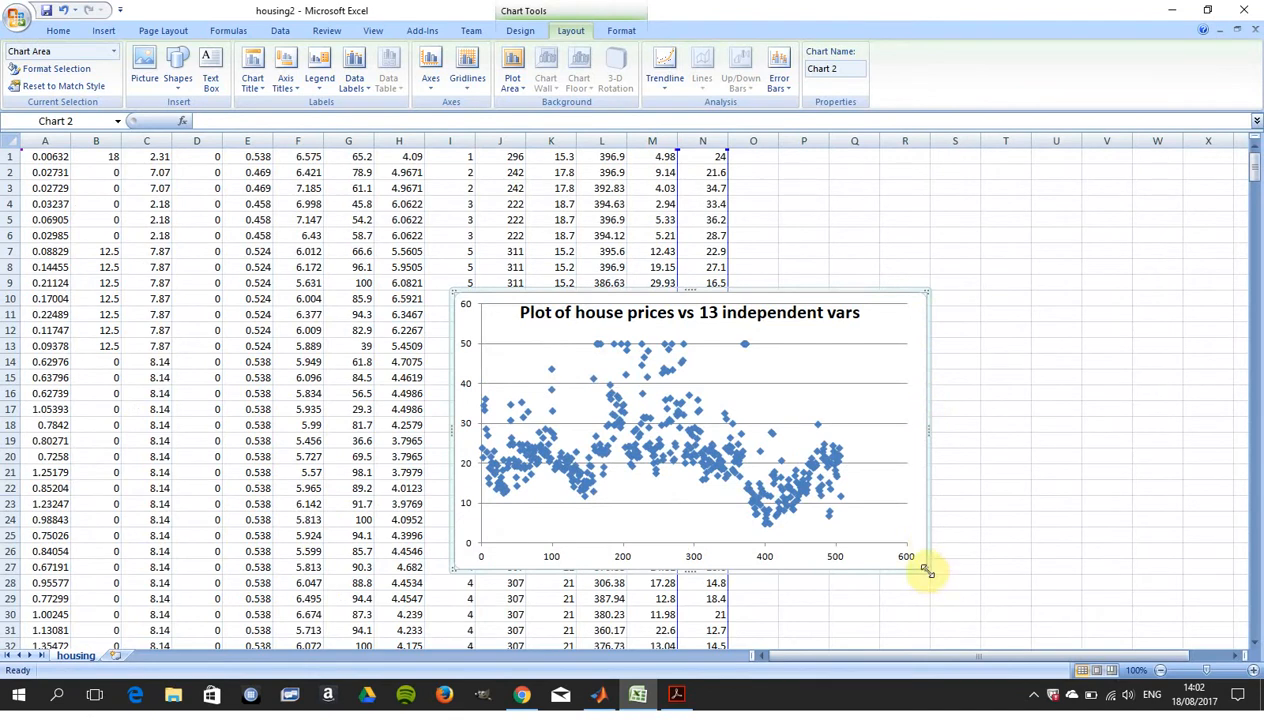
left_click_drag(925, 570, 1070, 600)
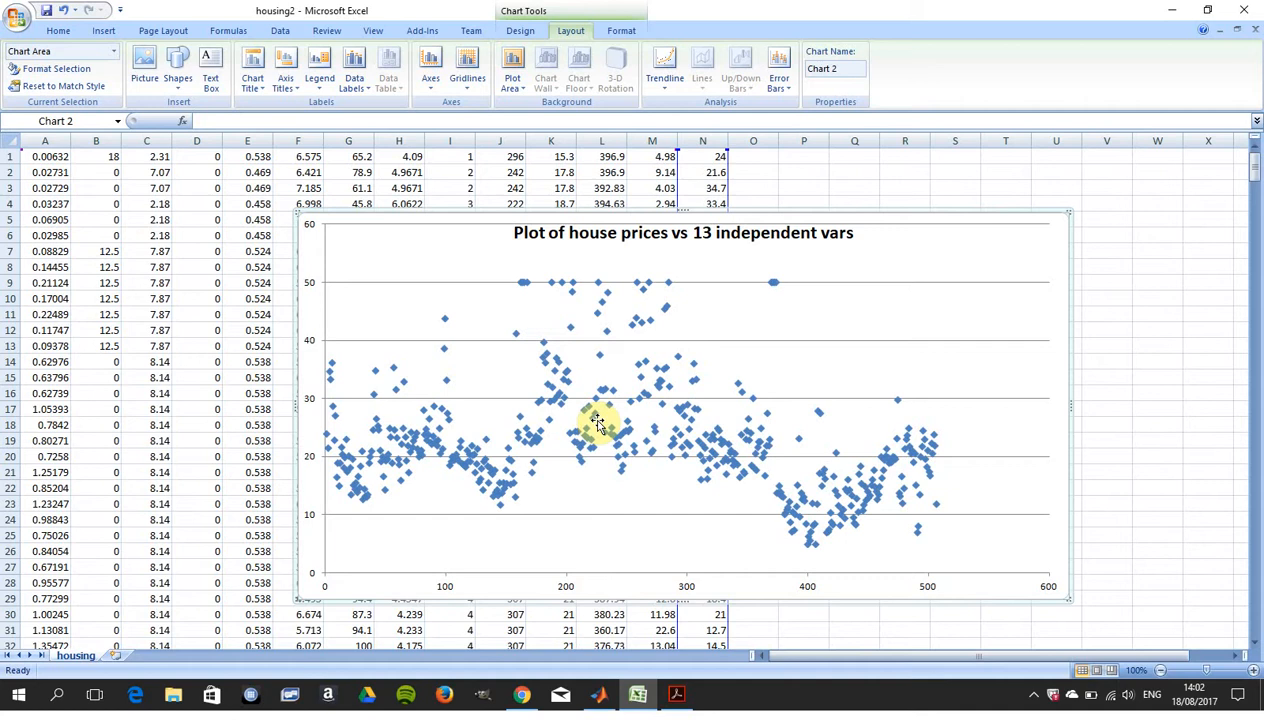
mouse_move(598, 425)
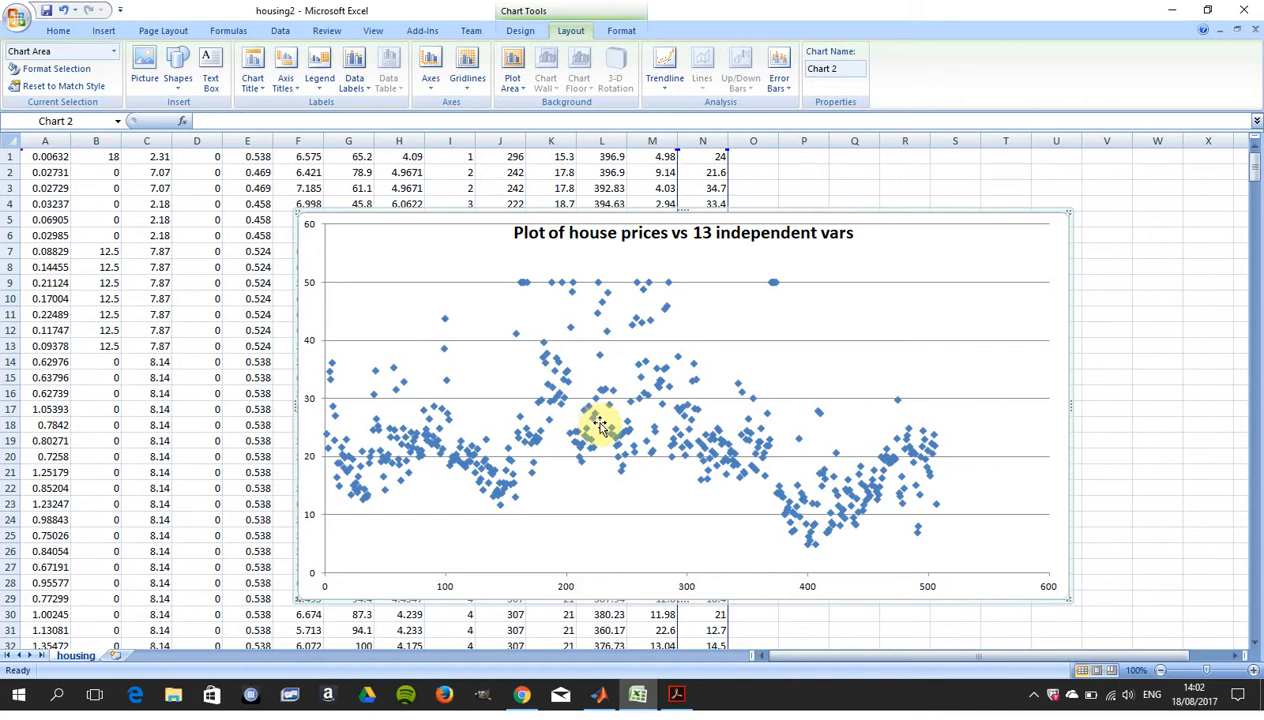
mouse_move(667, 444)
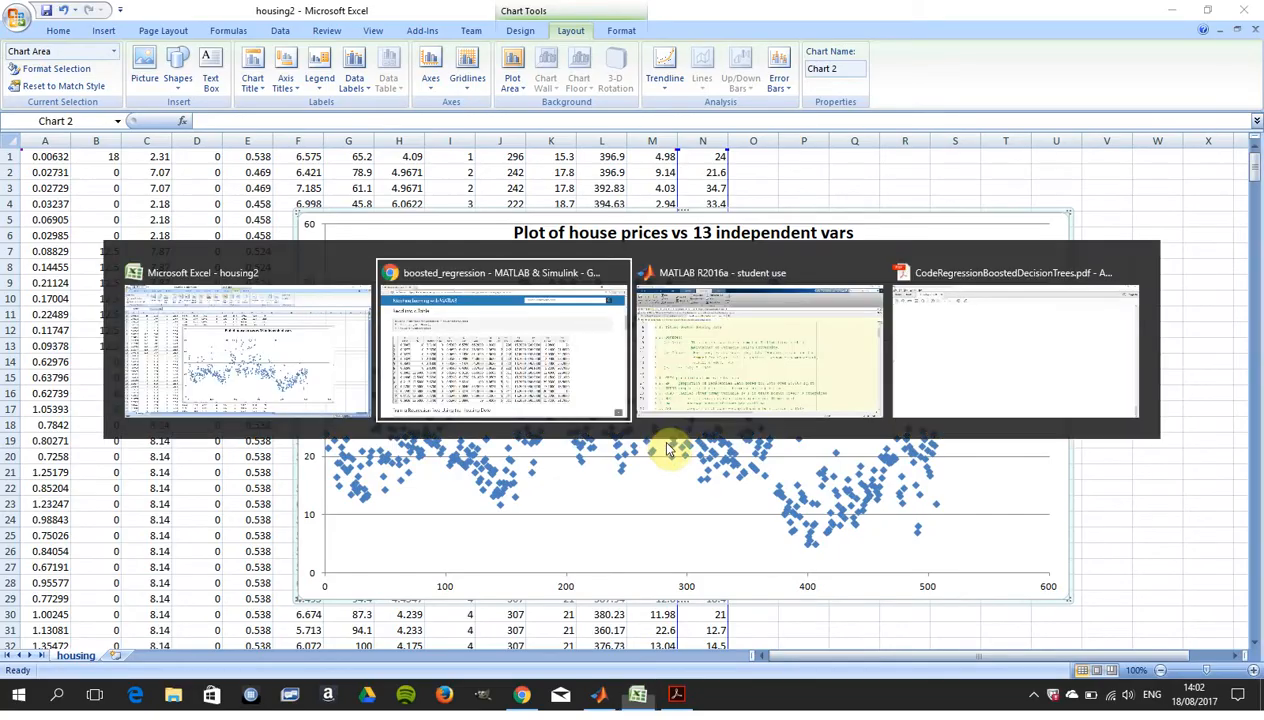
- Review the MathWorks housing table, then switch to the CodeRegressionBoostedDecisionTrees PDF
left_click(501, 350)
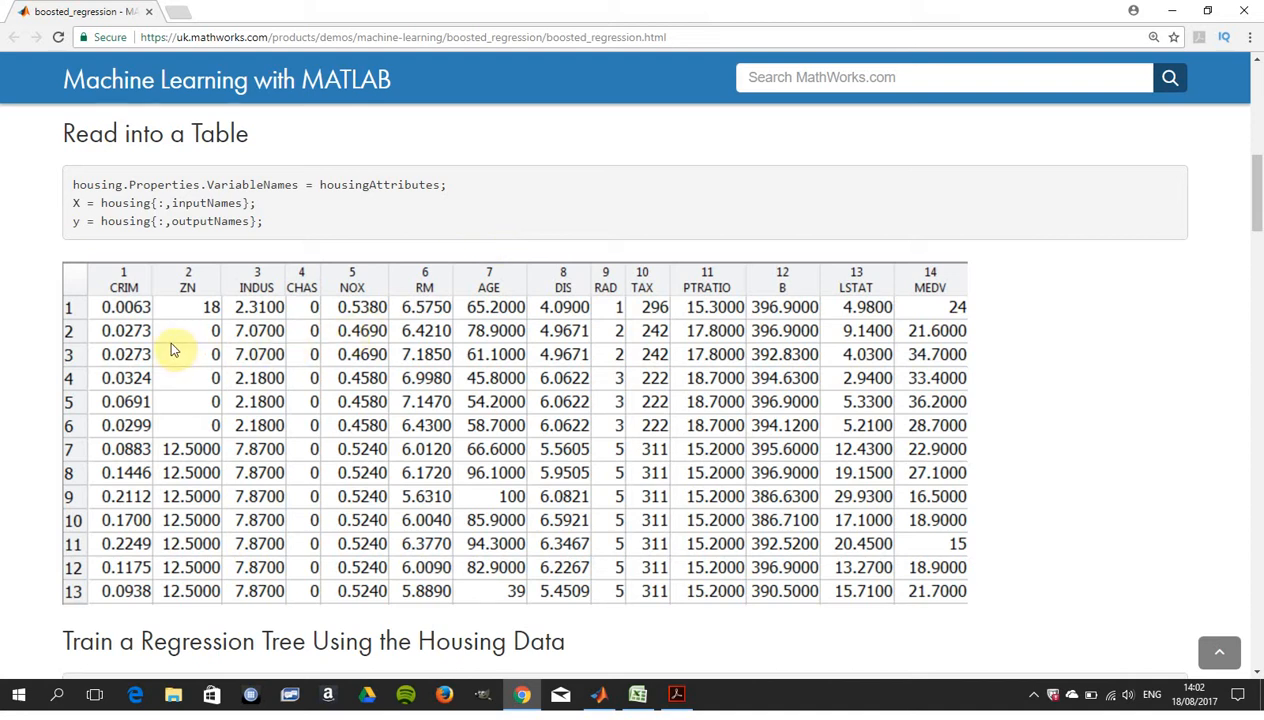
mouse_move(490, 390)
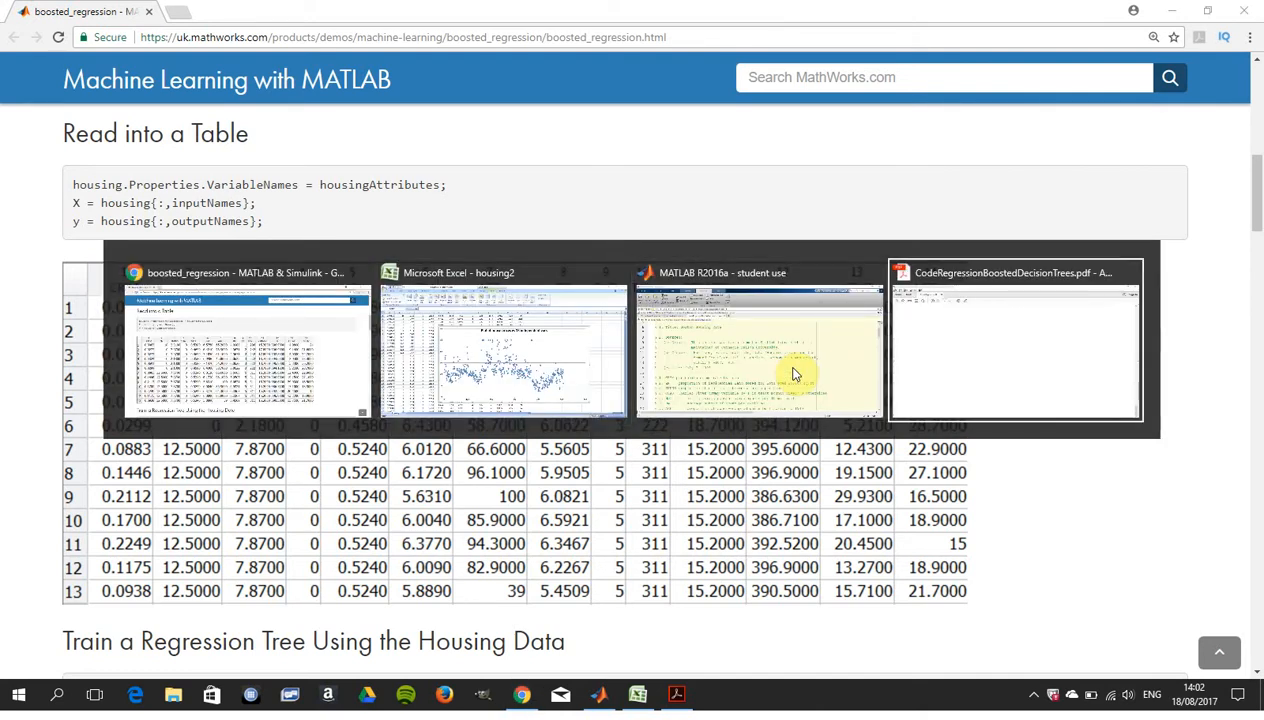
left_click(1015, 340)
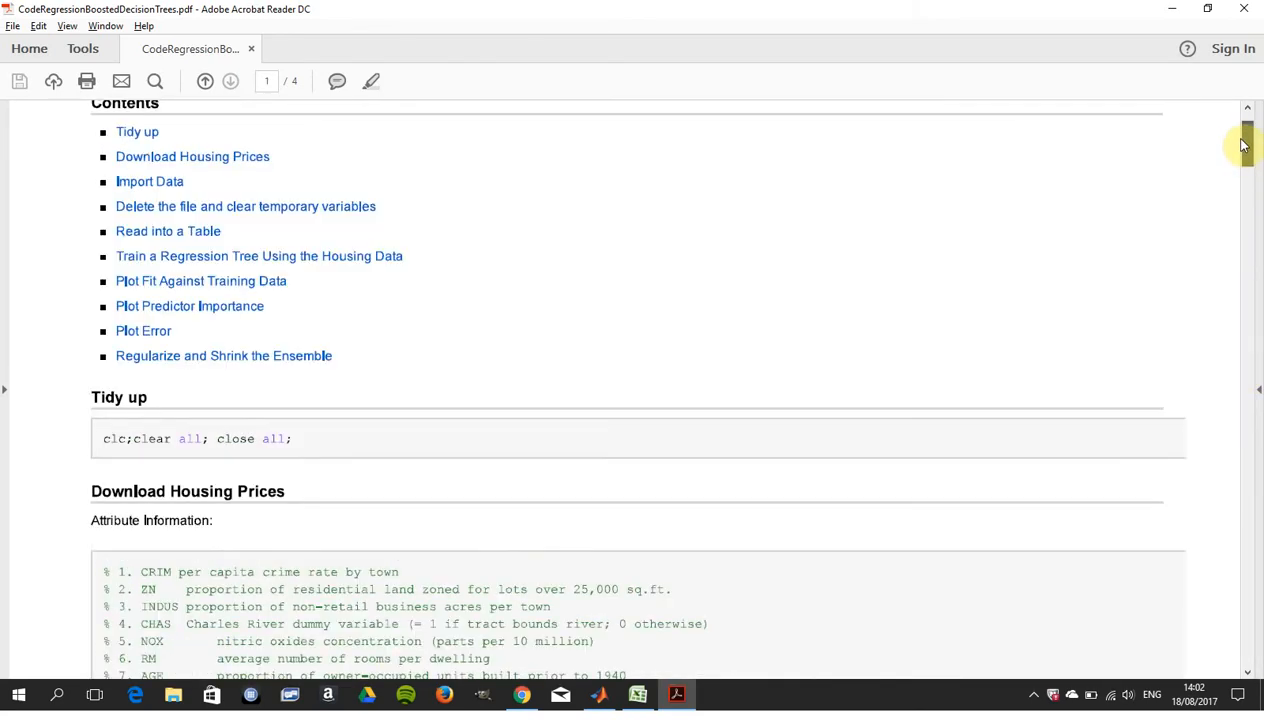
- Scroll the PDF down to the Attribute Information block listing CRIM through MEDV
scroll("up", 3)
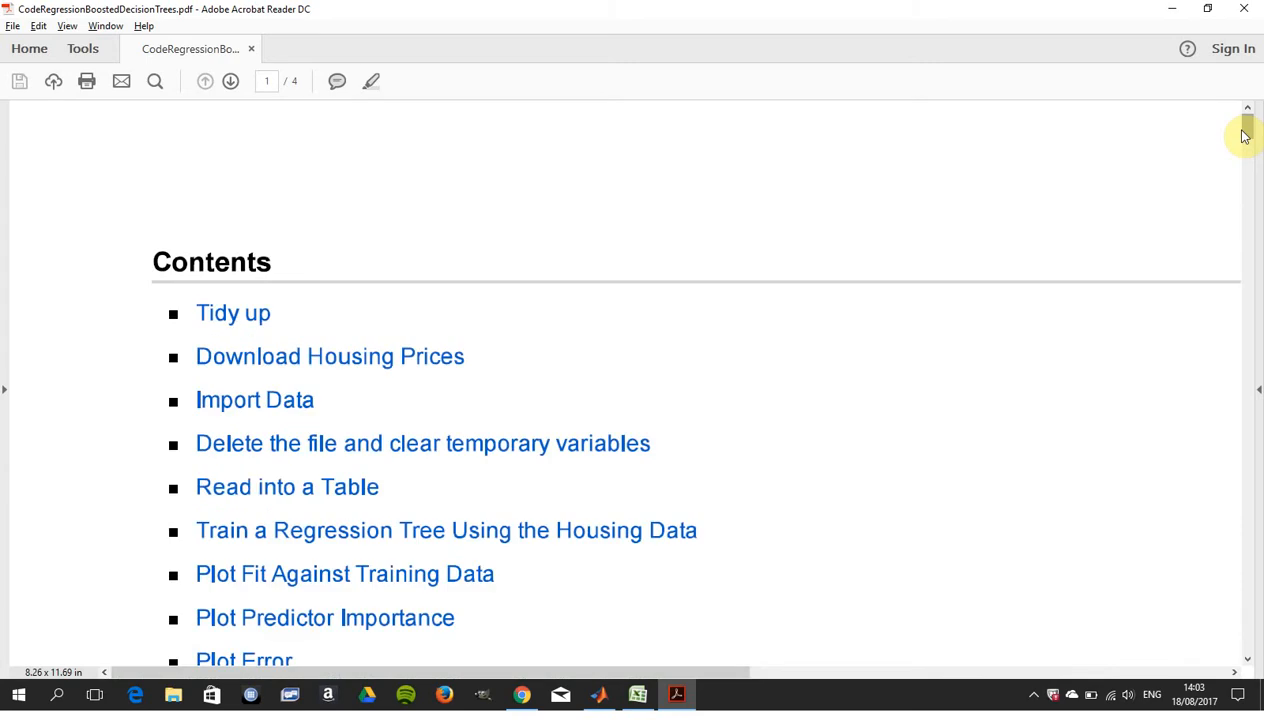
scroll("down", 3)
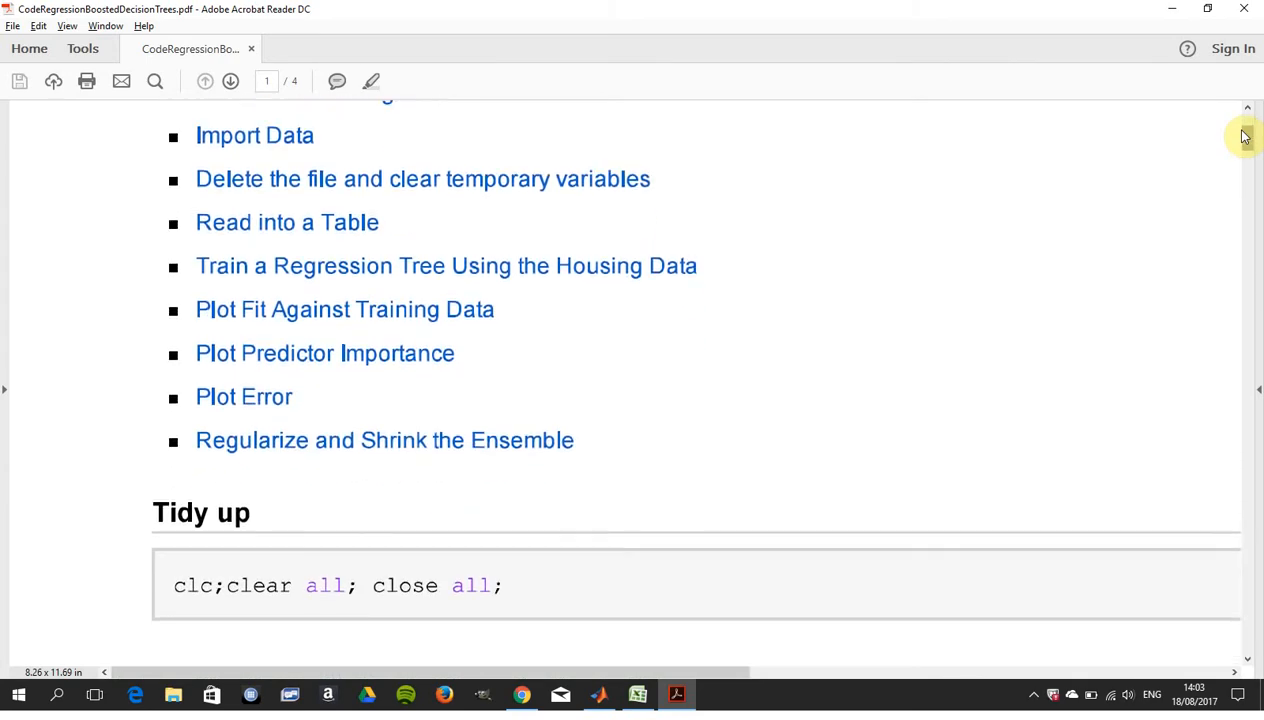
scroll("down", 3)
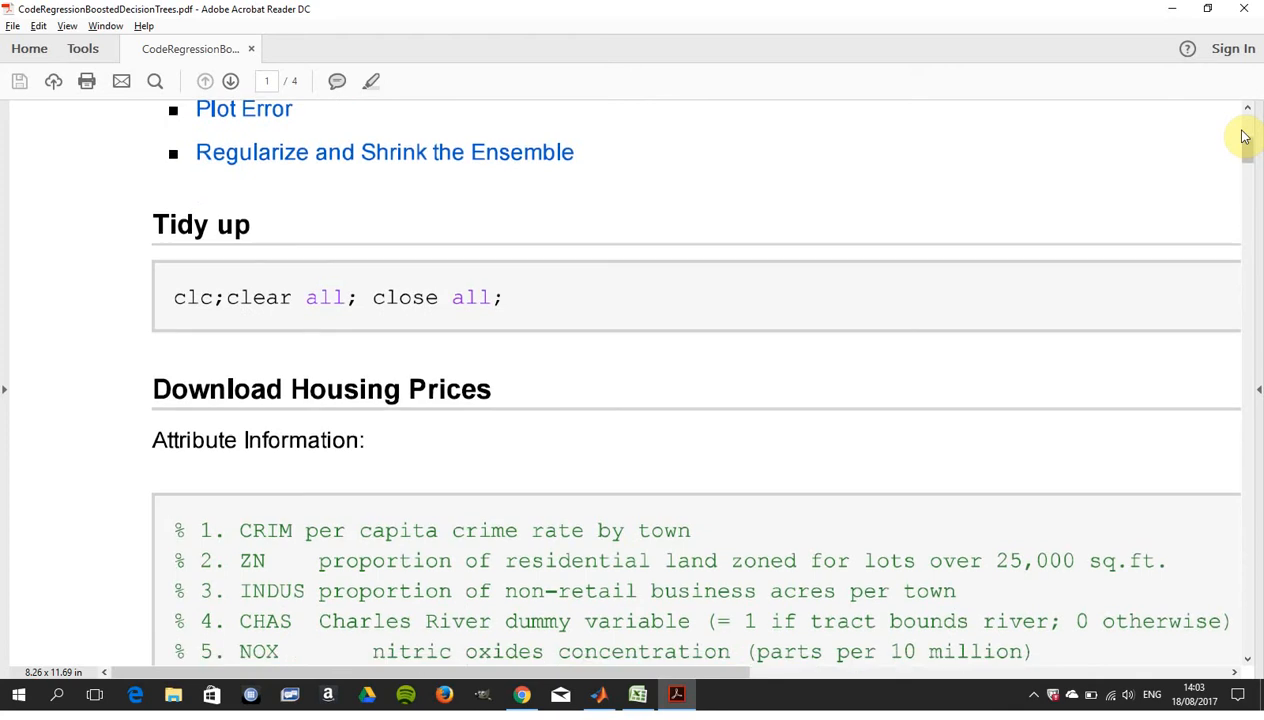
scroll("down", 3)
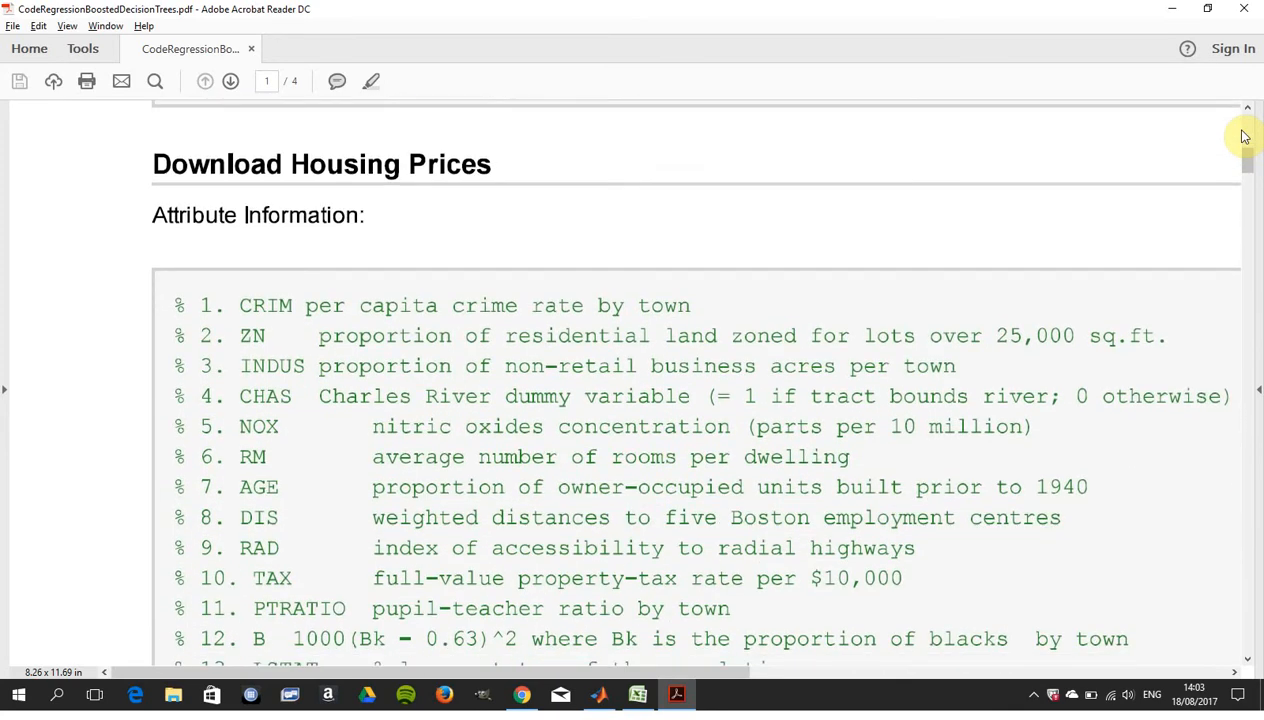
scroll("down", 3)
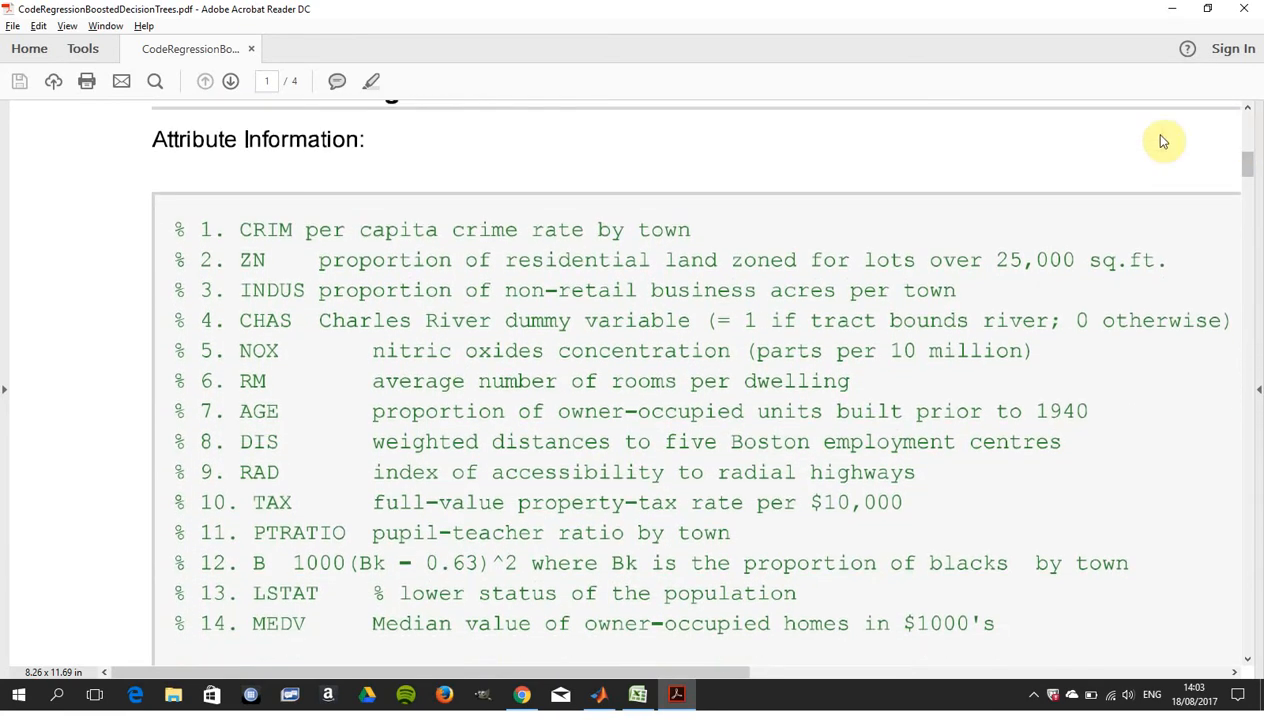
mouse_move(190, 232)
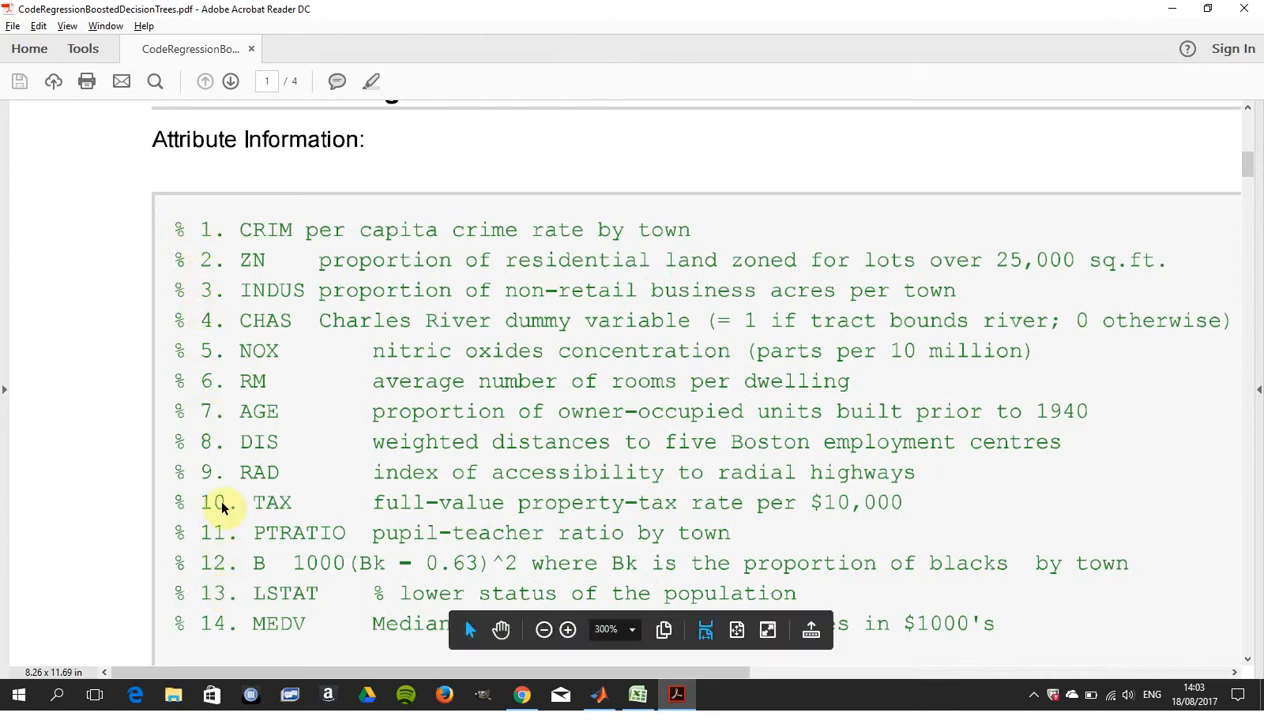
mouse_move(218, 575)
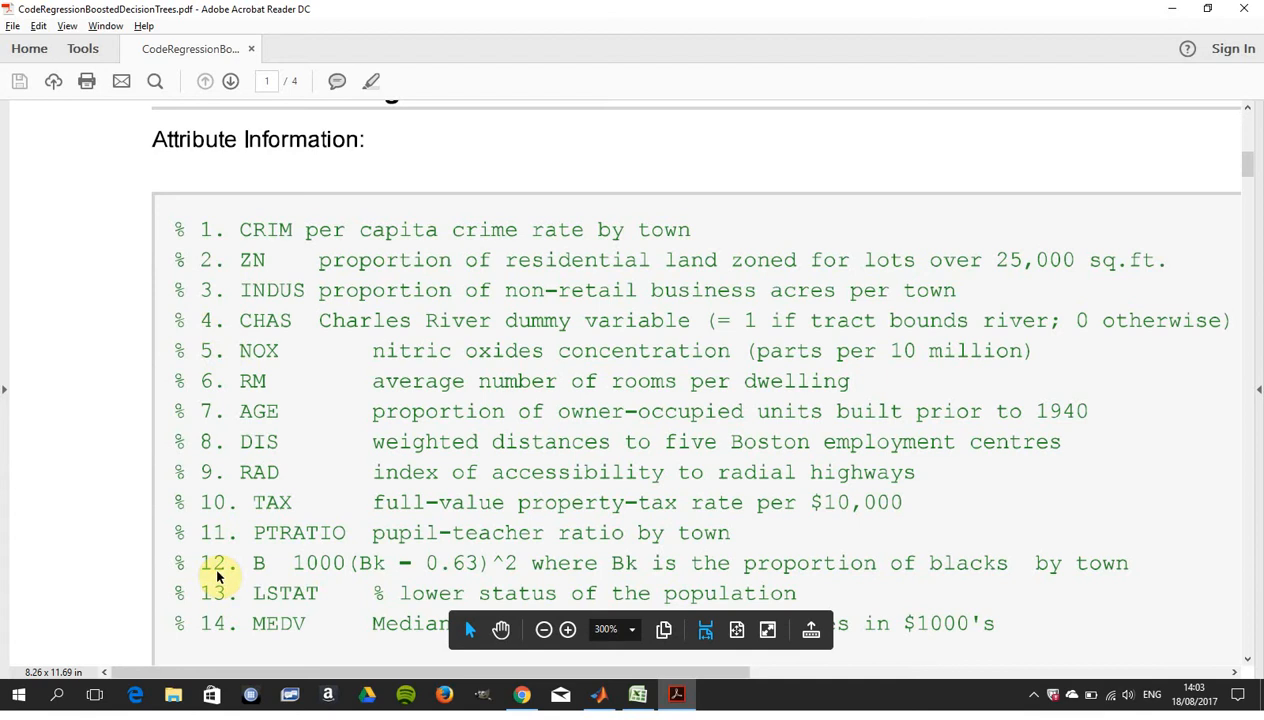
mouse_move(437, 563)
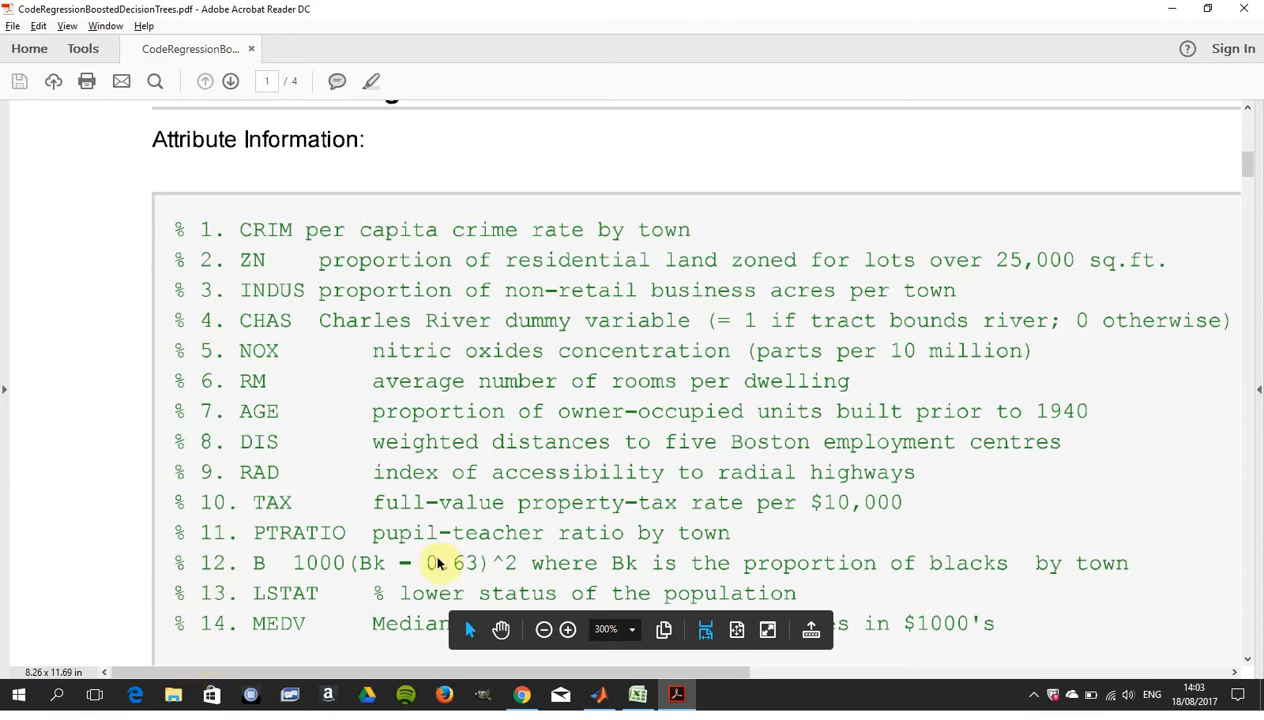
mouse_move(1087, 516)
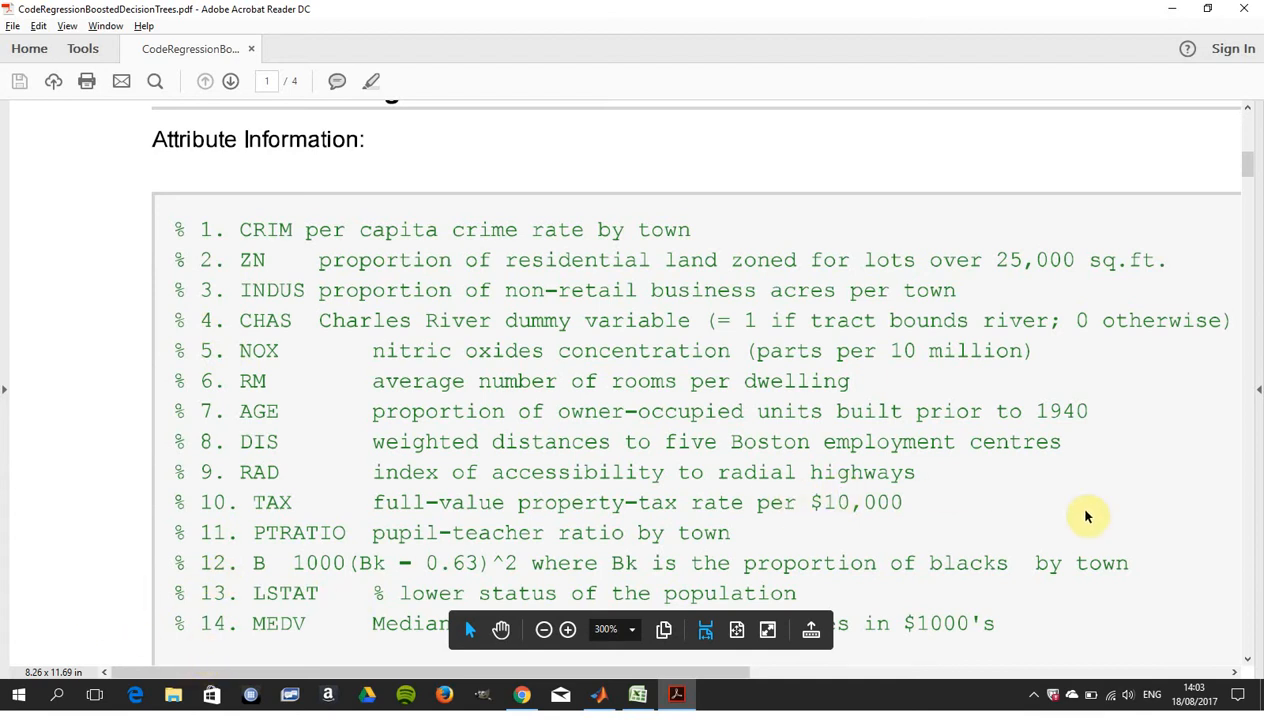
scroll("down", 3)
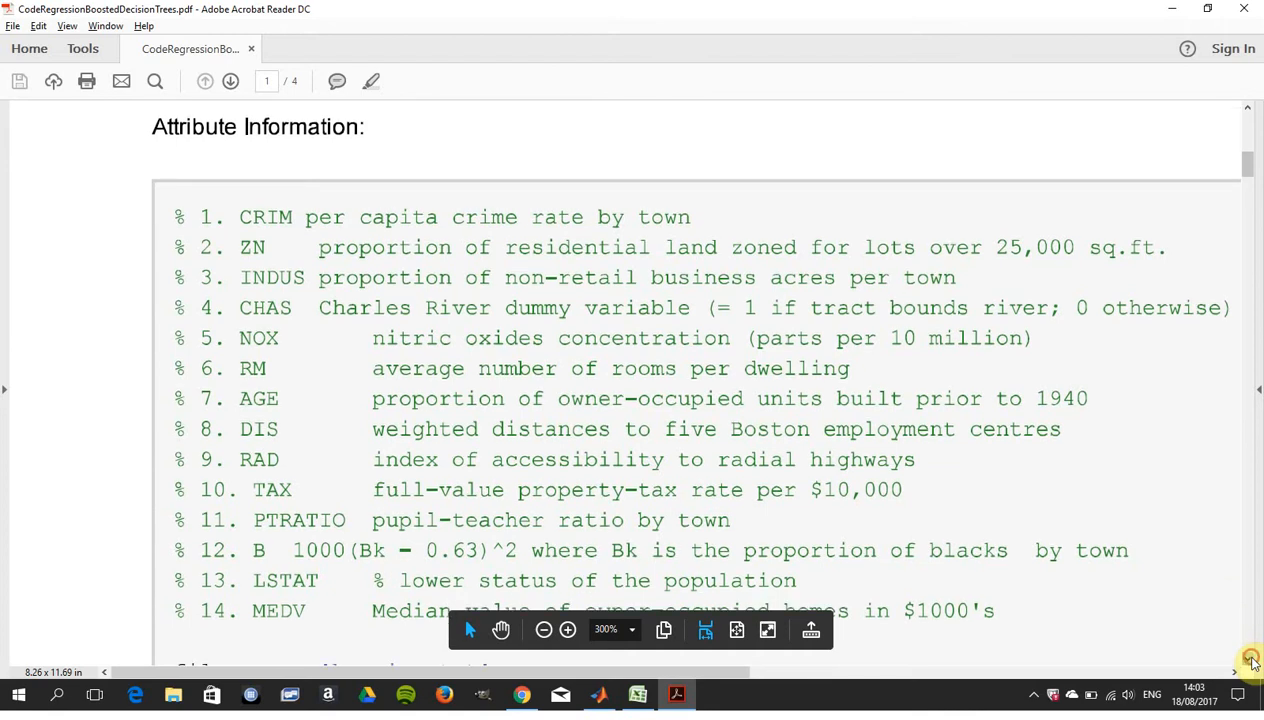
- Scroll past the Import Data and Delete the file code to Read into a Table
scroll("down", 3)
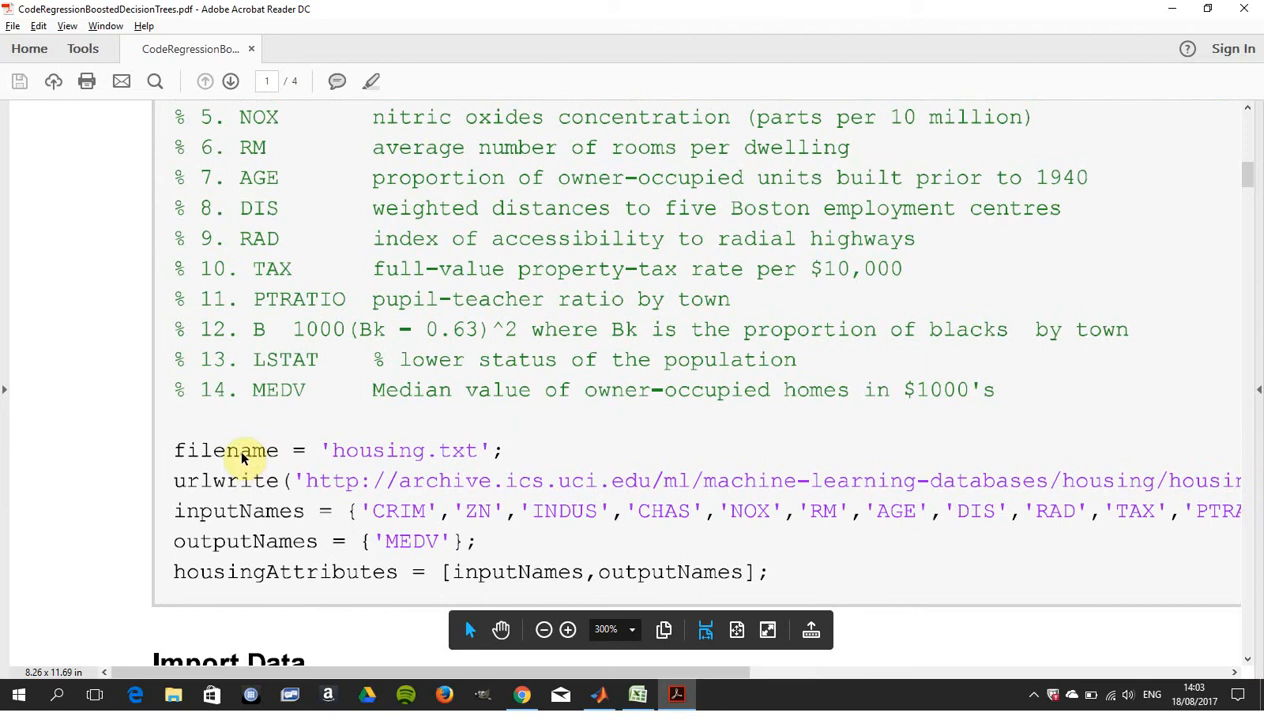
mouse_move(417, 511)
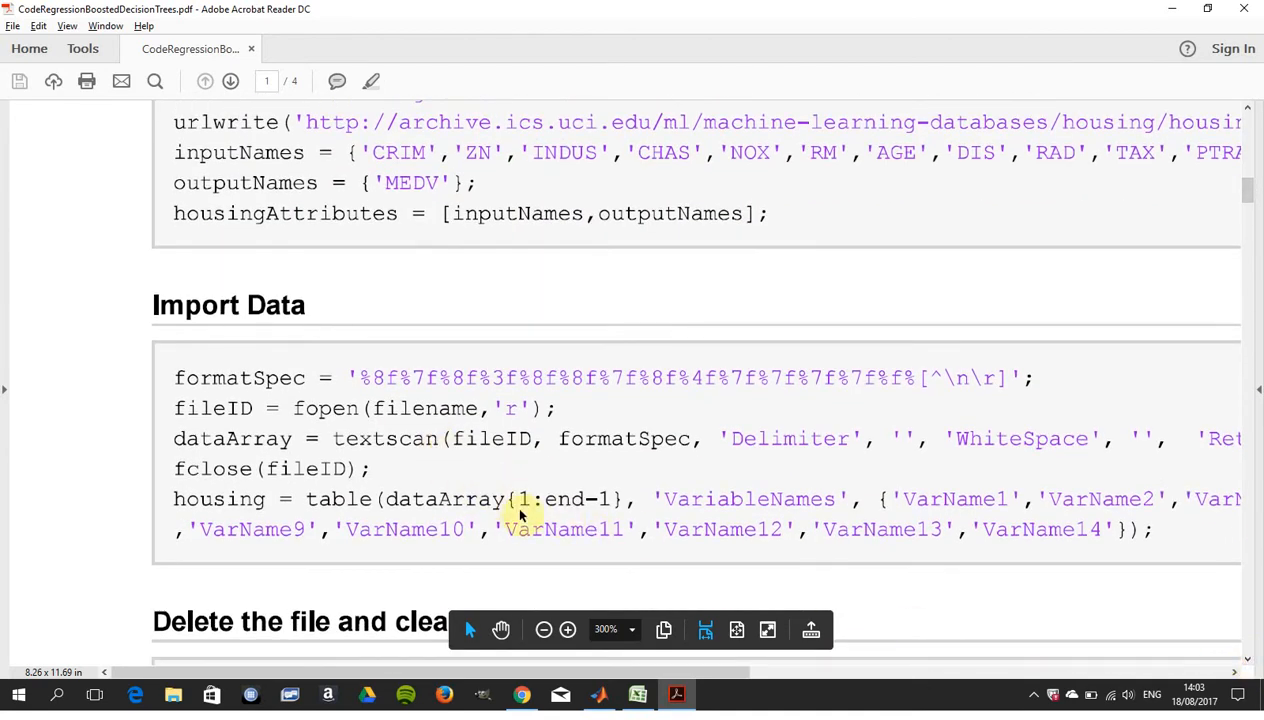
mouse_move(1232, 632)
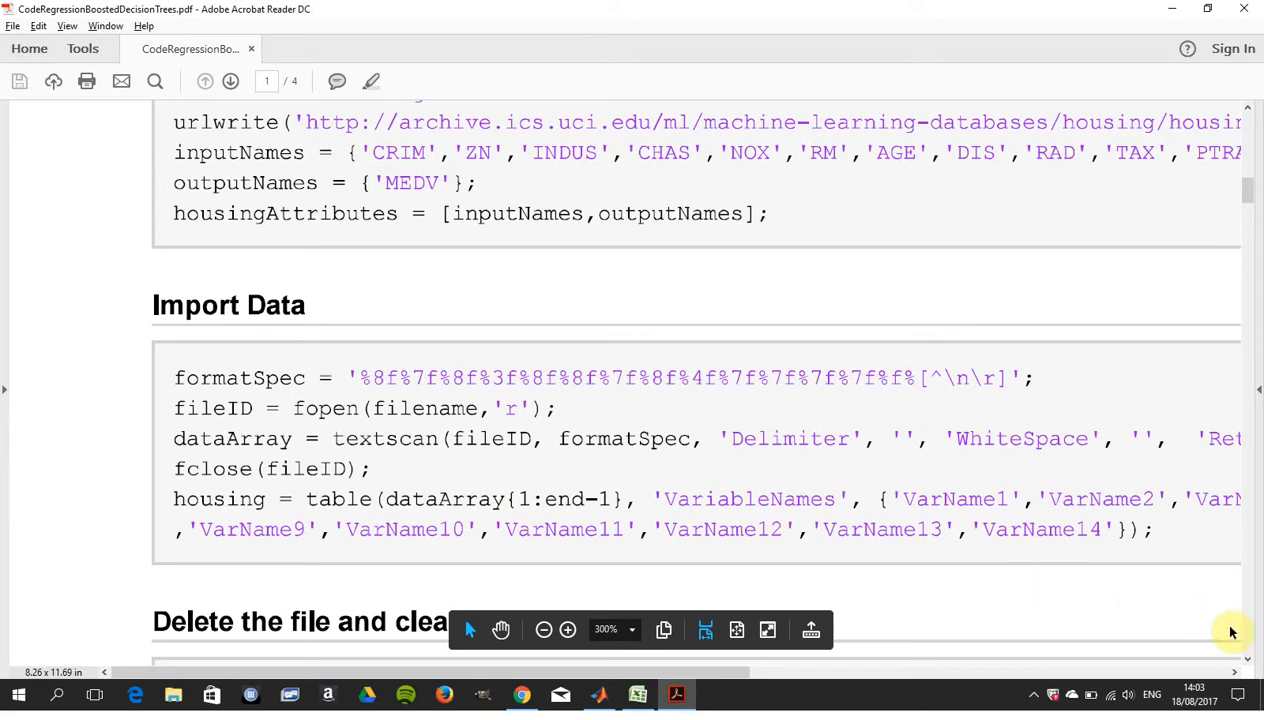
scroll("down", 3)
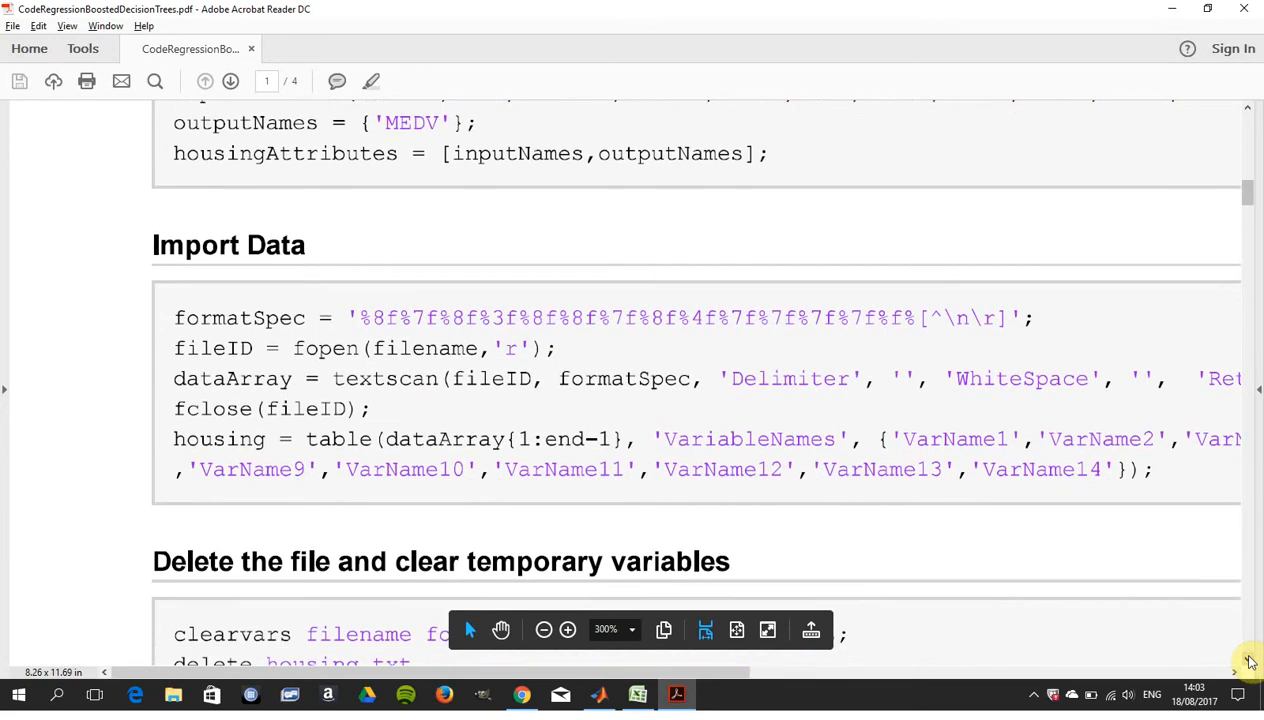
scroll("down", 3)
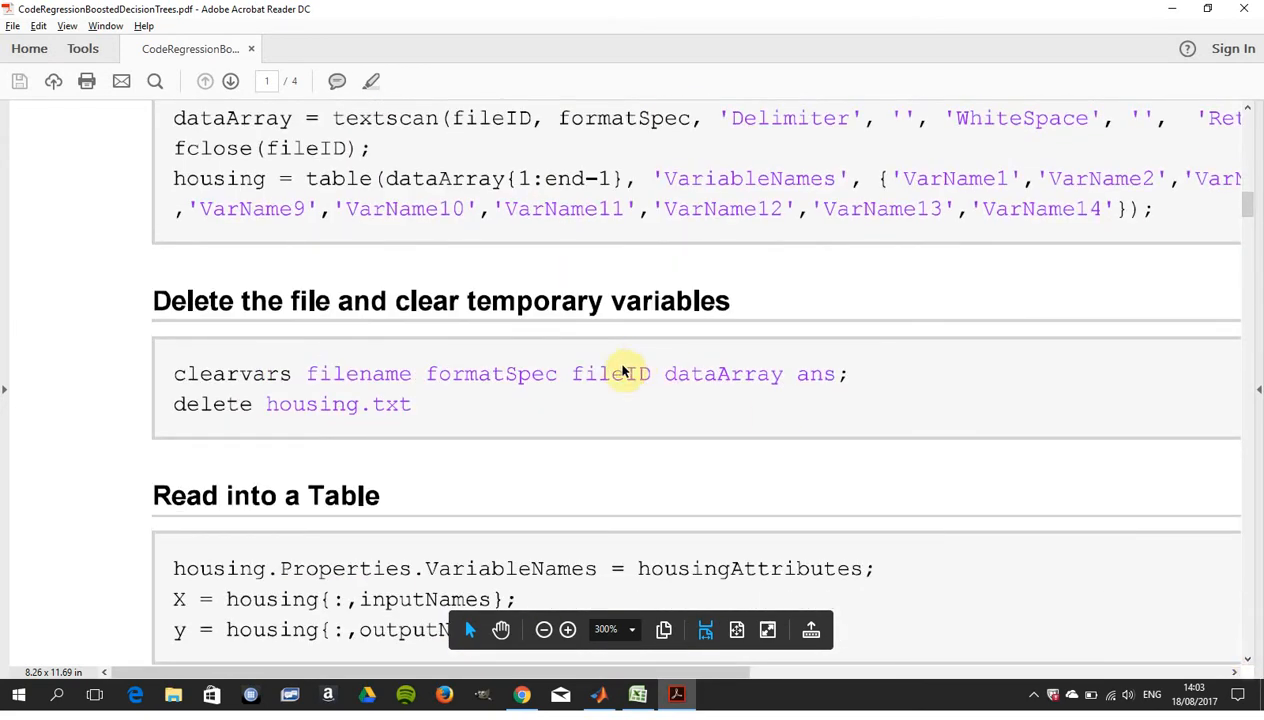
mouse_move(485, 373)
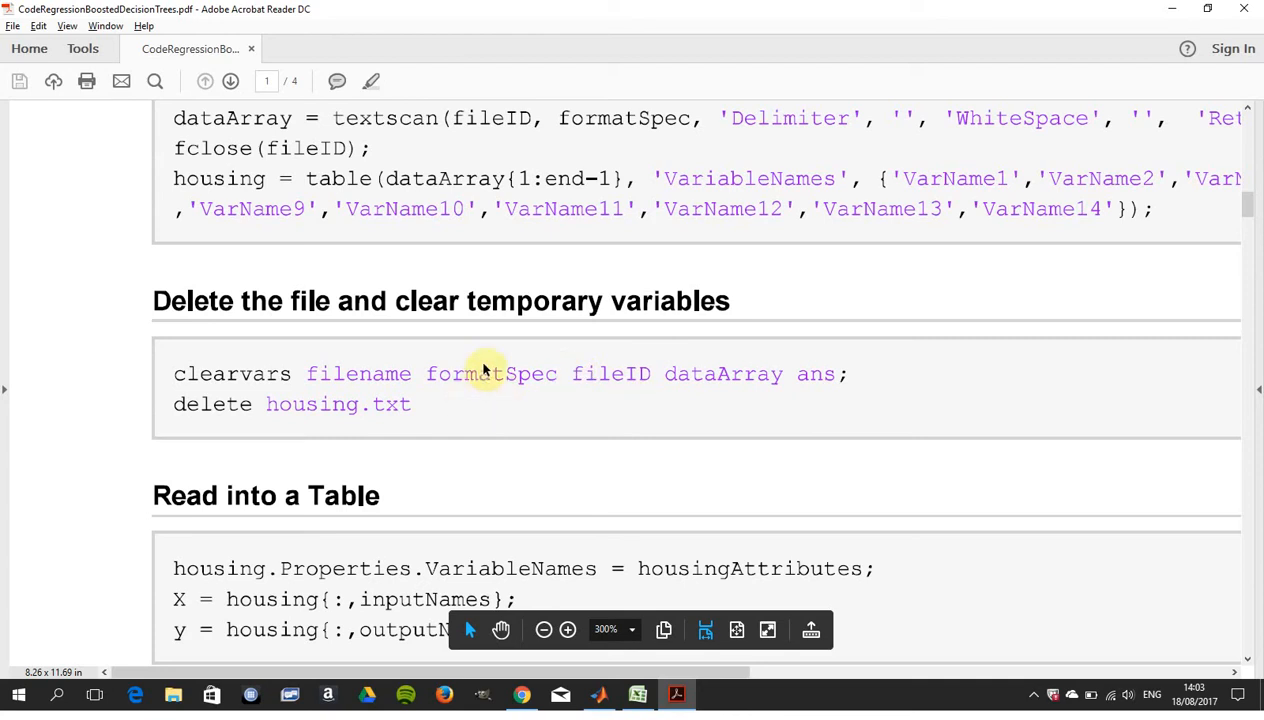
mouse_move(1109, 577)
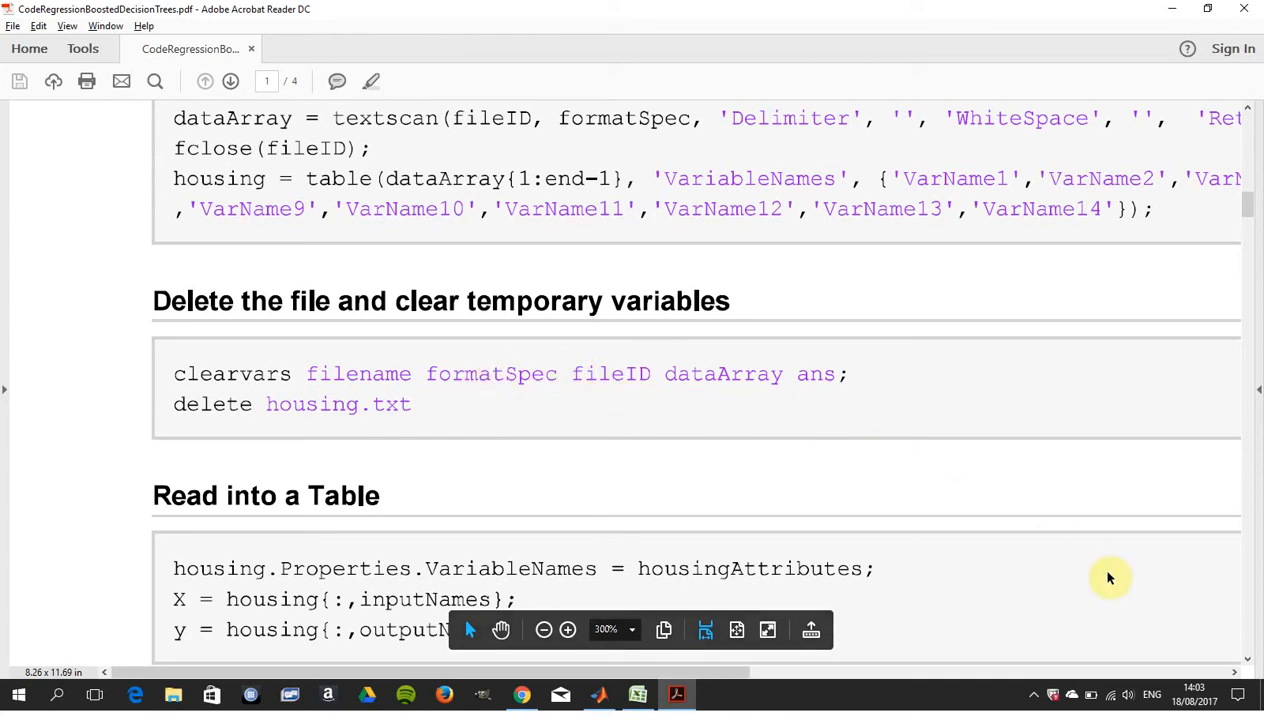
mouse_move(1248, 663)
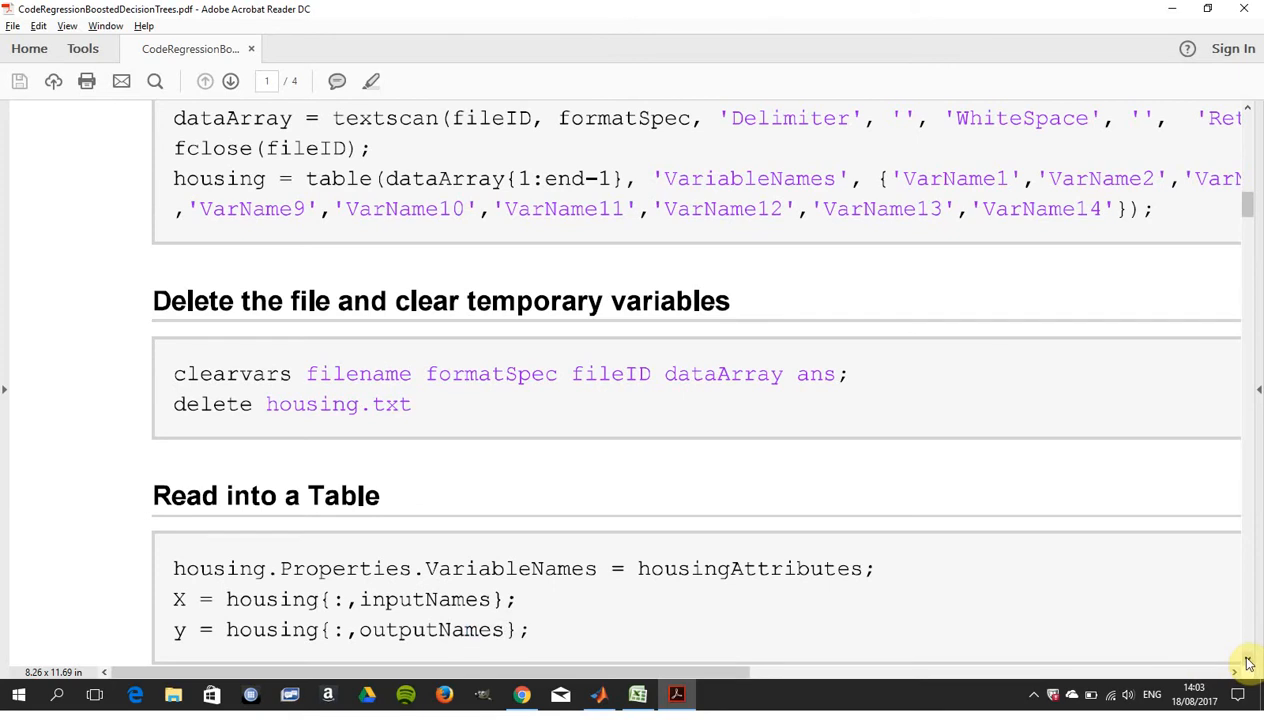
scroll("down", 3)
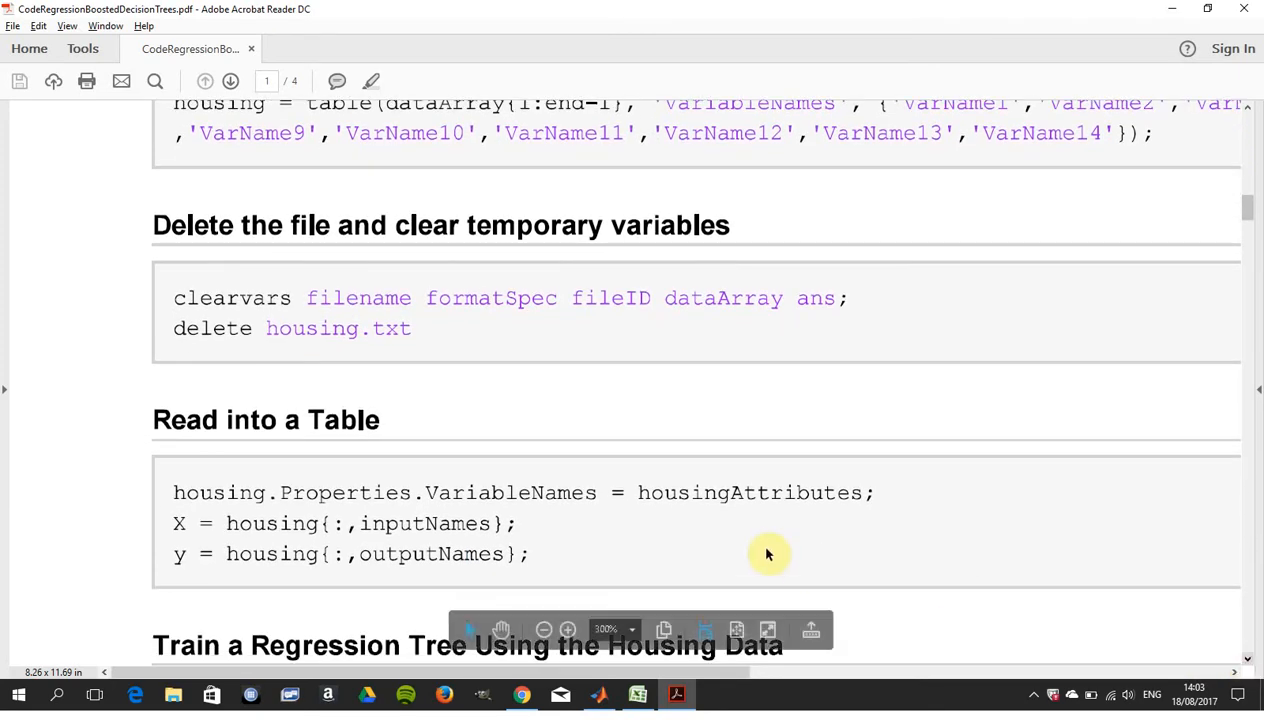
mouse_move(572, 532)
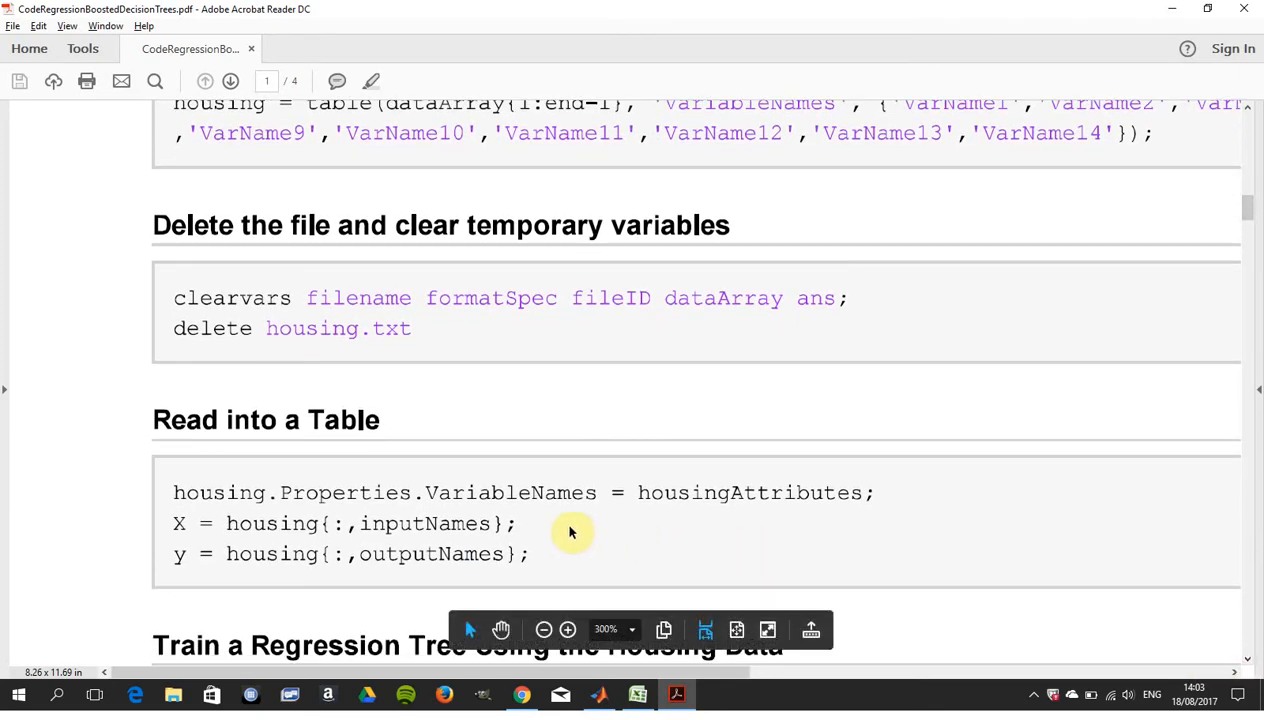
mouse_move(550, 549)
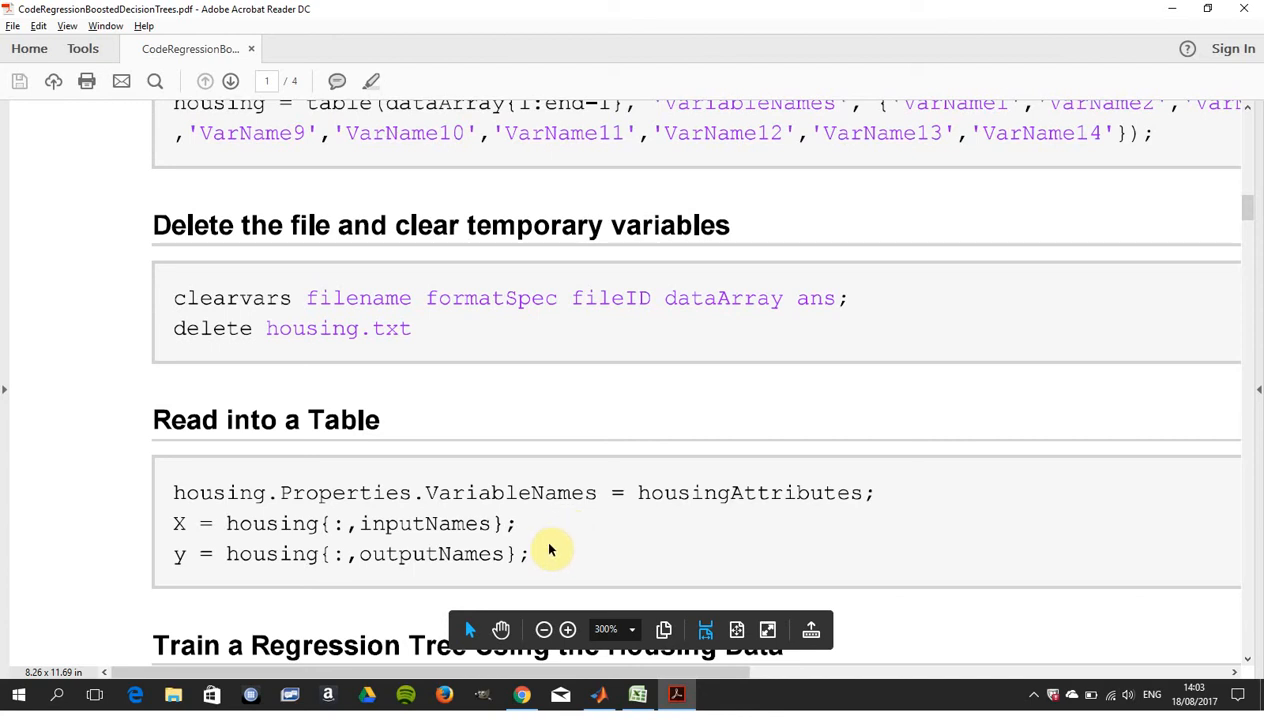
mouse_move(1255, 658)
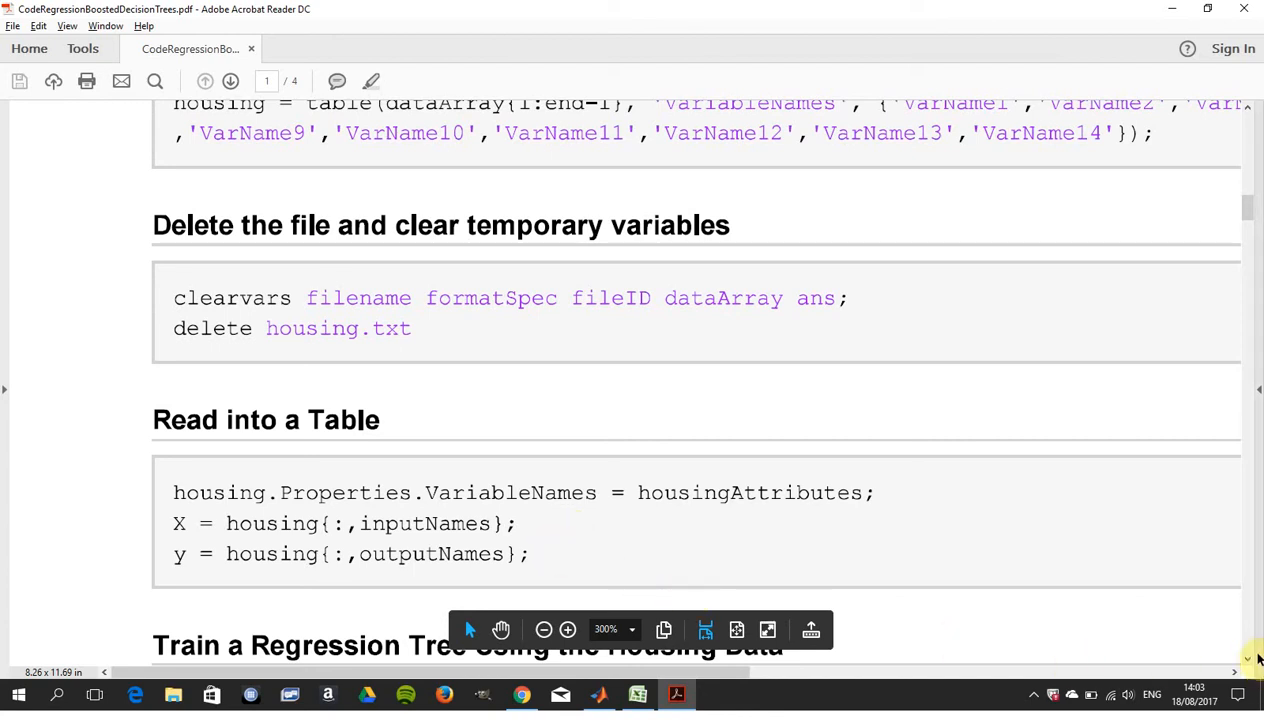
- Scroll through Train a Regression Tree to page 2's fitensemble and loss lines
scroll("down", 3)
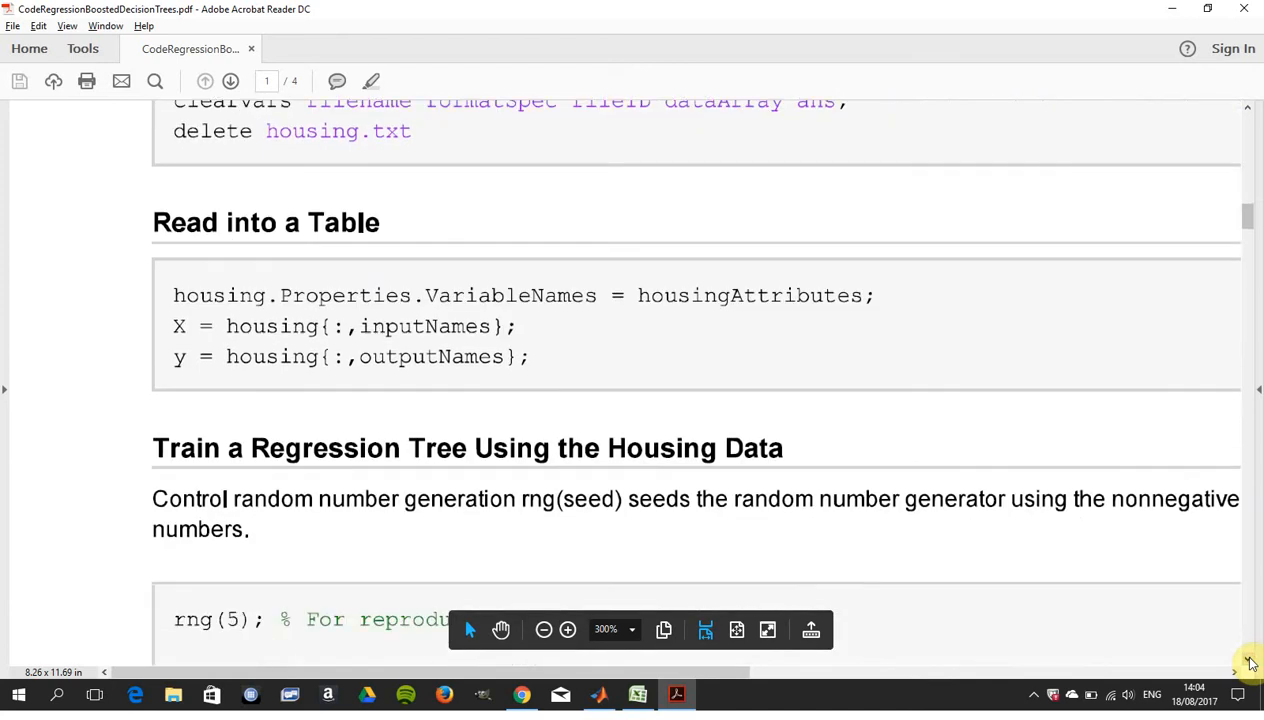
scroll("down", 3)
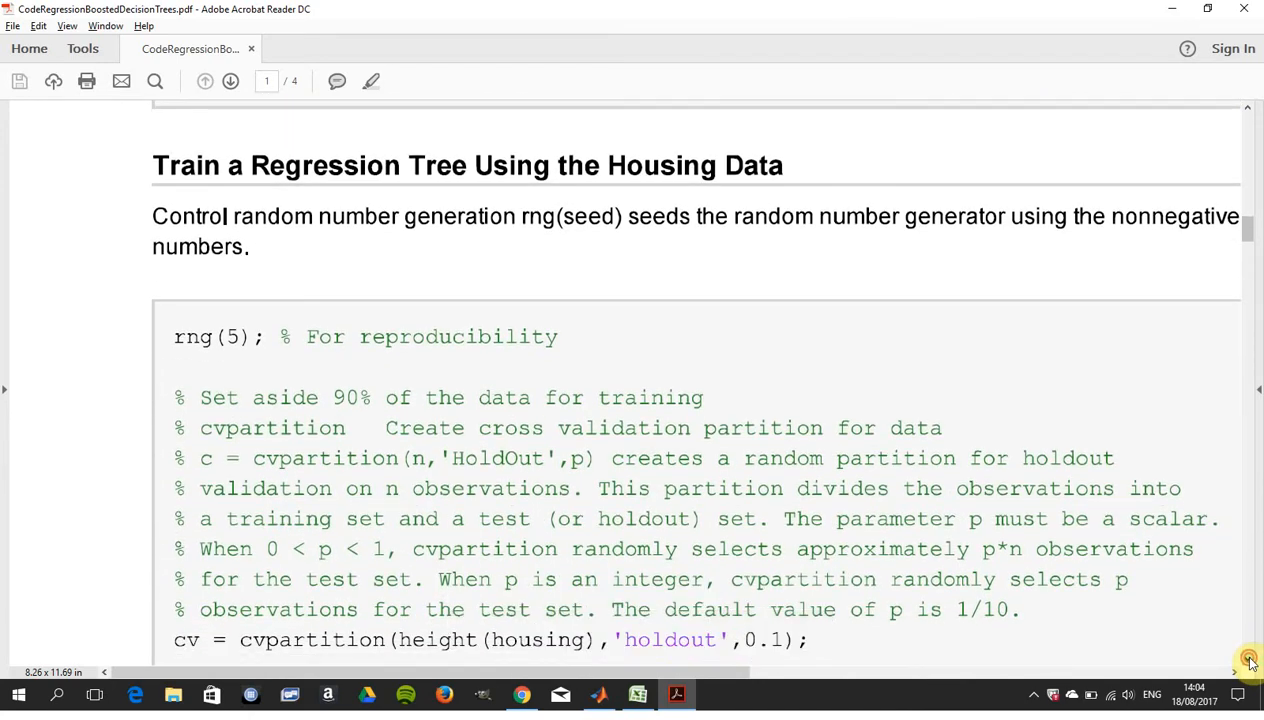
scroll("down", 3)
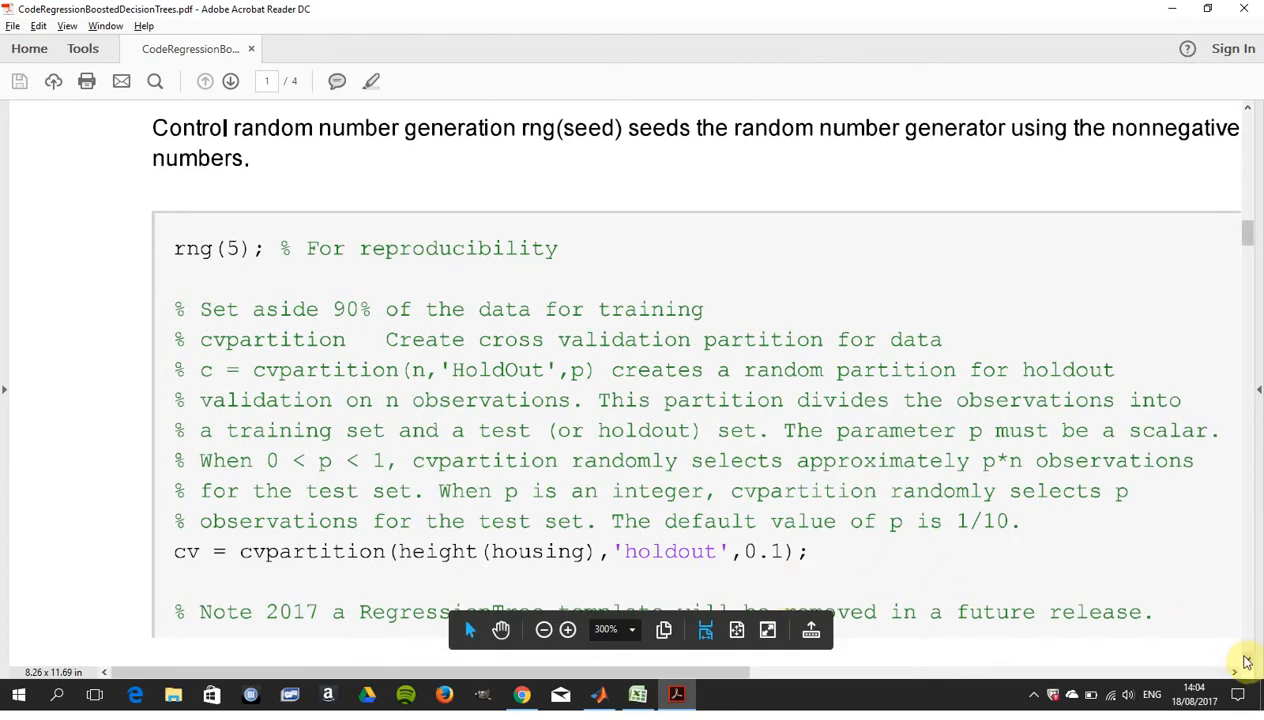
scroll("down", 3)
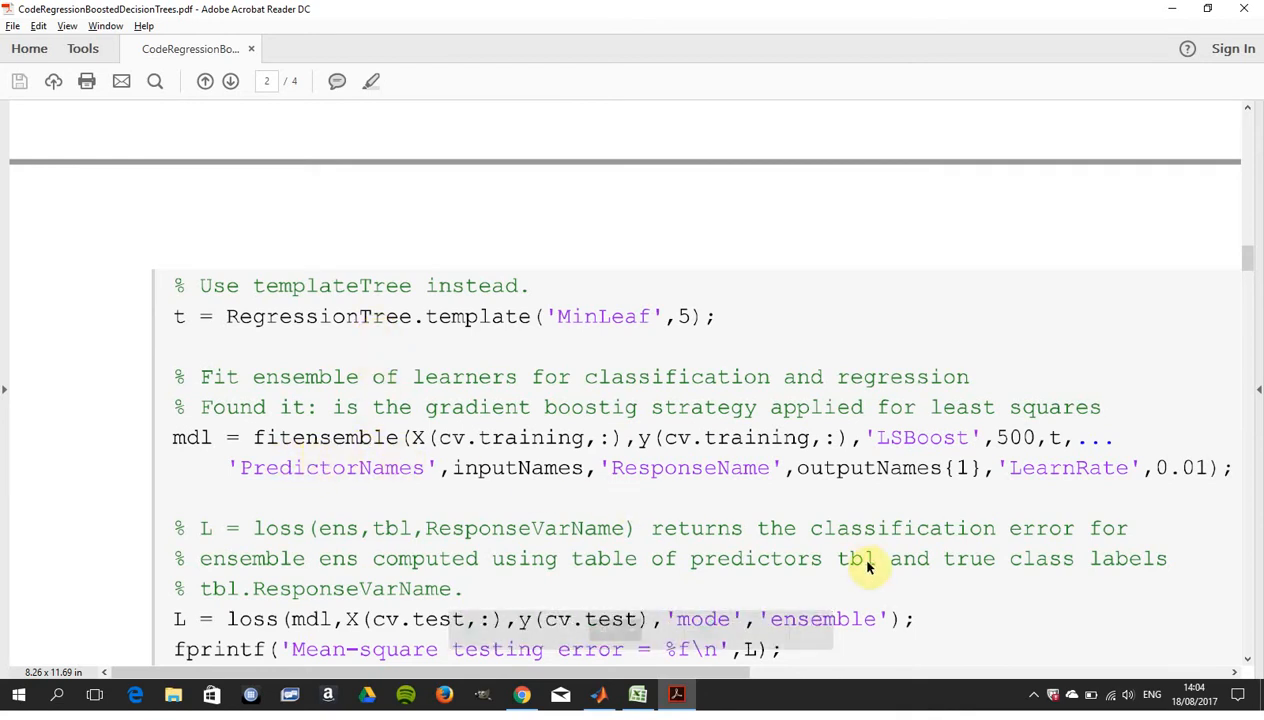
left_click(1247, 663)
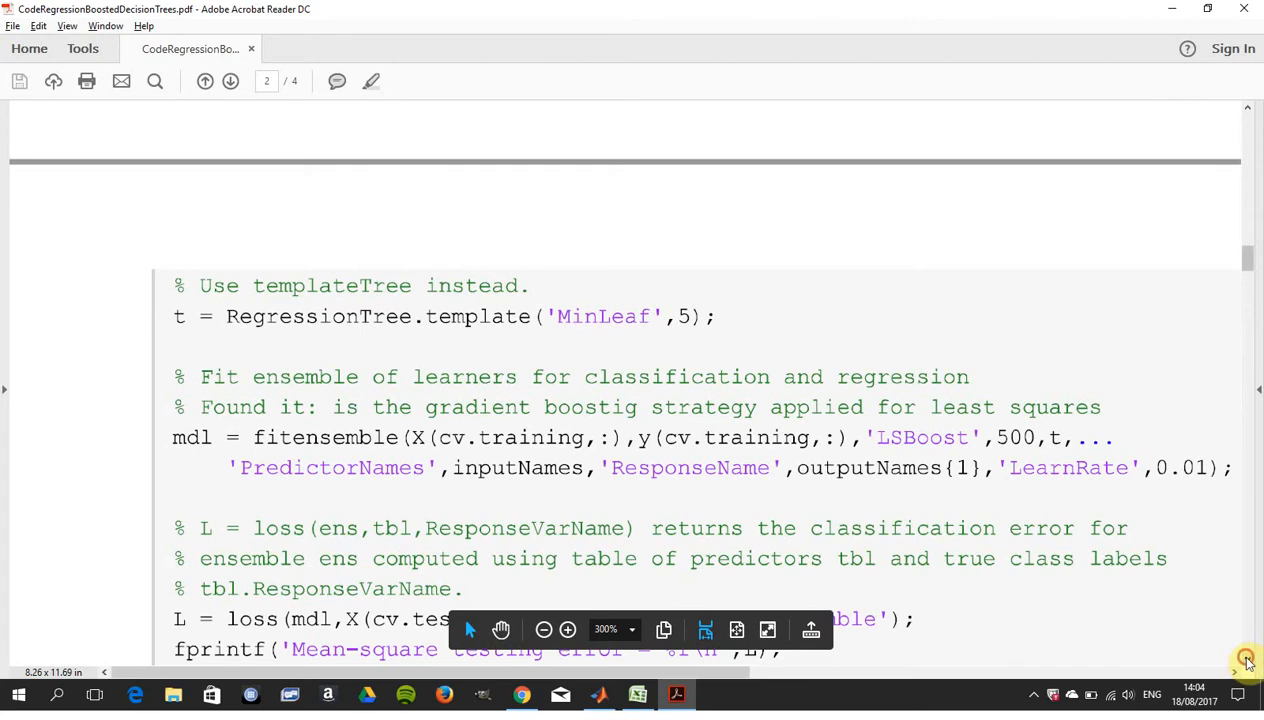
scroll("down", 3)
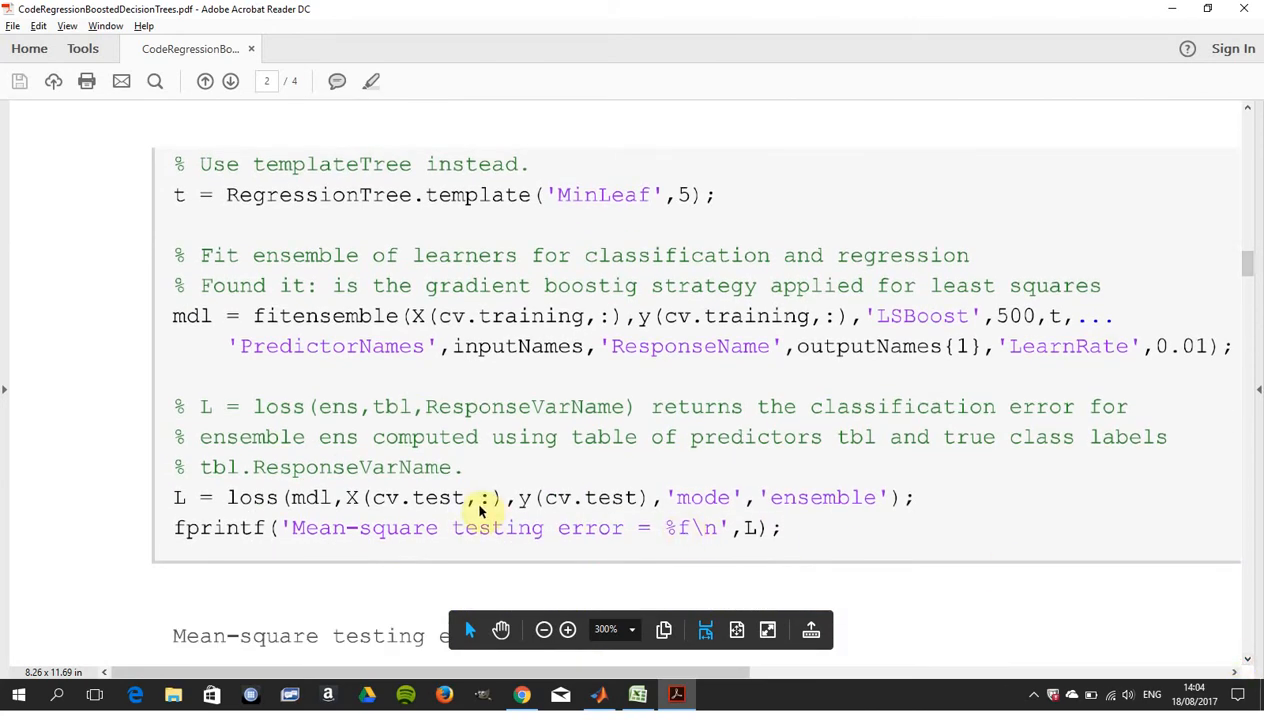
mouse_move(480, 537)
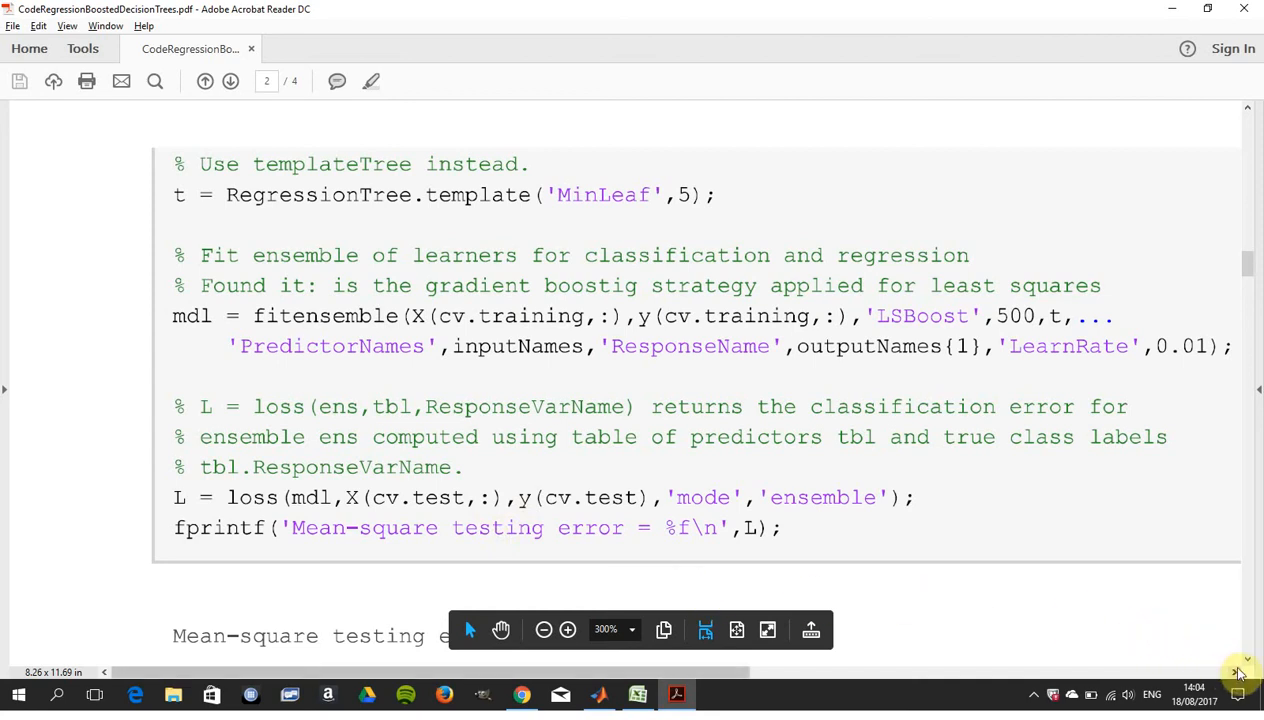
- View the Plot Fit Against Training Data code and its Actual vs Predicted plot with legend
scroll("down", 3)
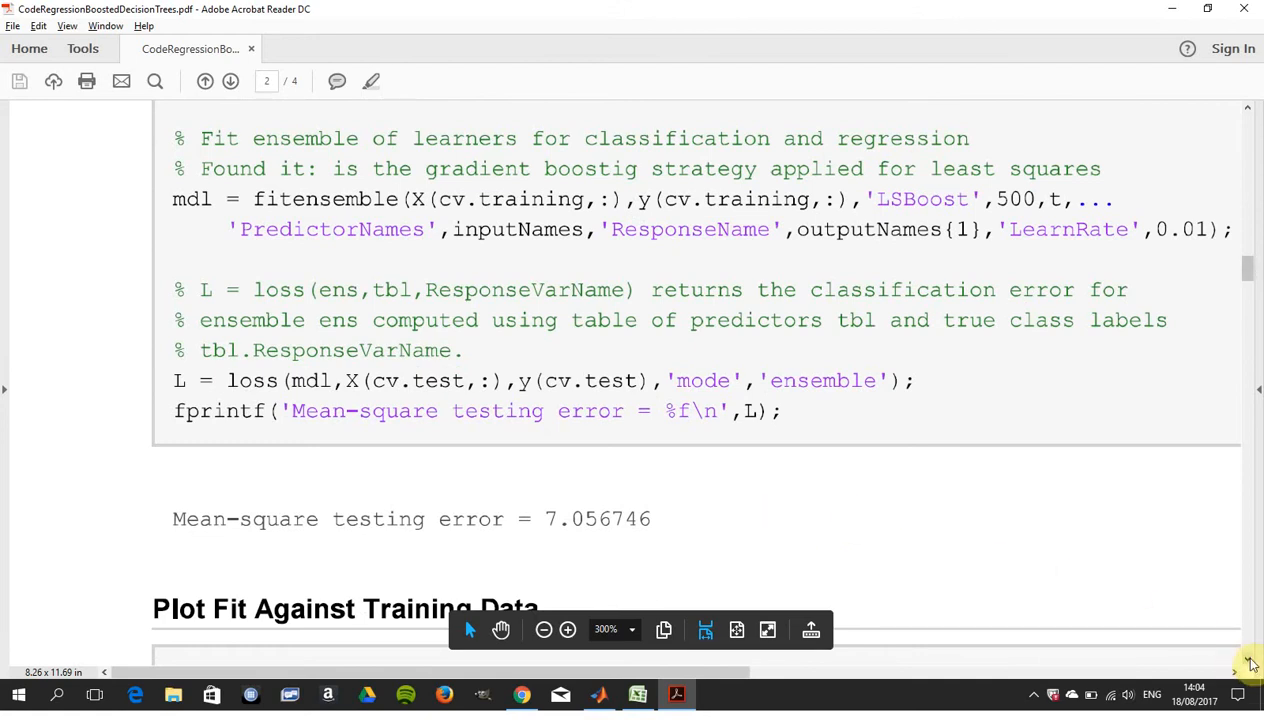
scroll("down", 3)
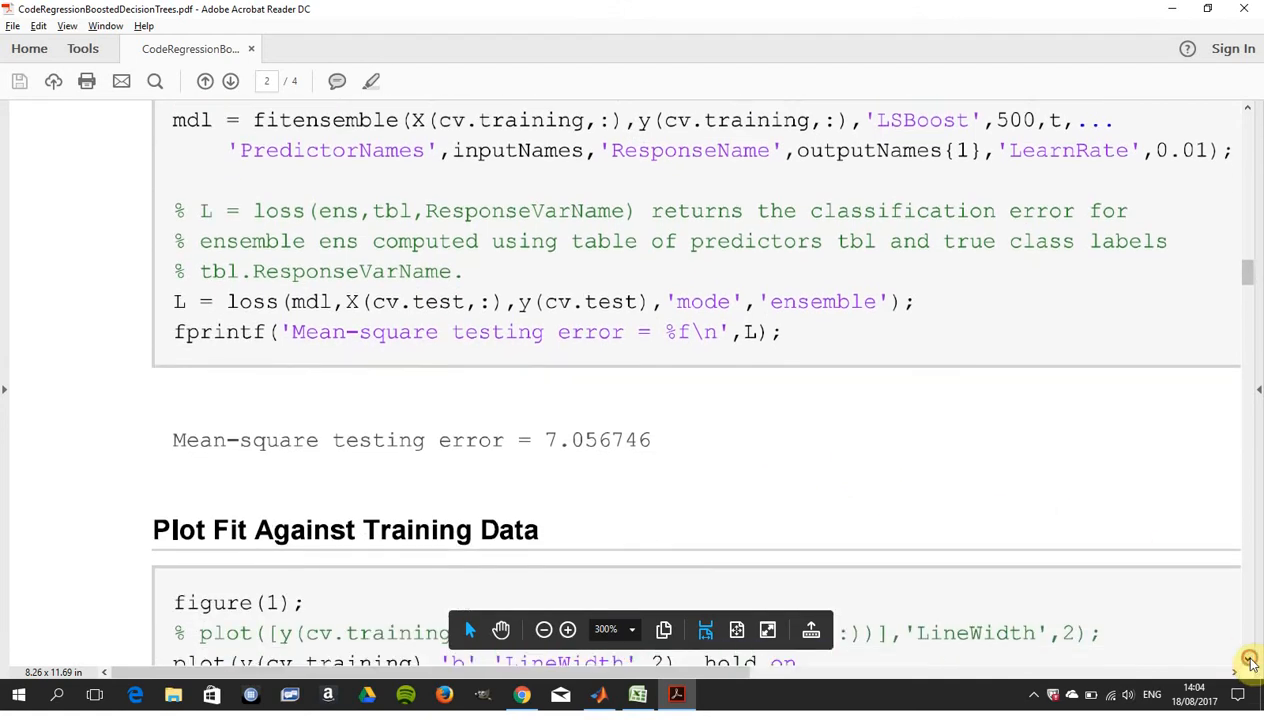
scroll("down", 3)
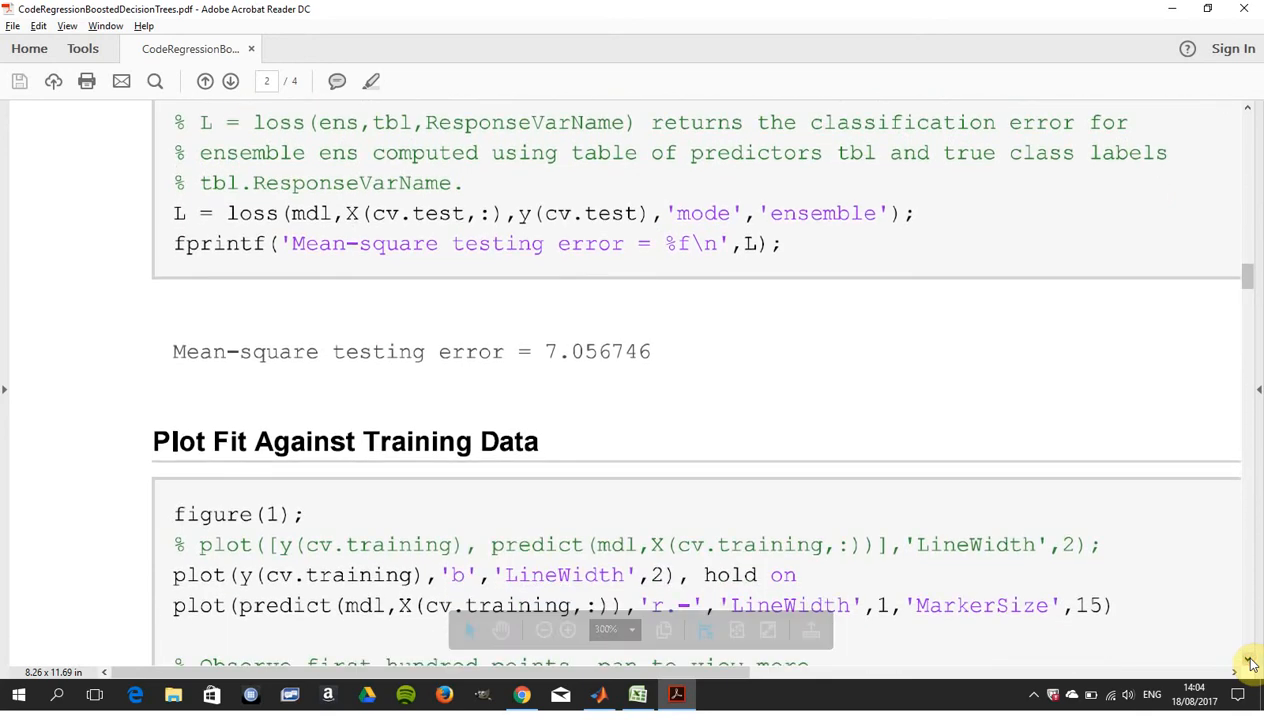
scroll("down", 3)
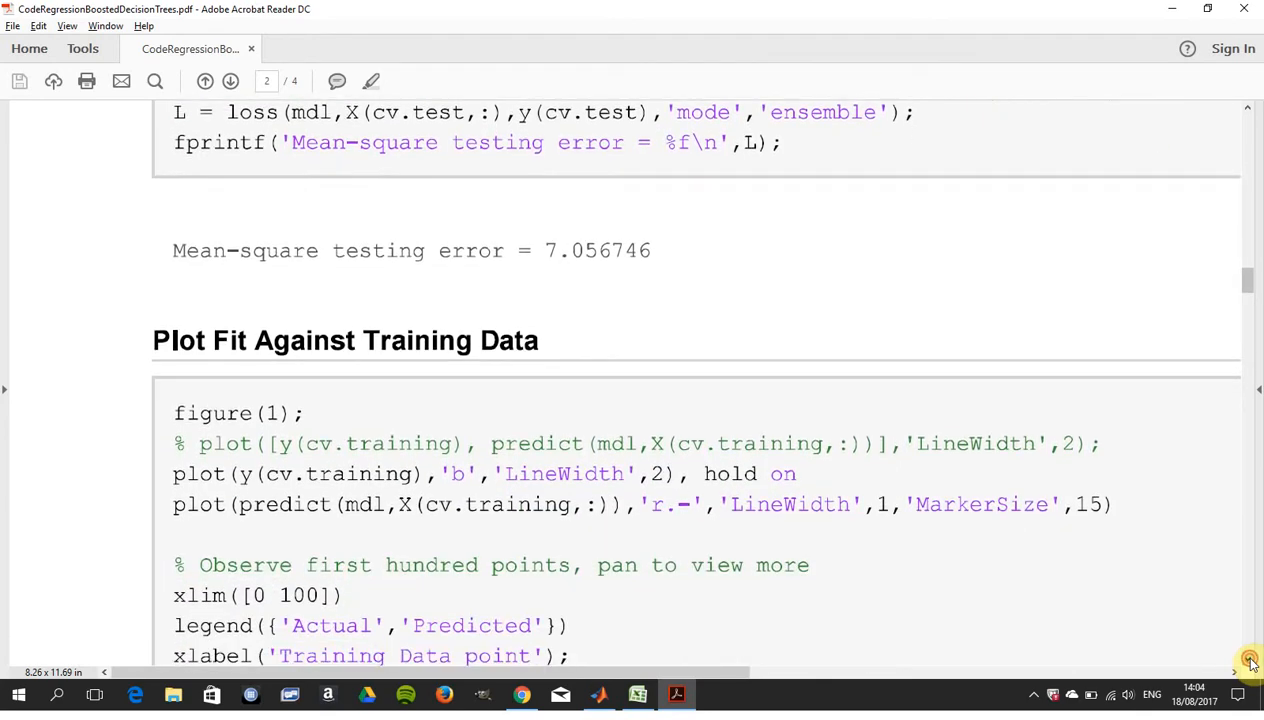
scroll("down", 3)
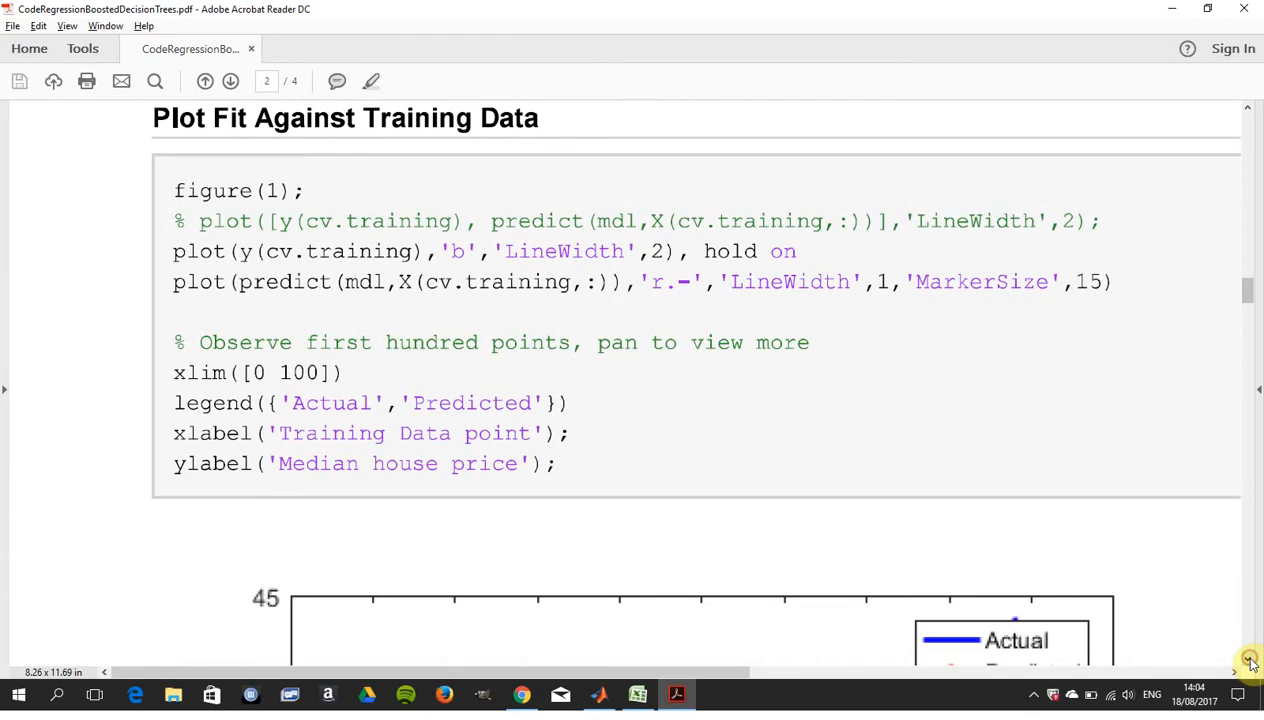
scroll("down", 3)
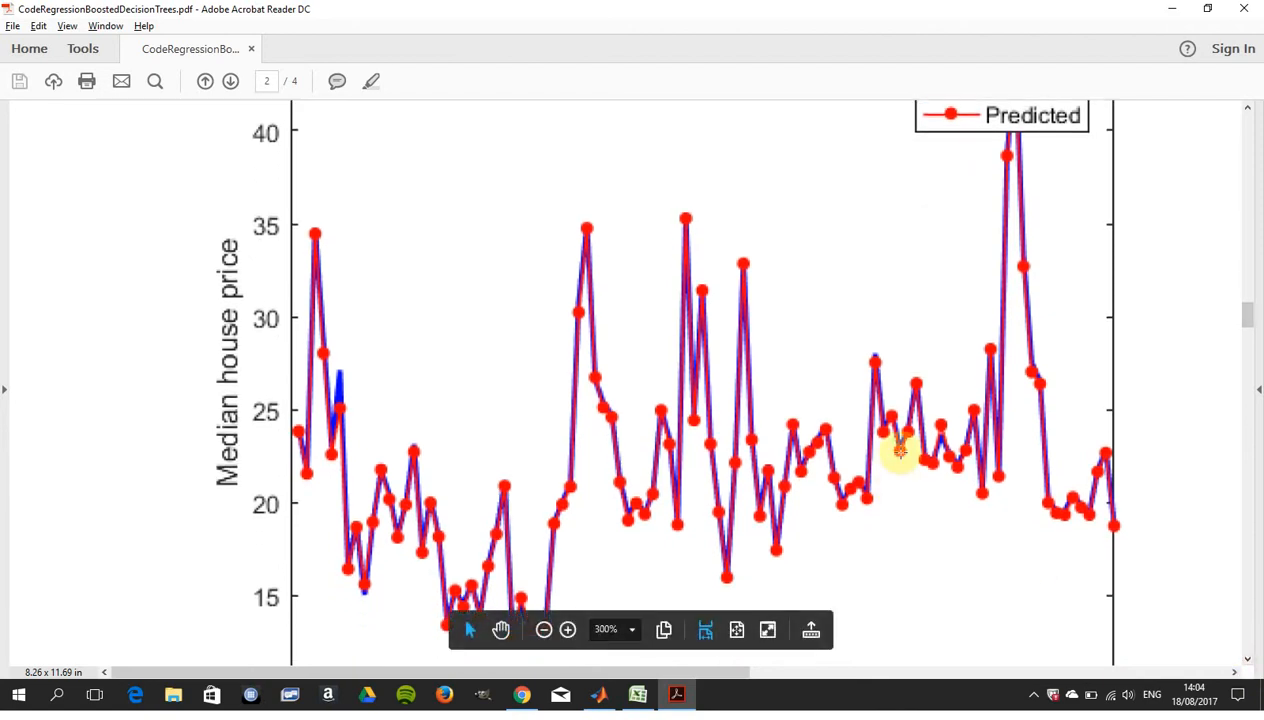
mouse_move(915, 460)
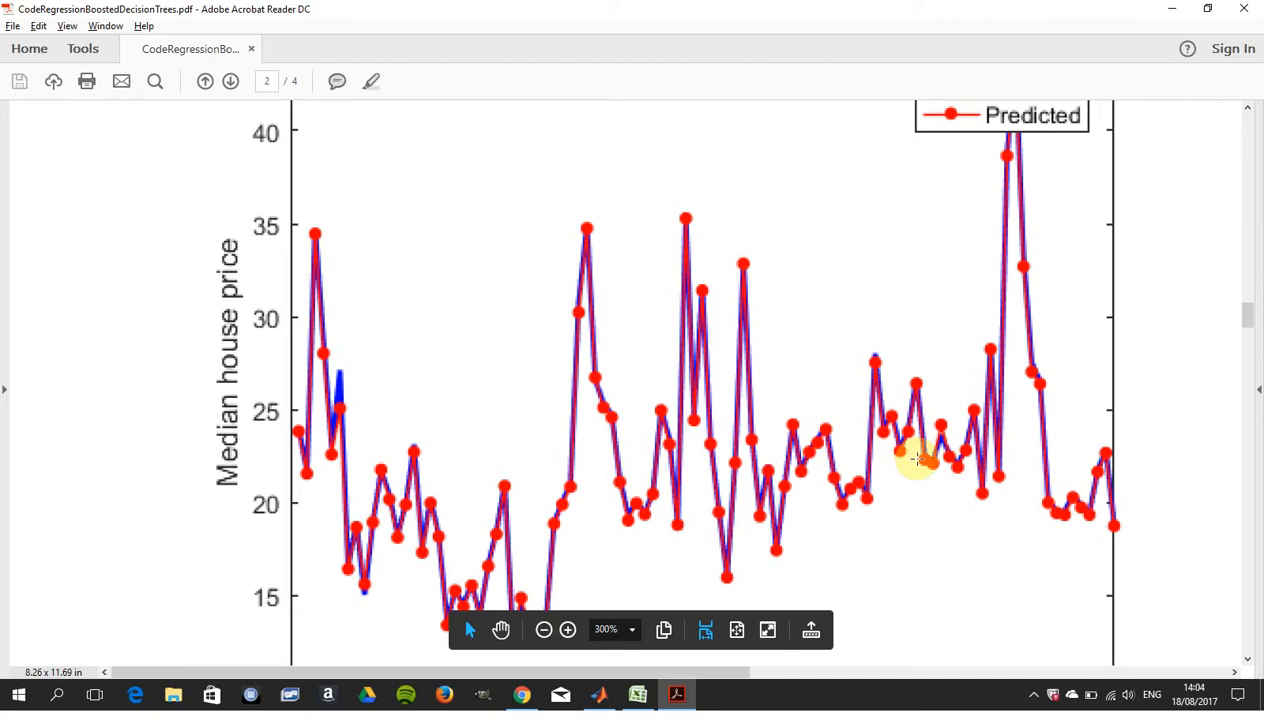
mouse_move(952, 350)
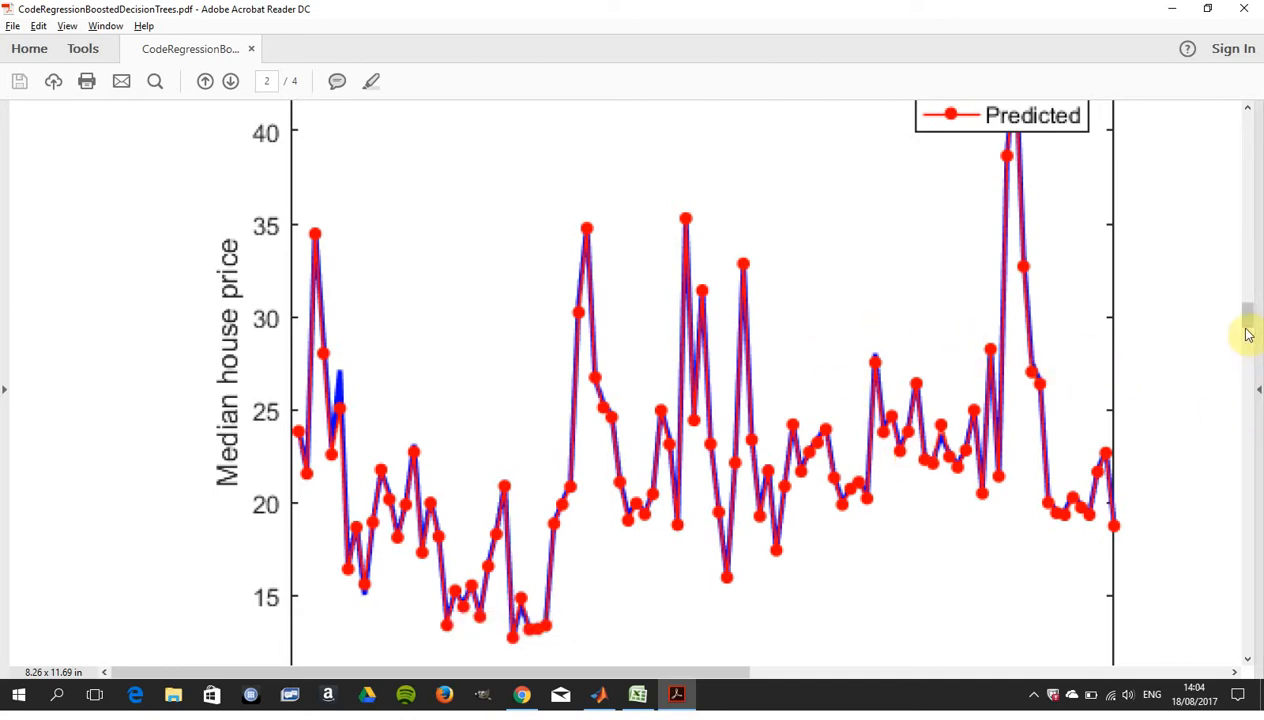
scroll("up", 3)
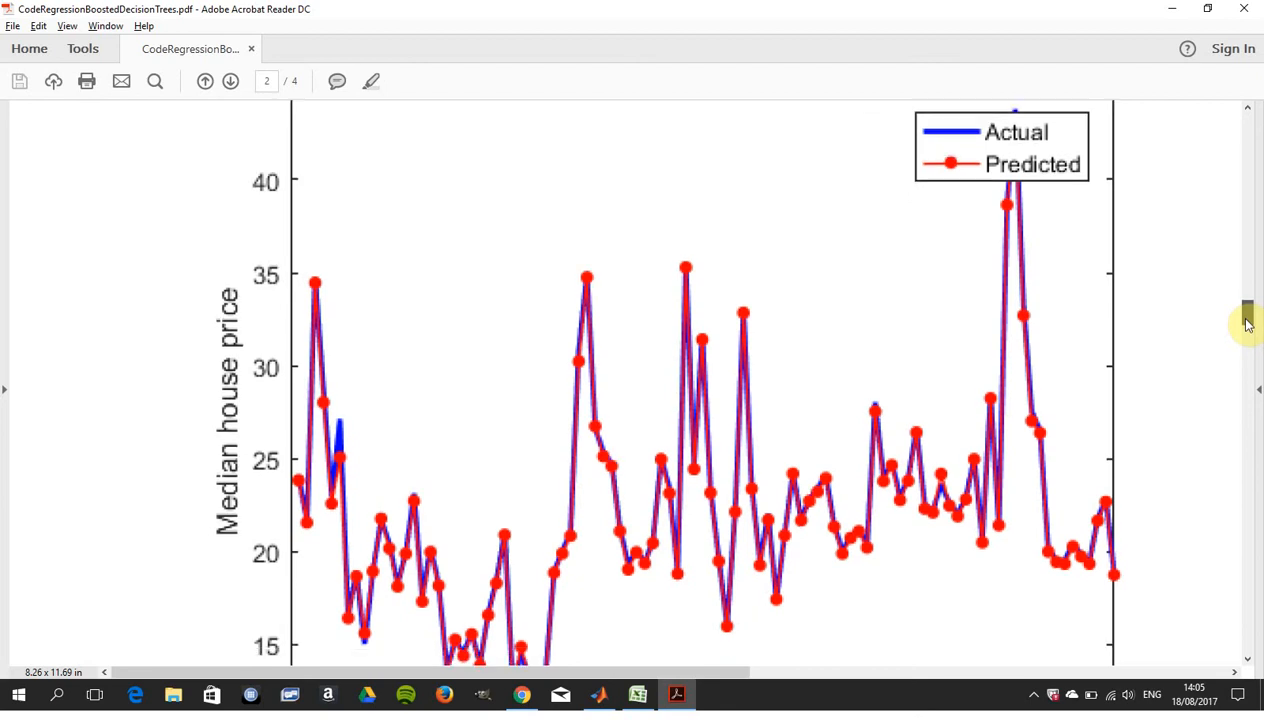
- Scroll to the page 3 predictor importance bar chart, then back to page 1's attribute list
scroll("down", 3)
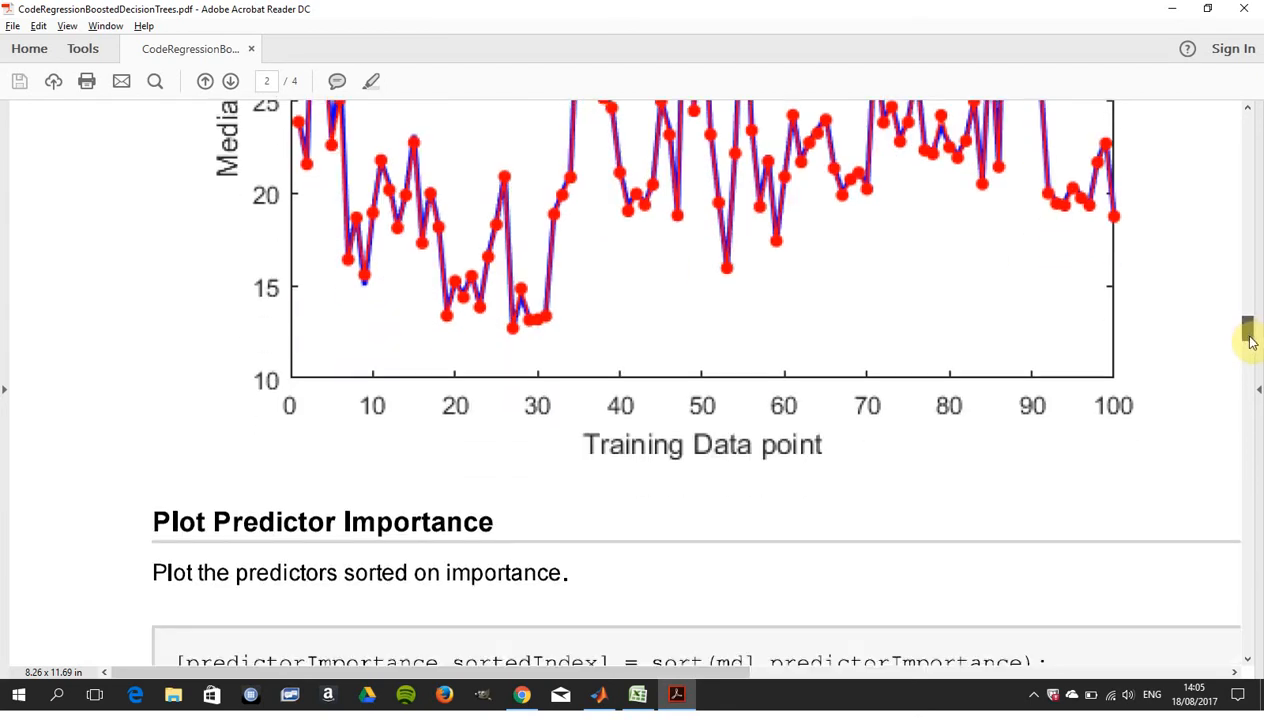
scroll("down", 3)
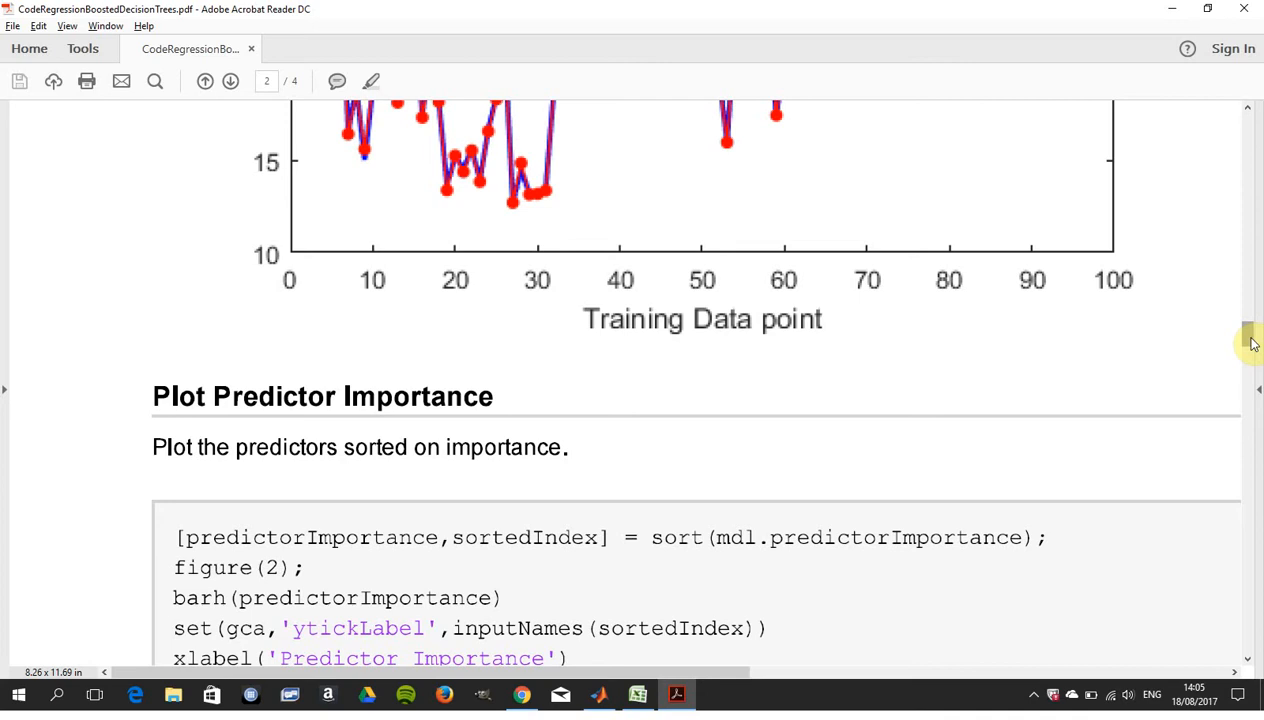
scroll("down", 3)
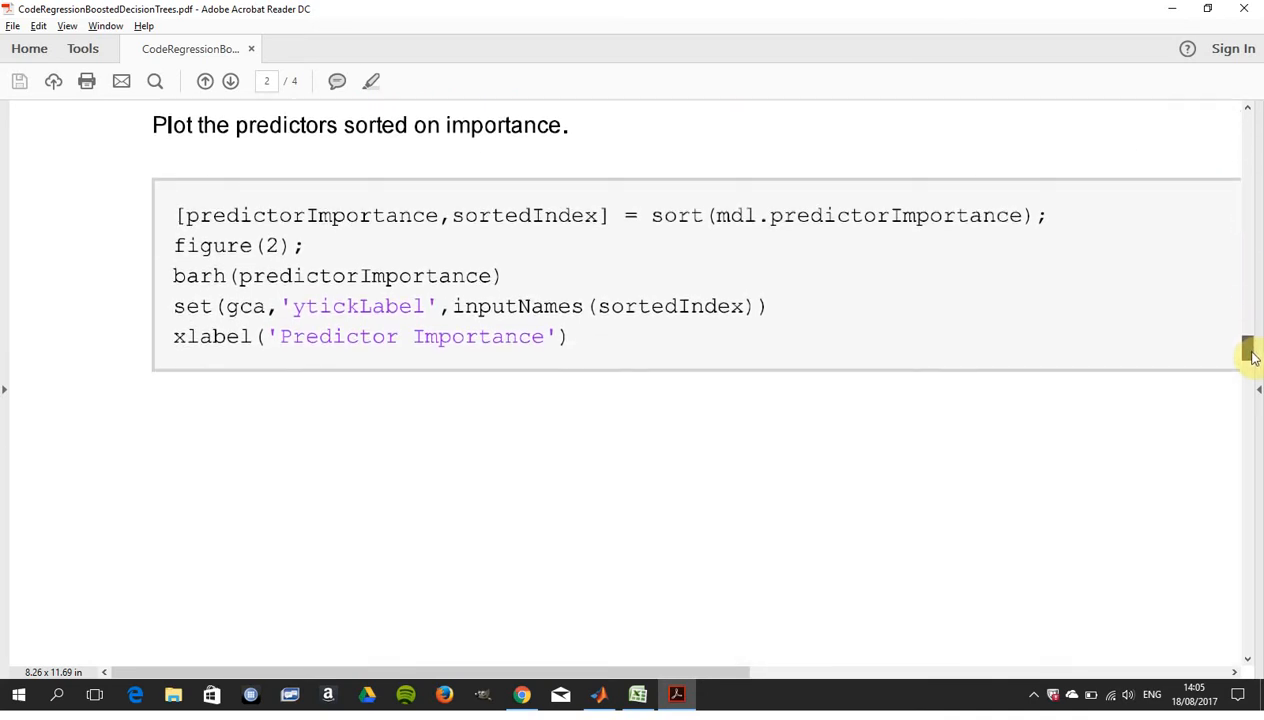
scroll("up", 3)
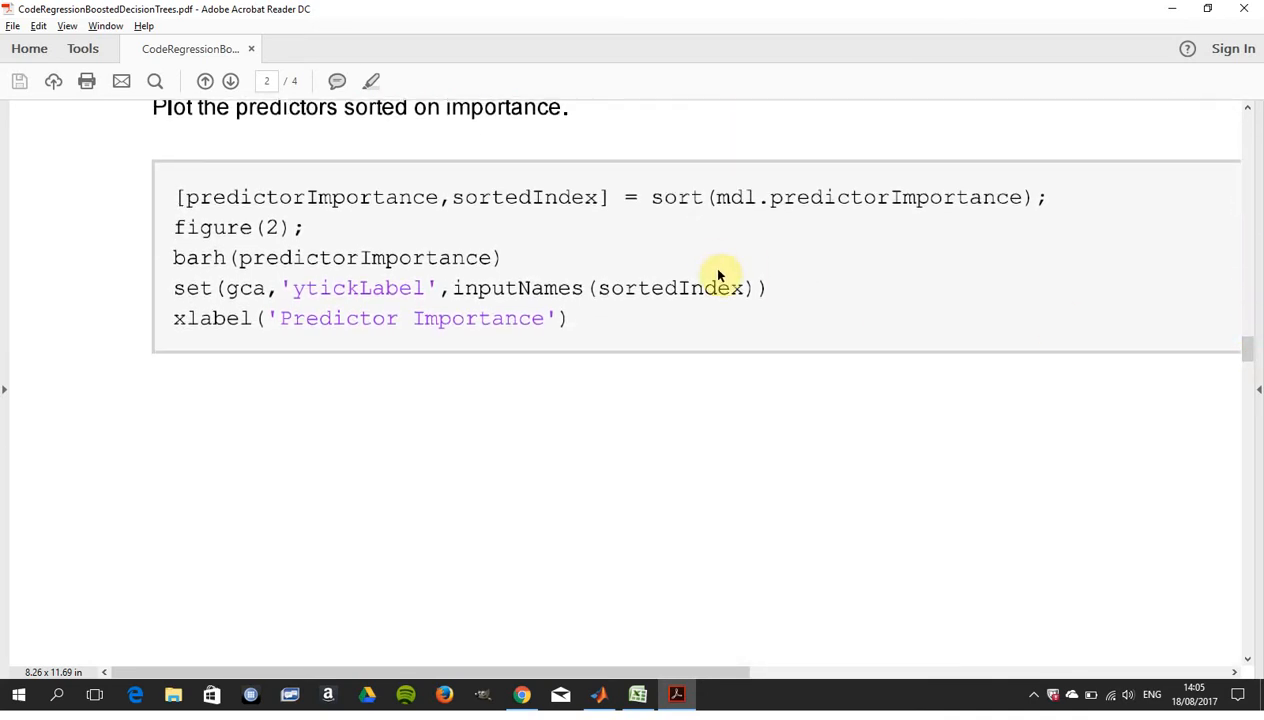
mouse_move(1243, 352)
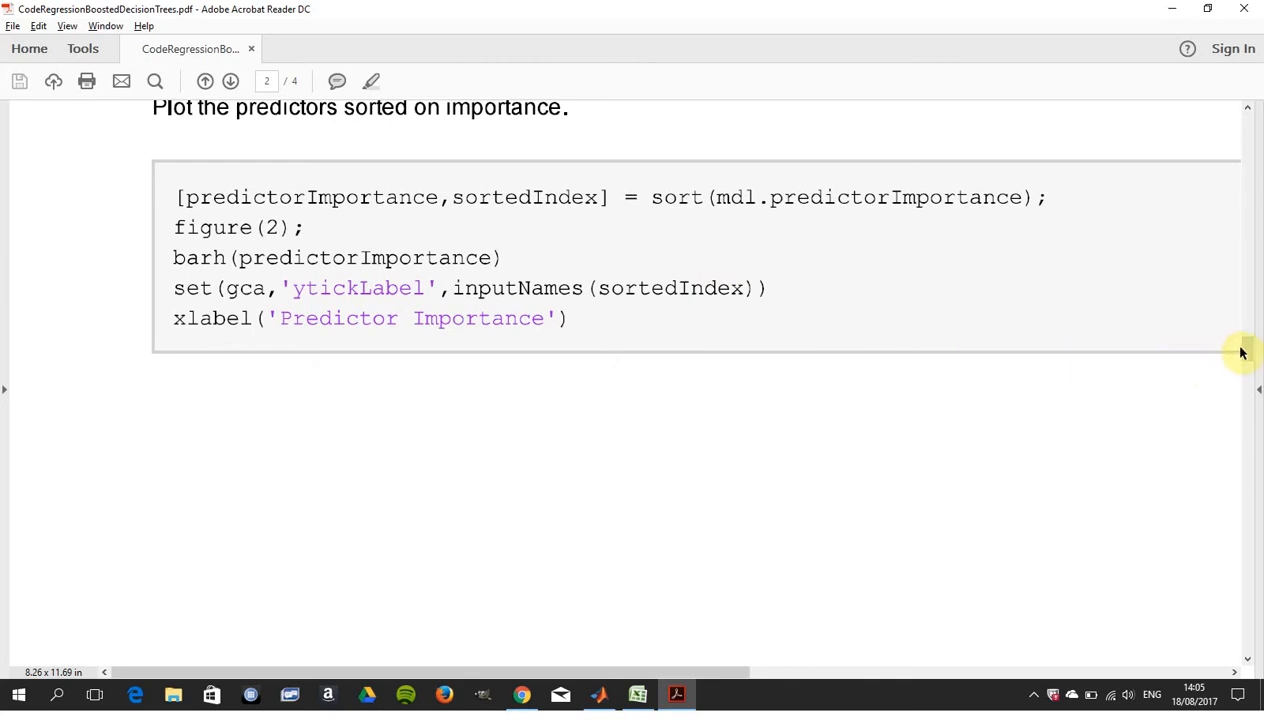
scroll("down", 3)
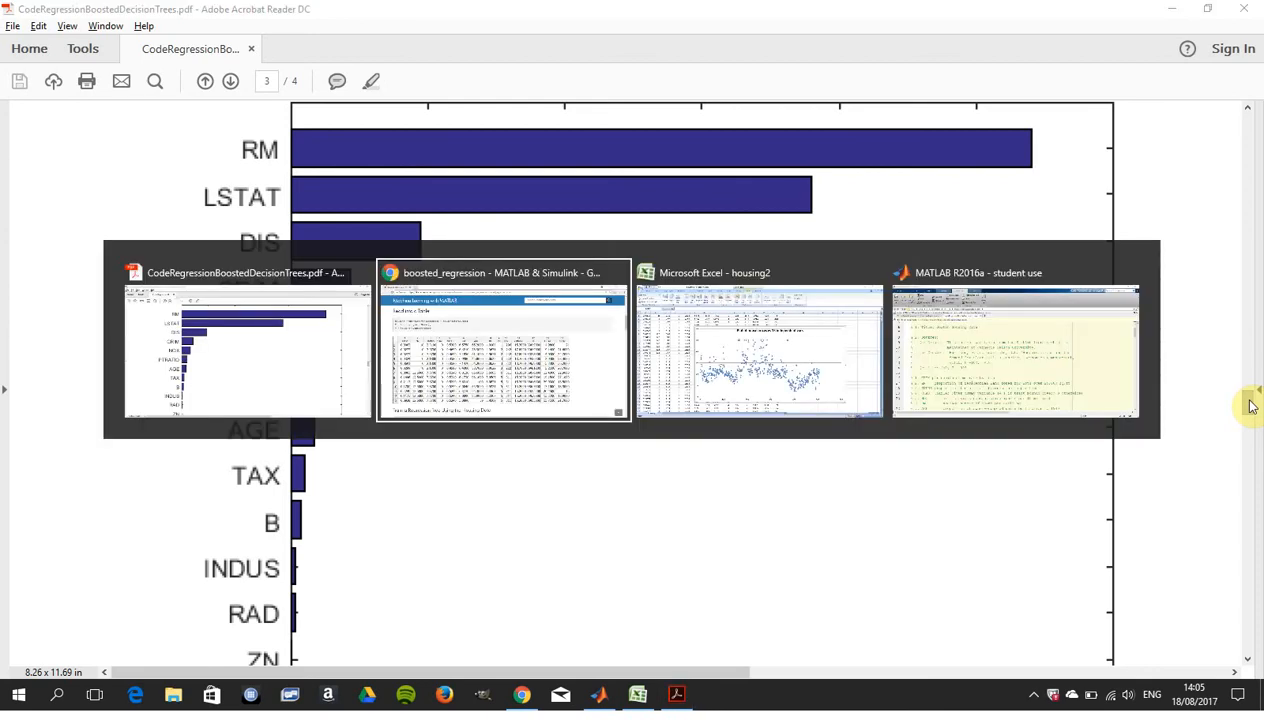
left_click(504, 345)
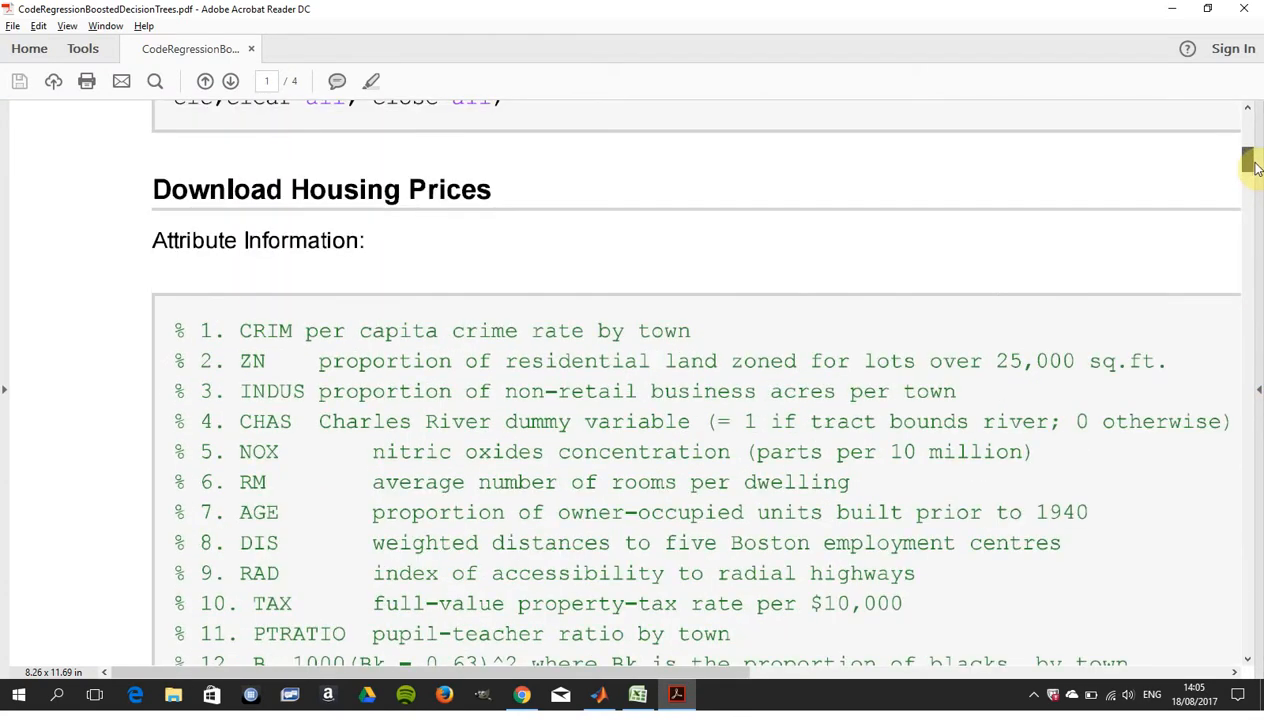
- Scroll through the housing attributes, cvpartition and fitensemble code and the testing error
scroll("down", 3)
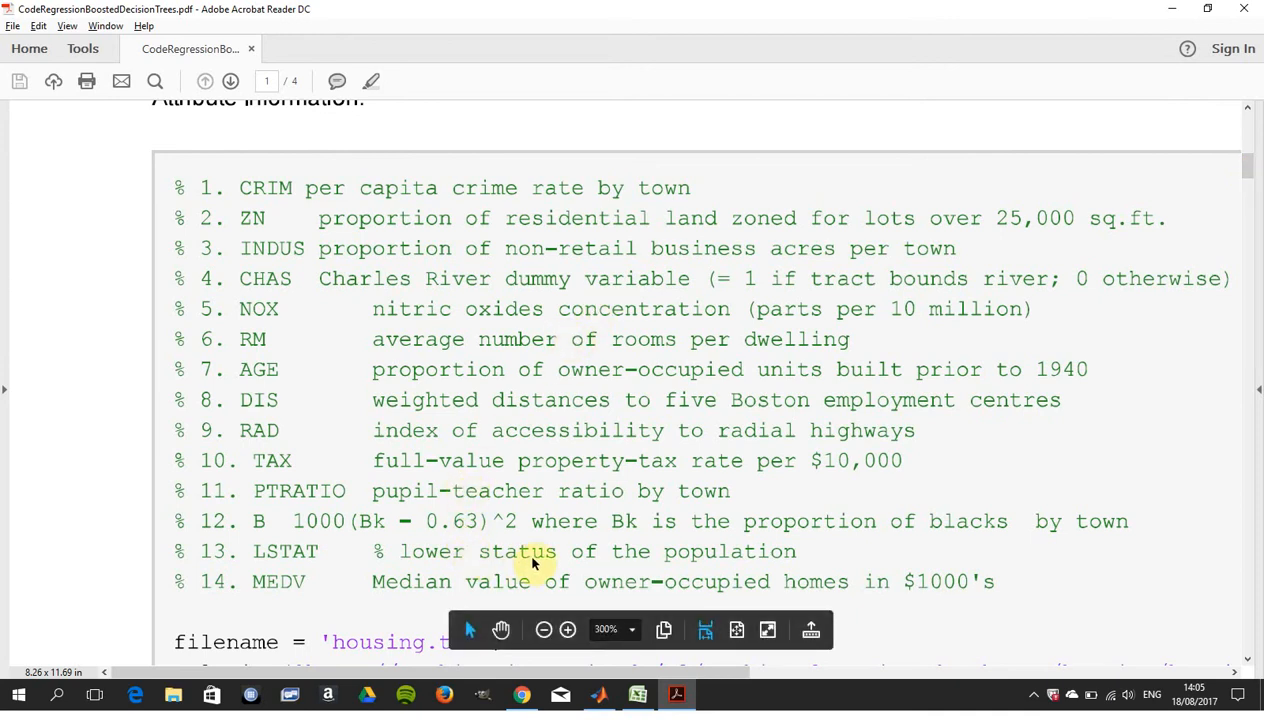
mouse_move(783, 473)
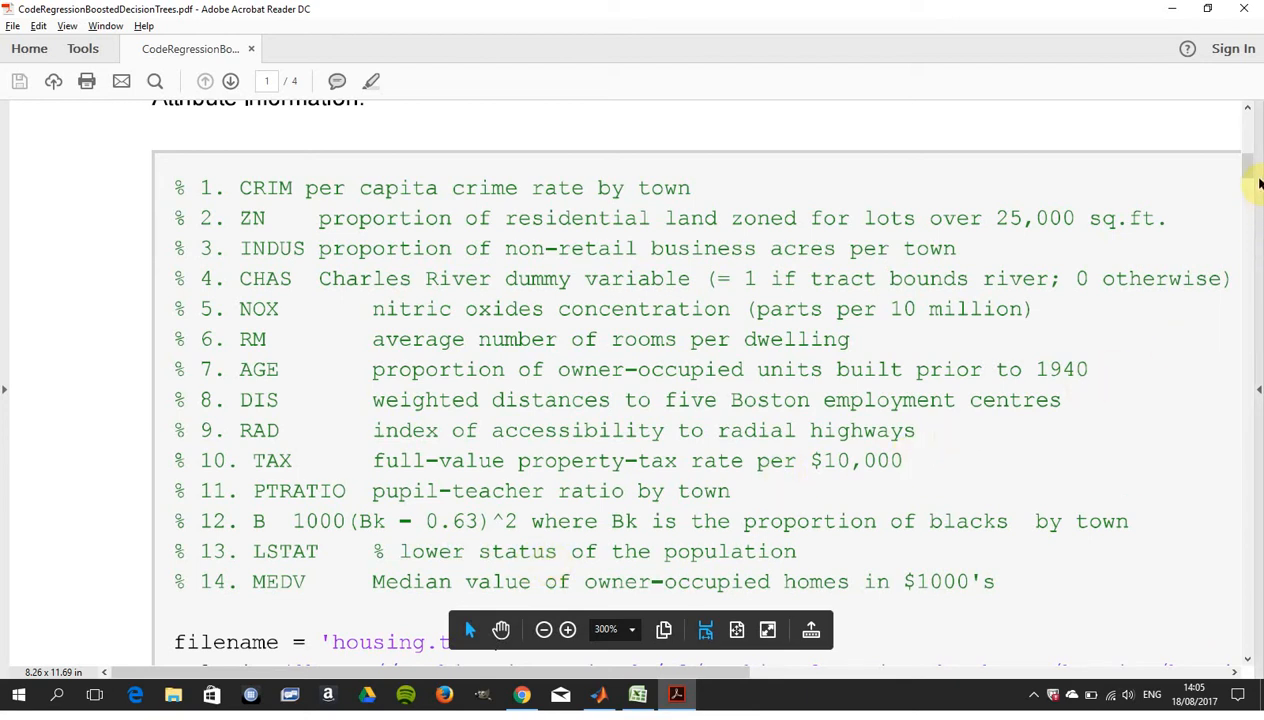
scroll("down", 3)
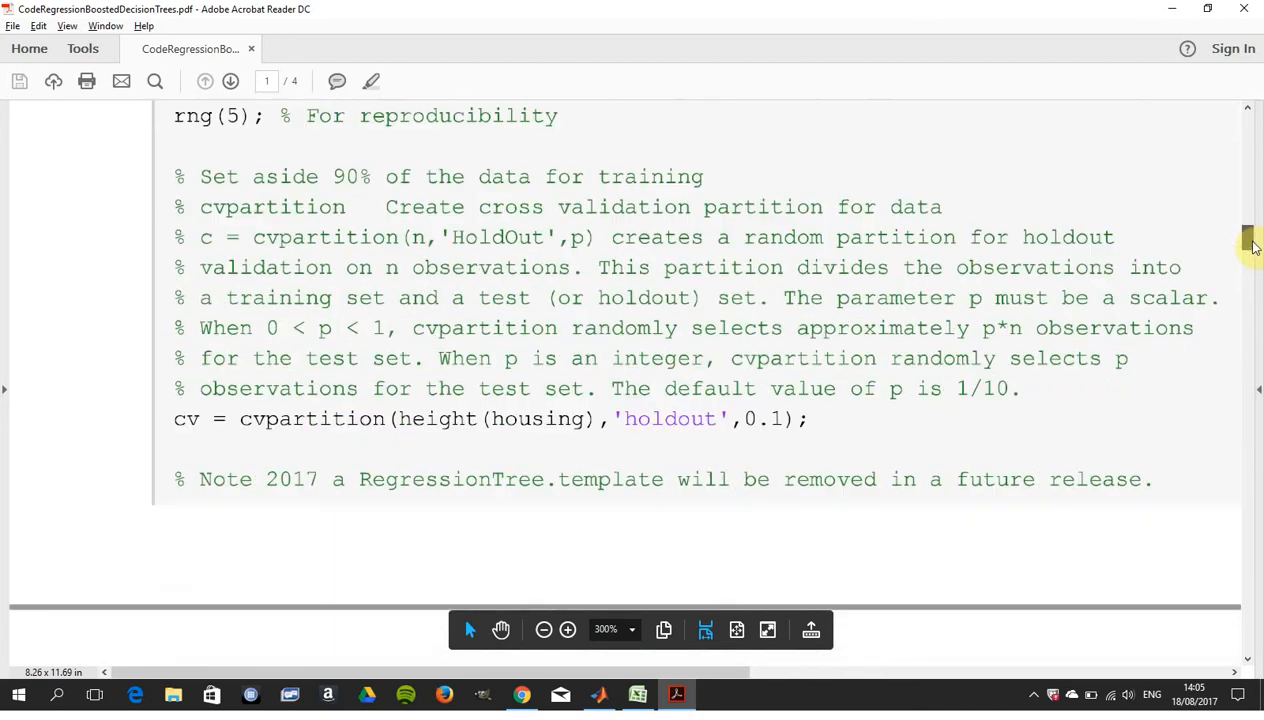
scroll("down", 3)
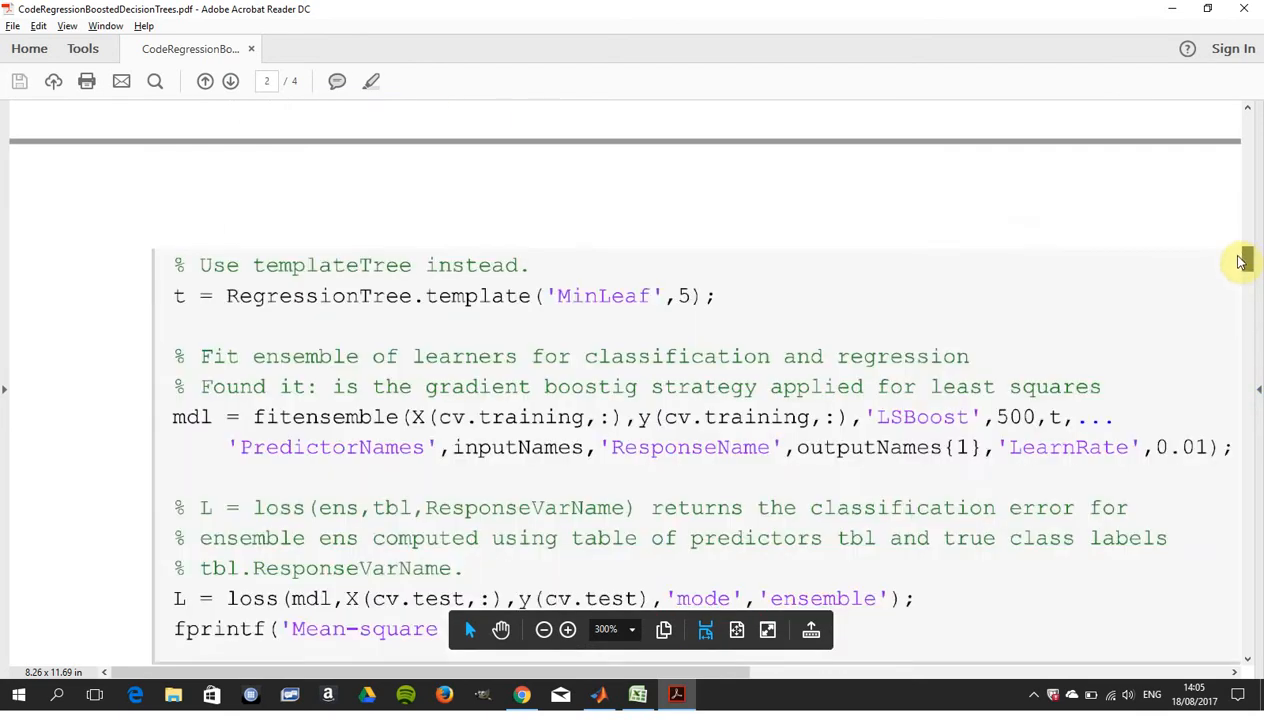
scroll("up", 3)
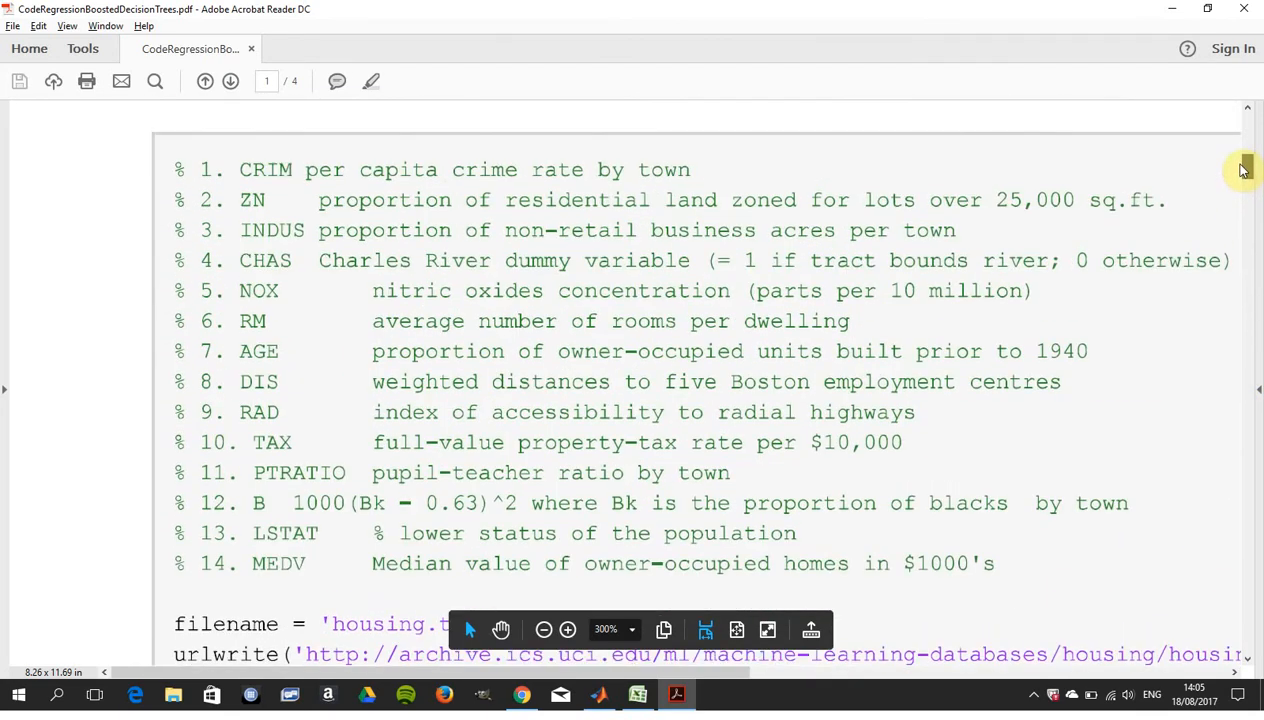
scroll("up", 3)
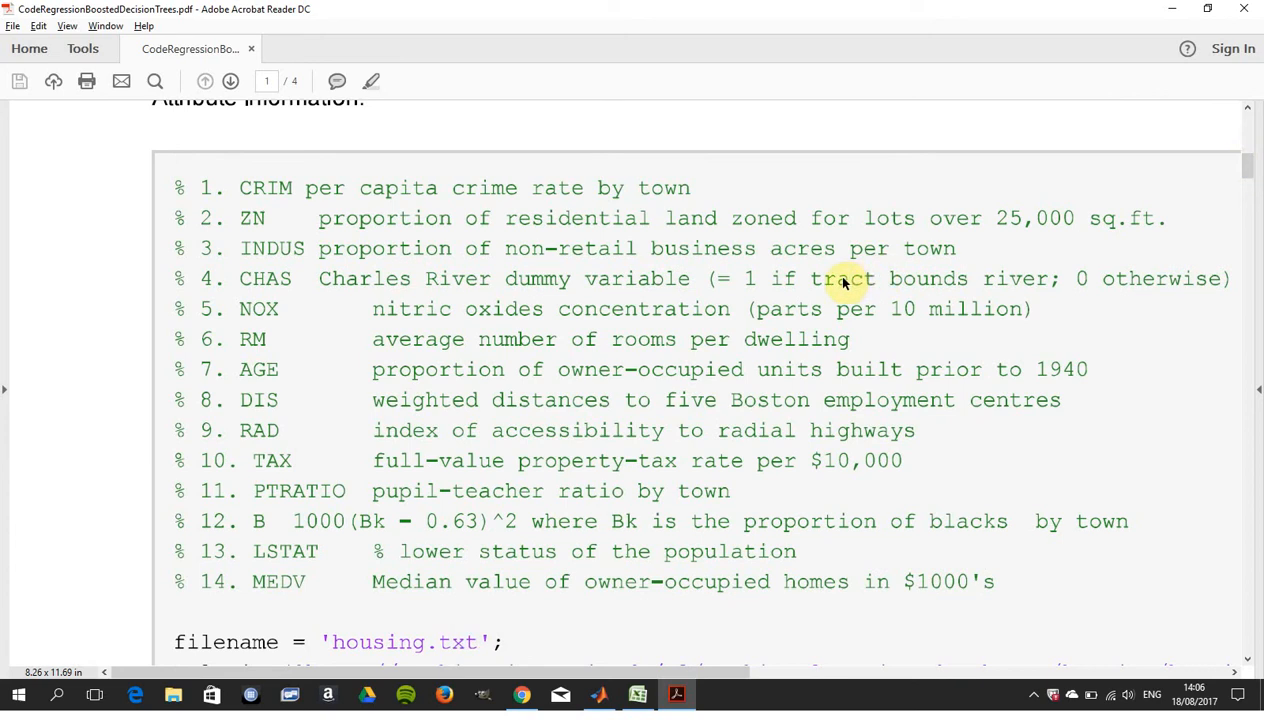
mouse_move(607, 278)
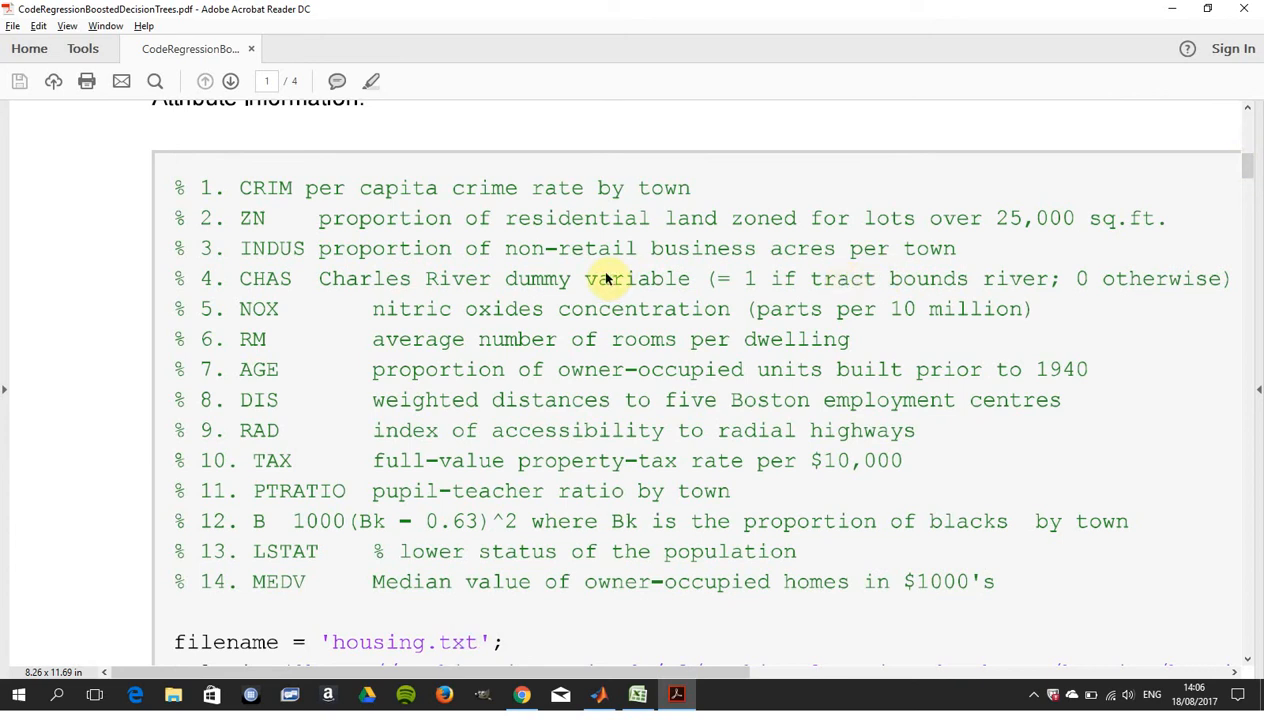
mouse_move(755, 232)
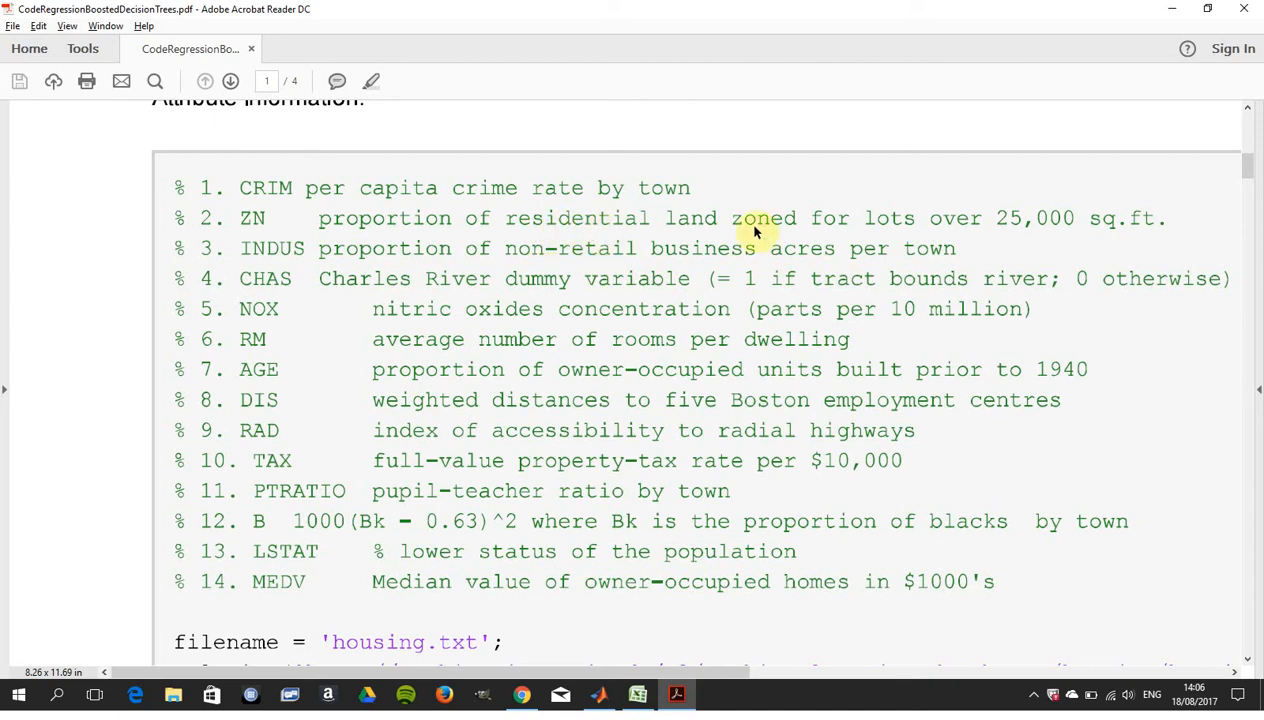
mouse_move(1249, 168)
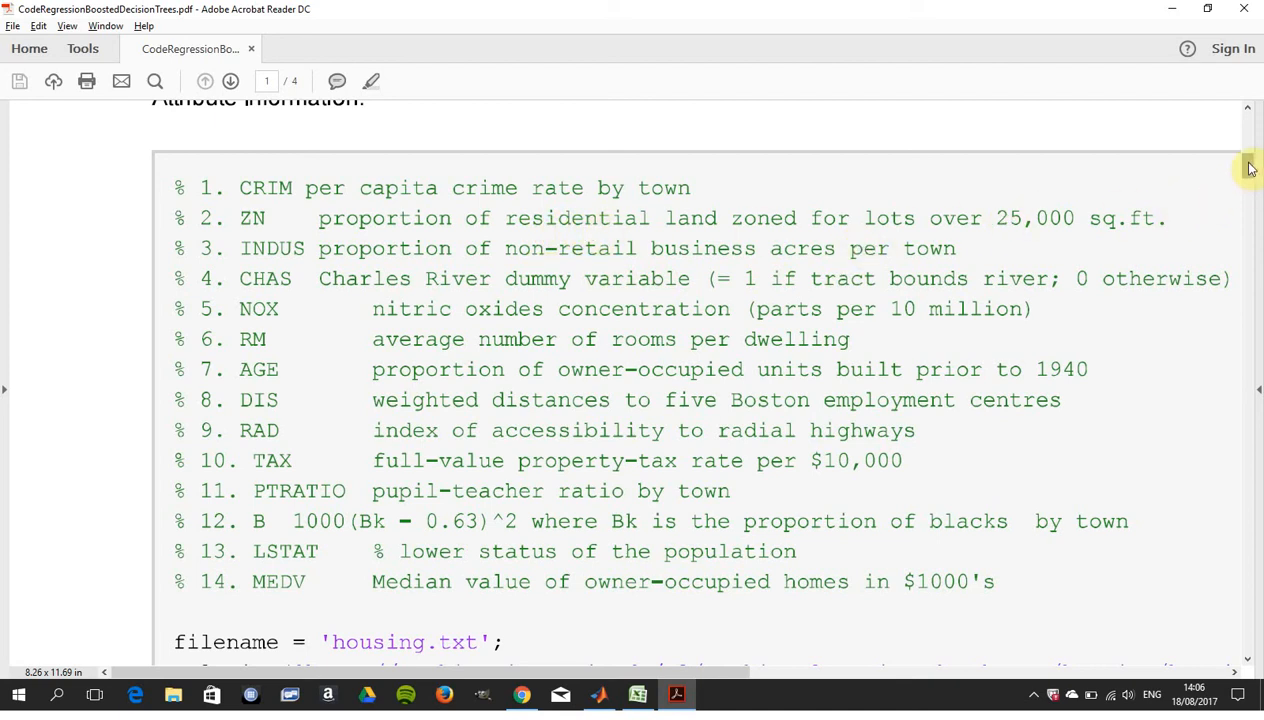
- Scroll down to the Plot Error code and its mean squared error curves on page 3
scroll("down", 3)
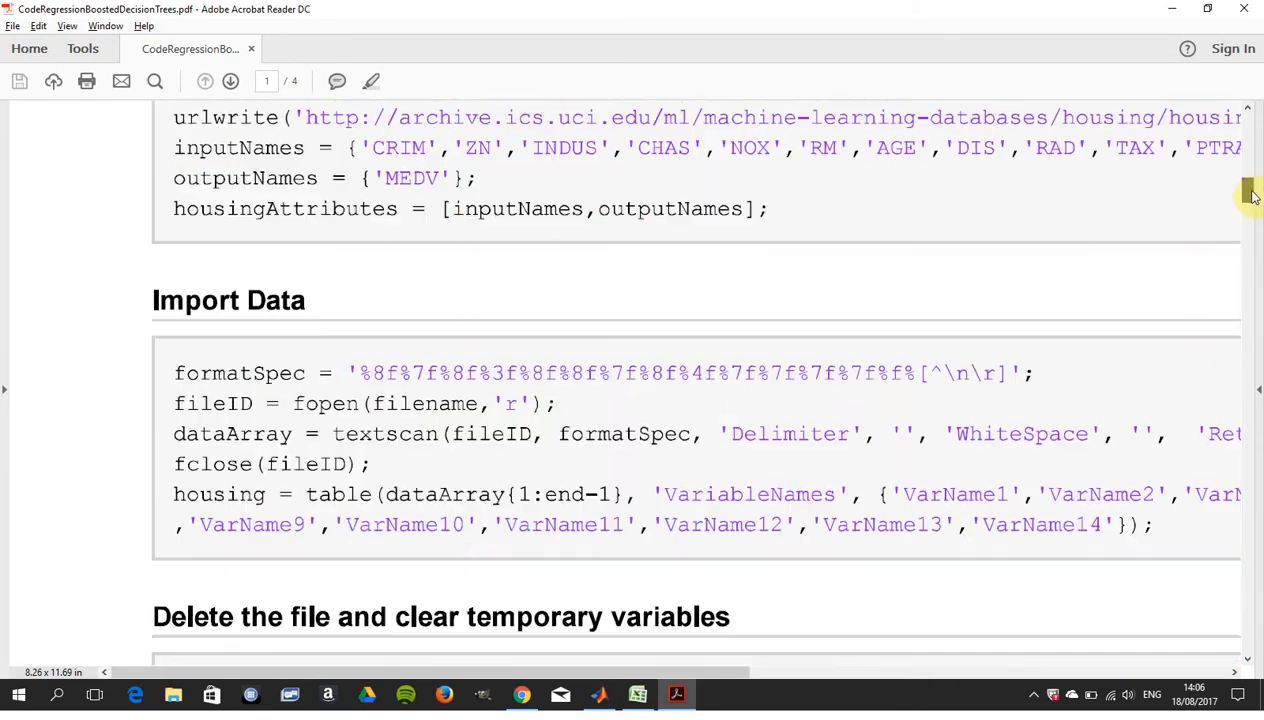
scroll("down", 3)
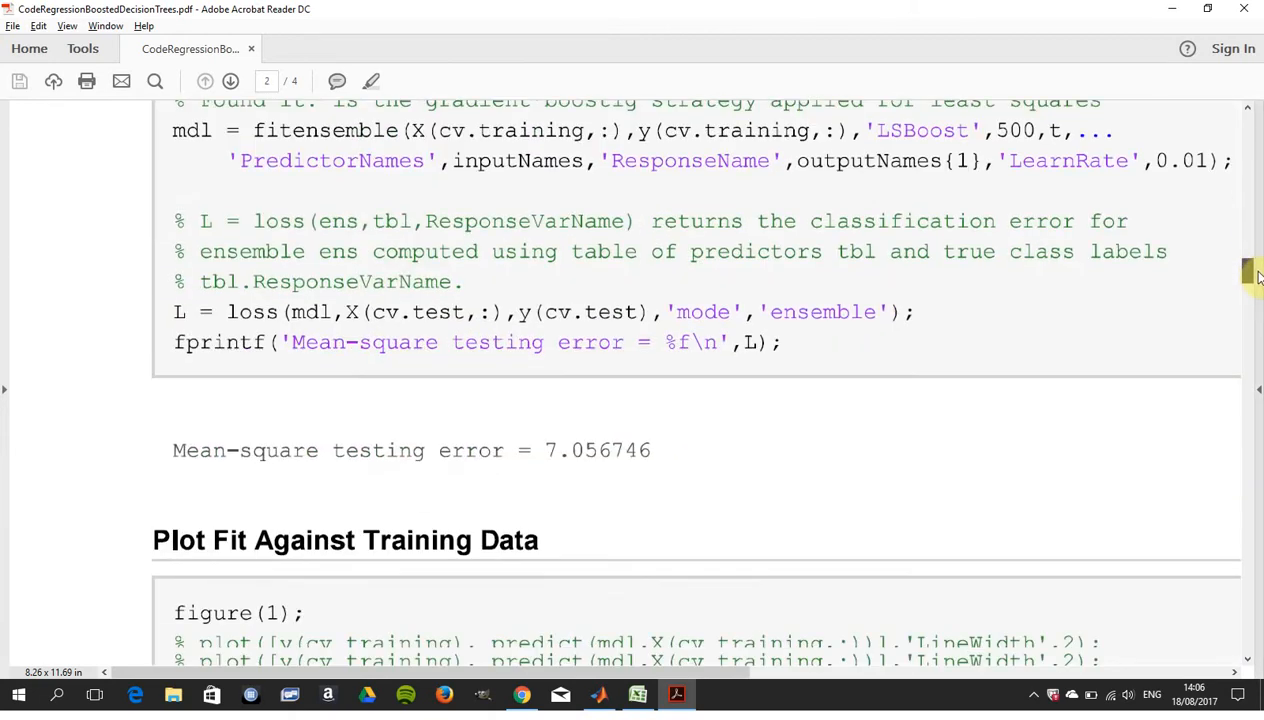
scroll("down", 3)
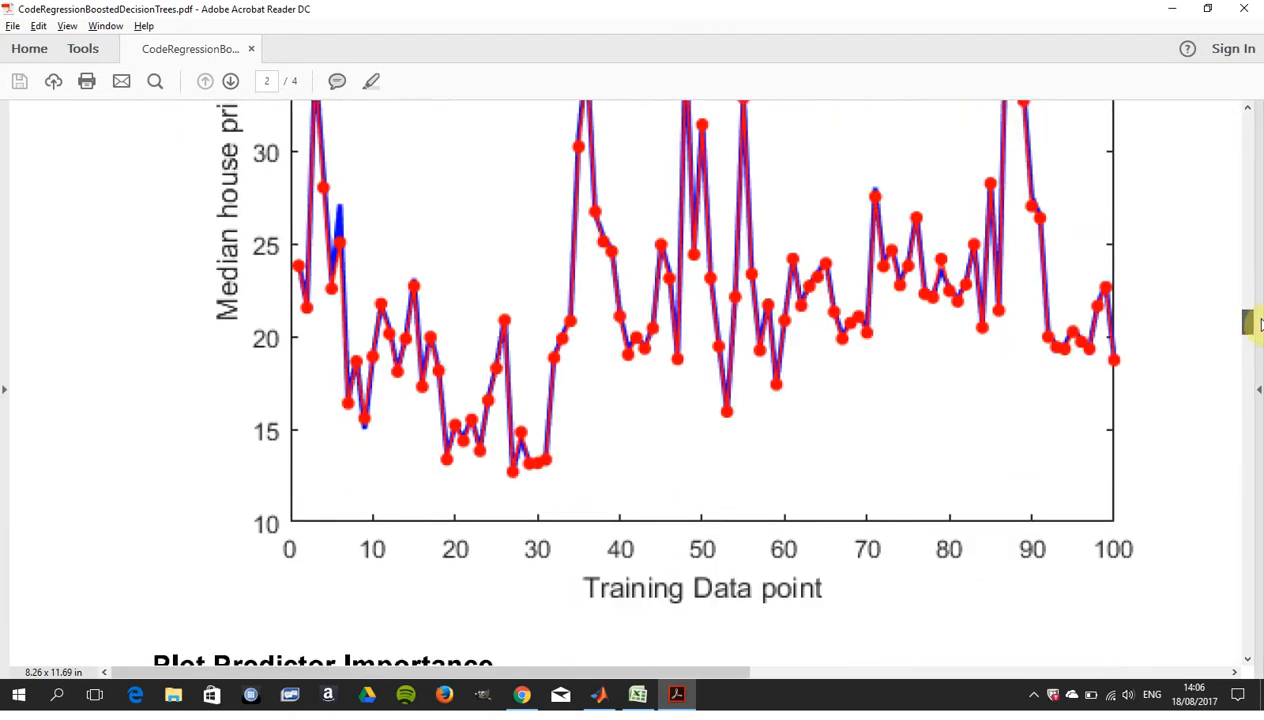
scroll("down", 3)
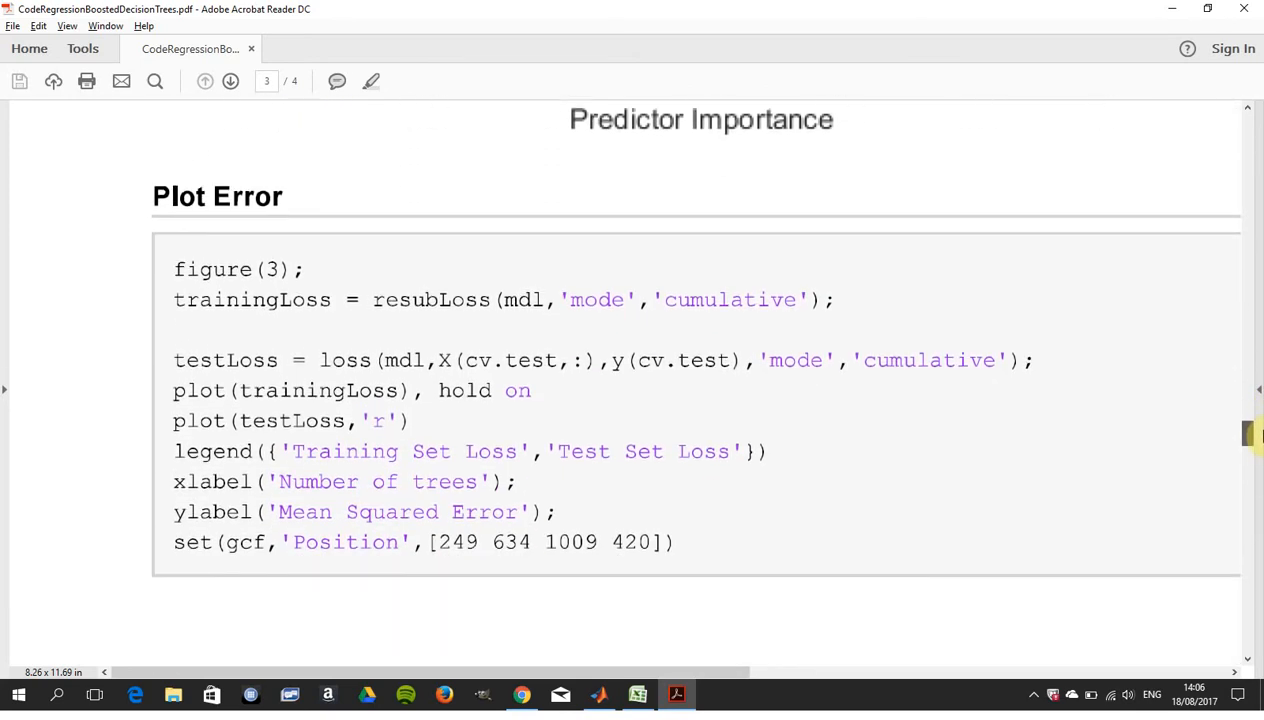
scroll("down", 3)
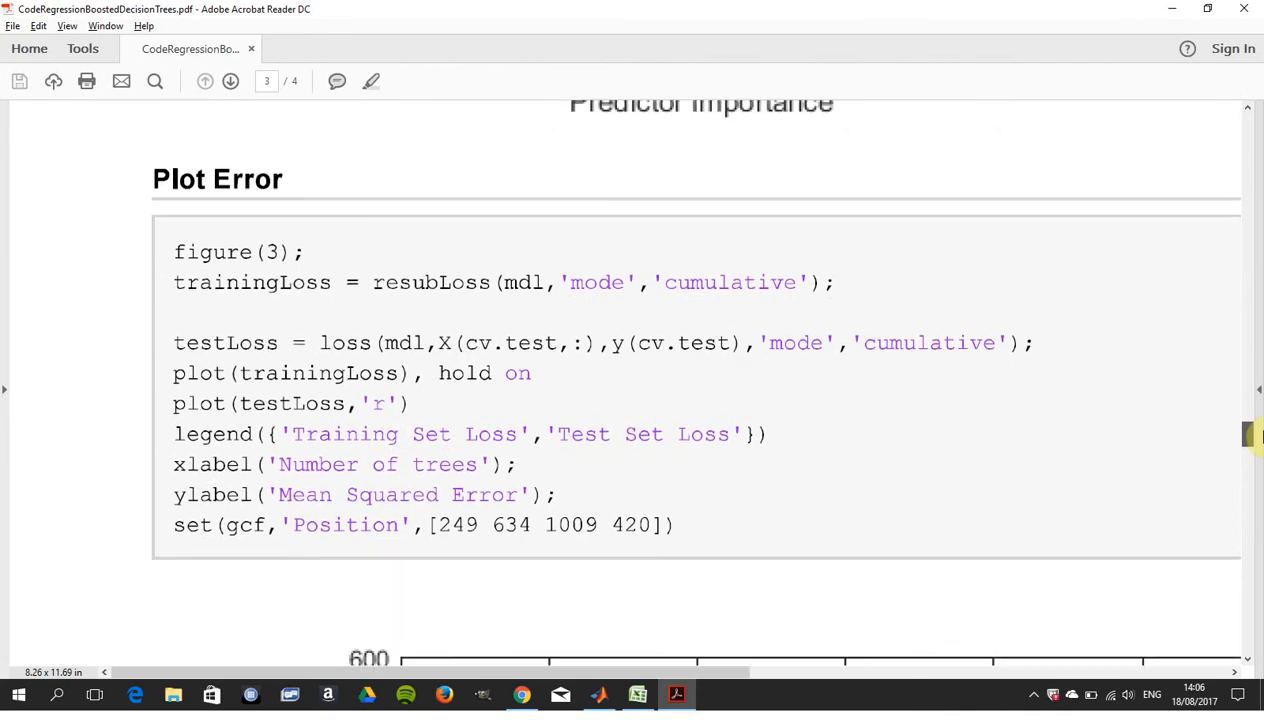
scroll("down", 3)
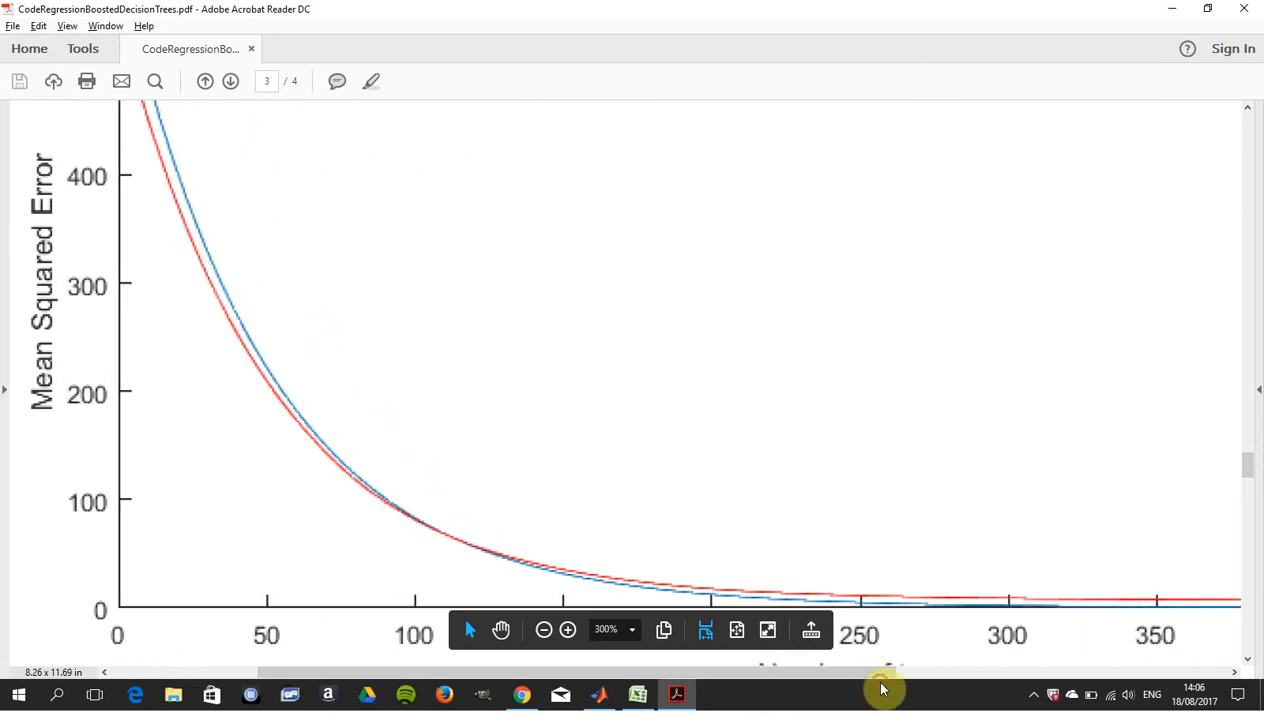
- Scroll below the error plot to the Regularize and Shrink the Ensemble heading and code
scroll("down", 3)
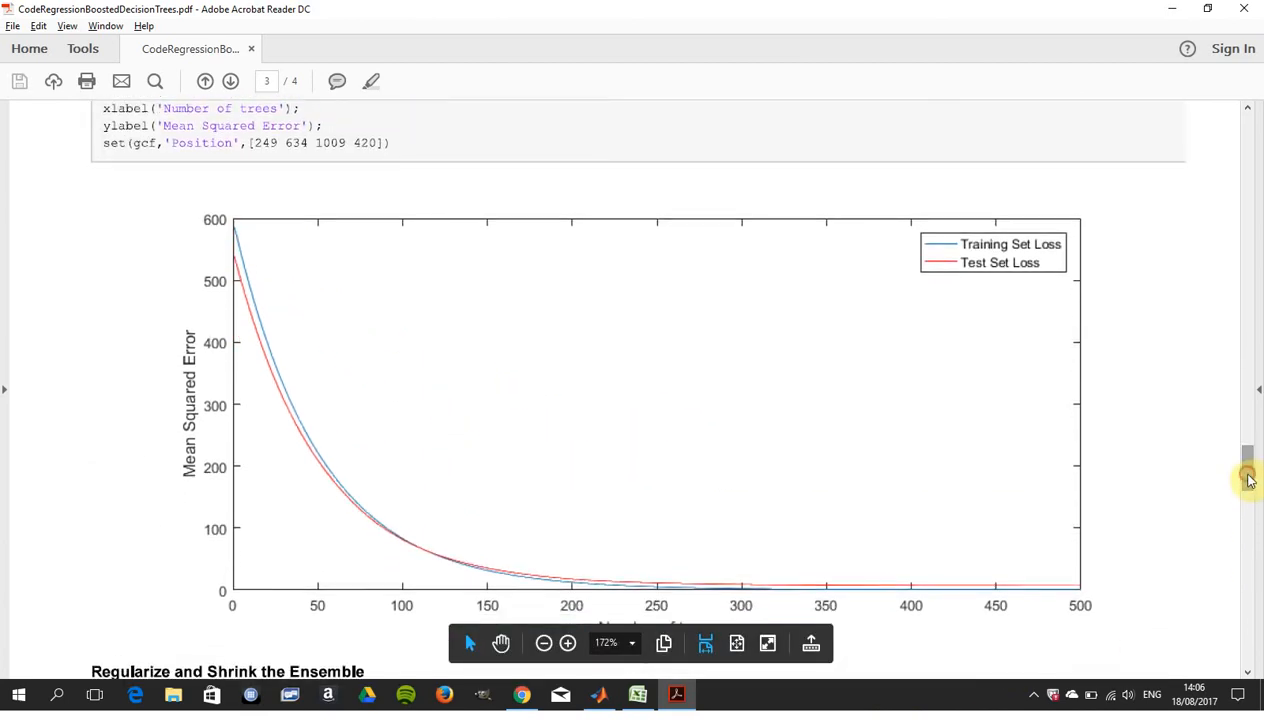
mouse_move(610, 318)
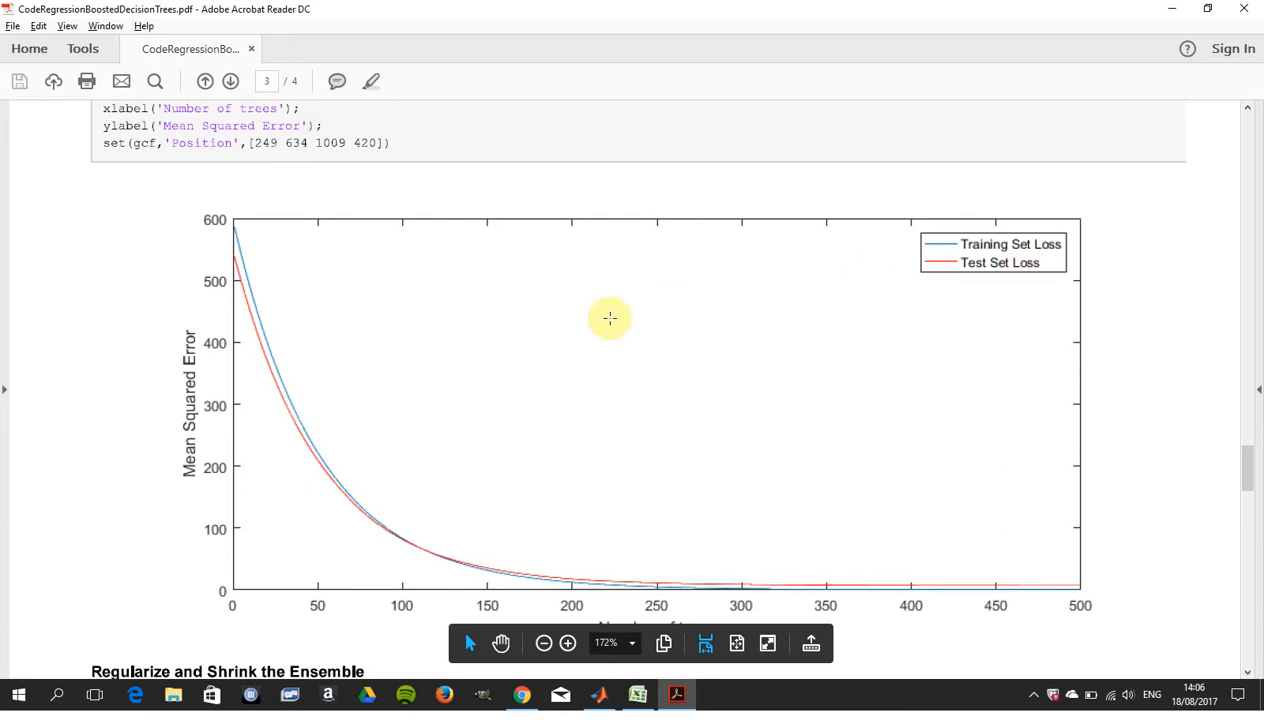
mouse_move(256, 412)
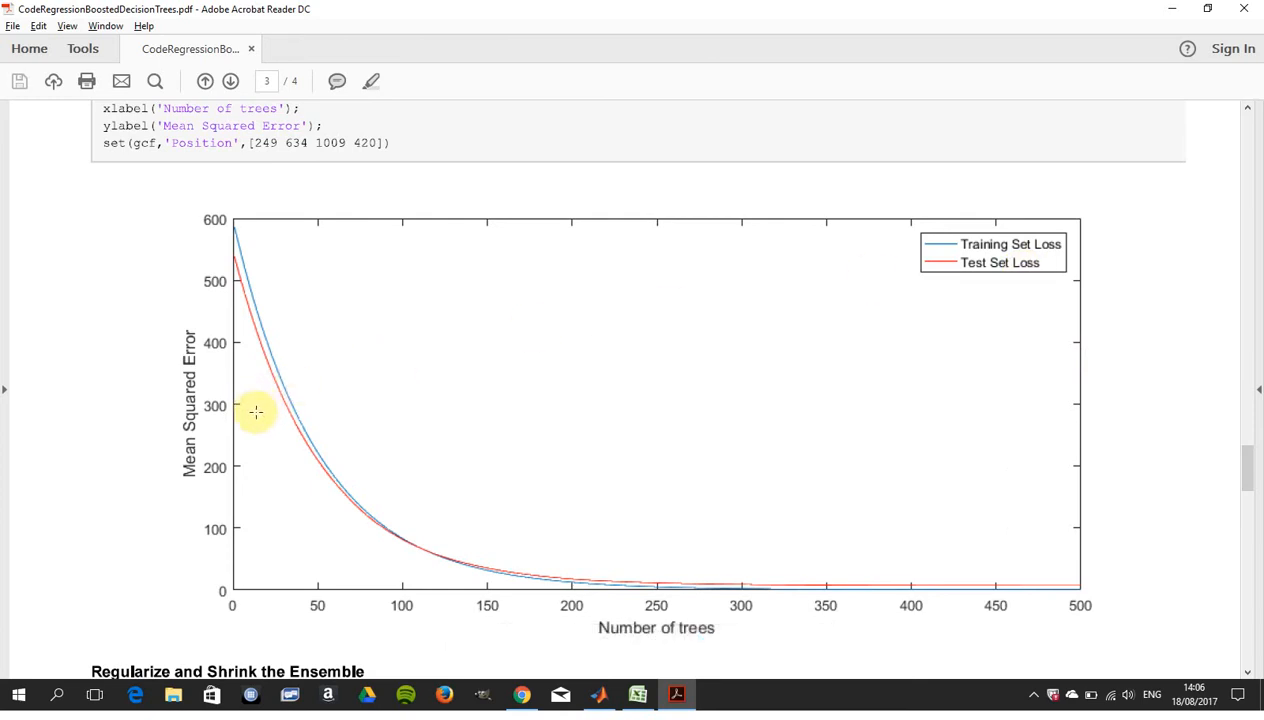
mouse_move(377, 545)
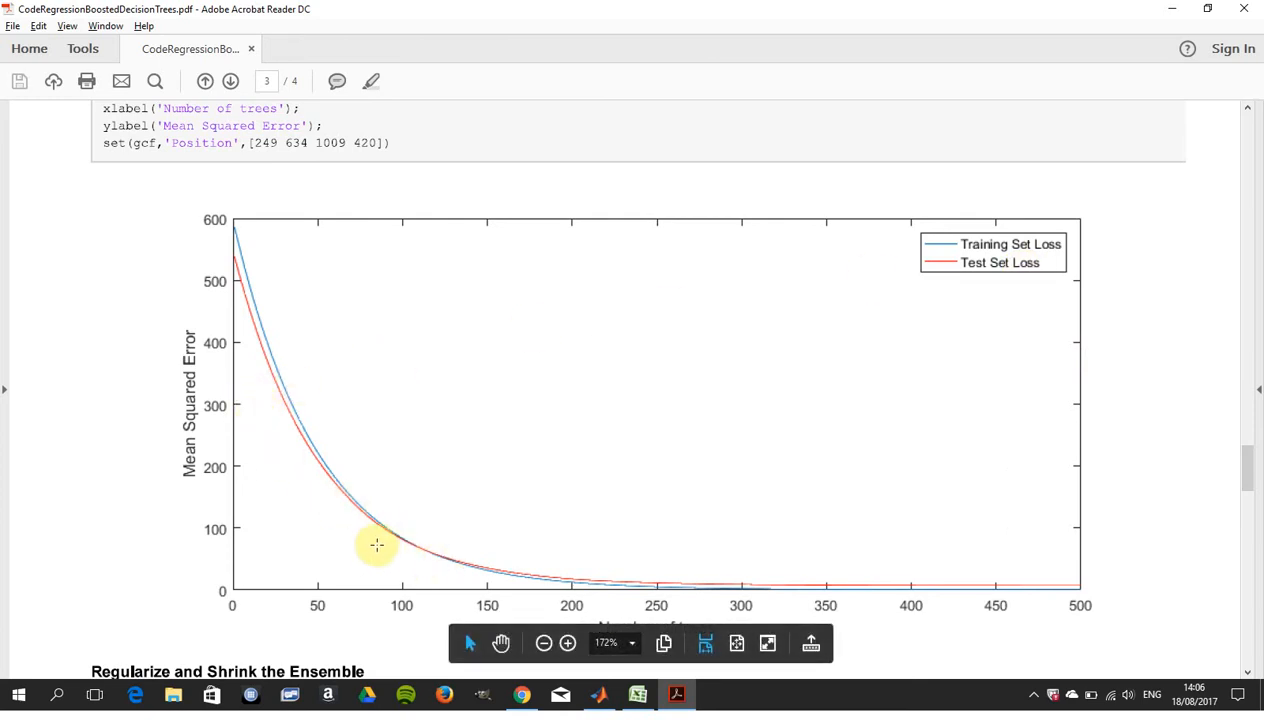
mouse_move(377, 533)
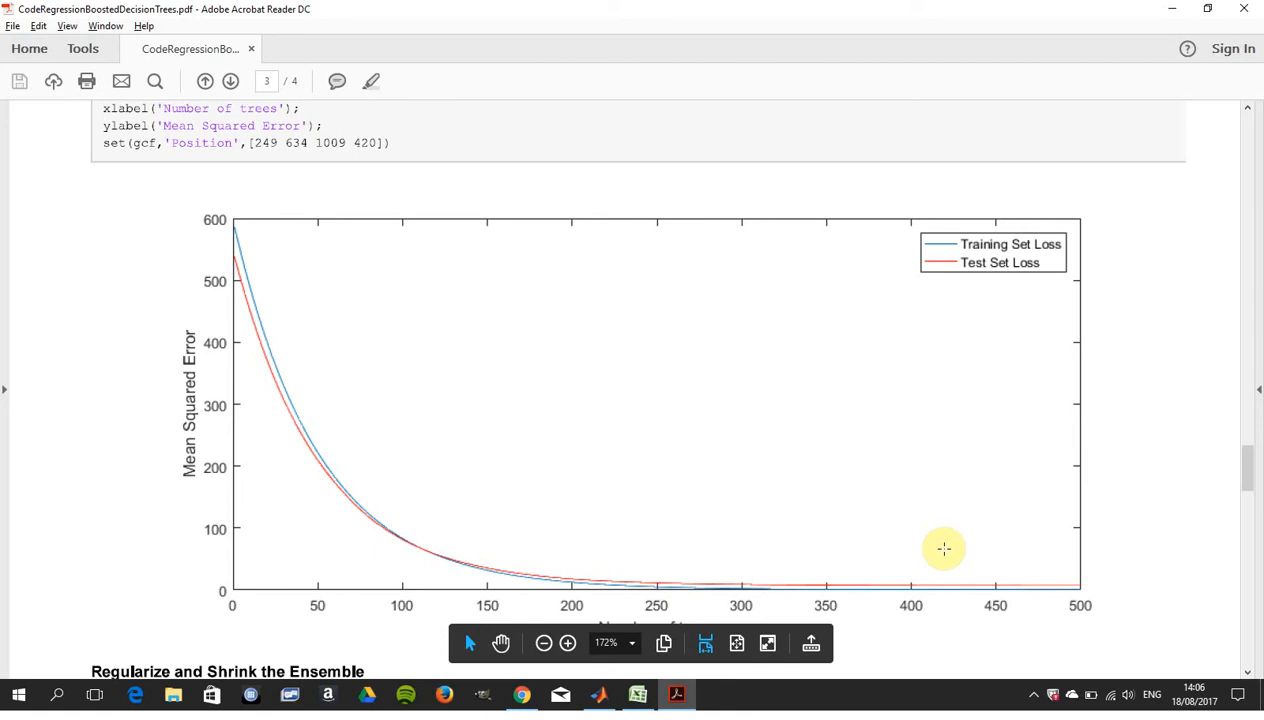
mouse_move(1248, 471)
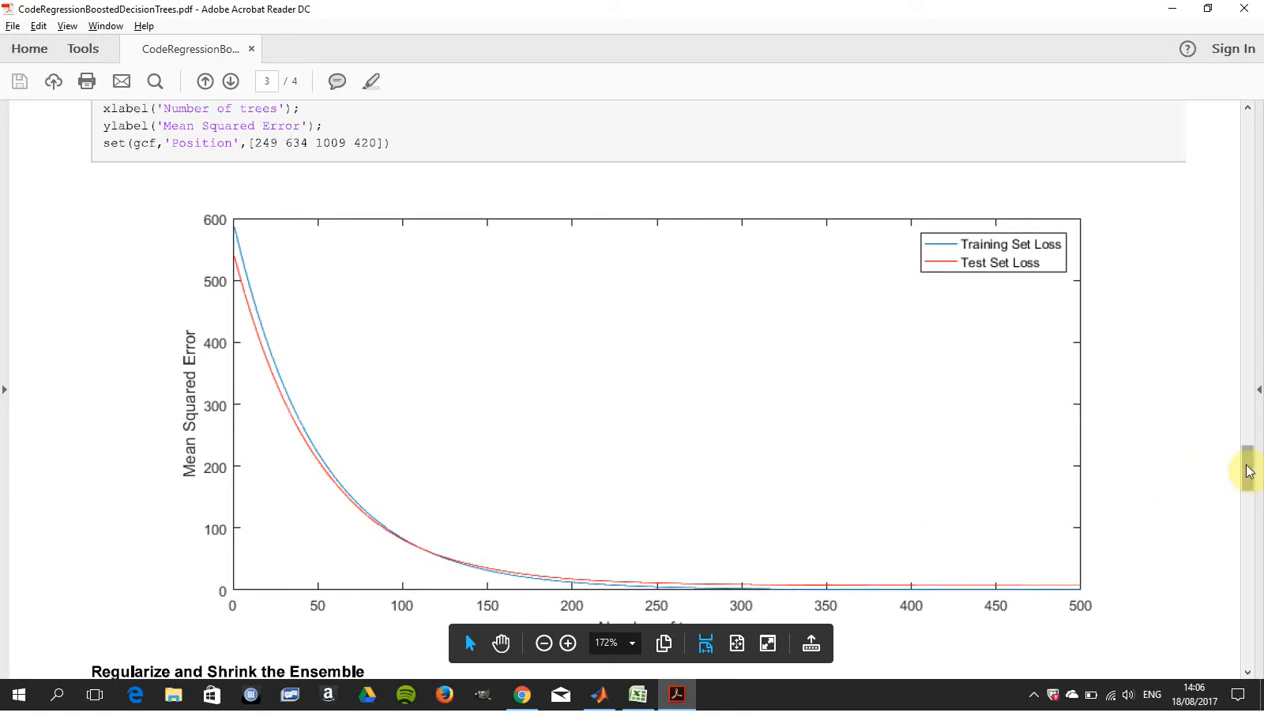
scroll("down", 3)
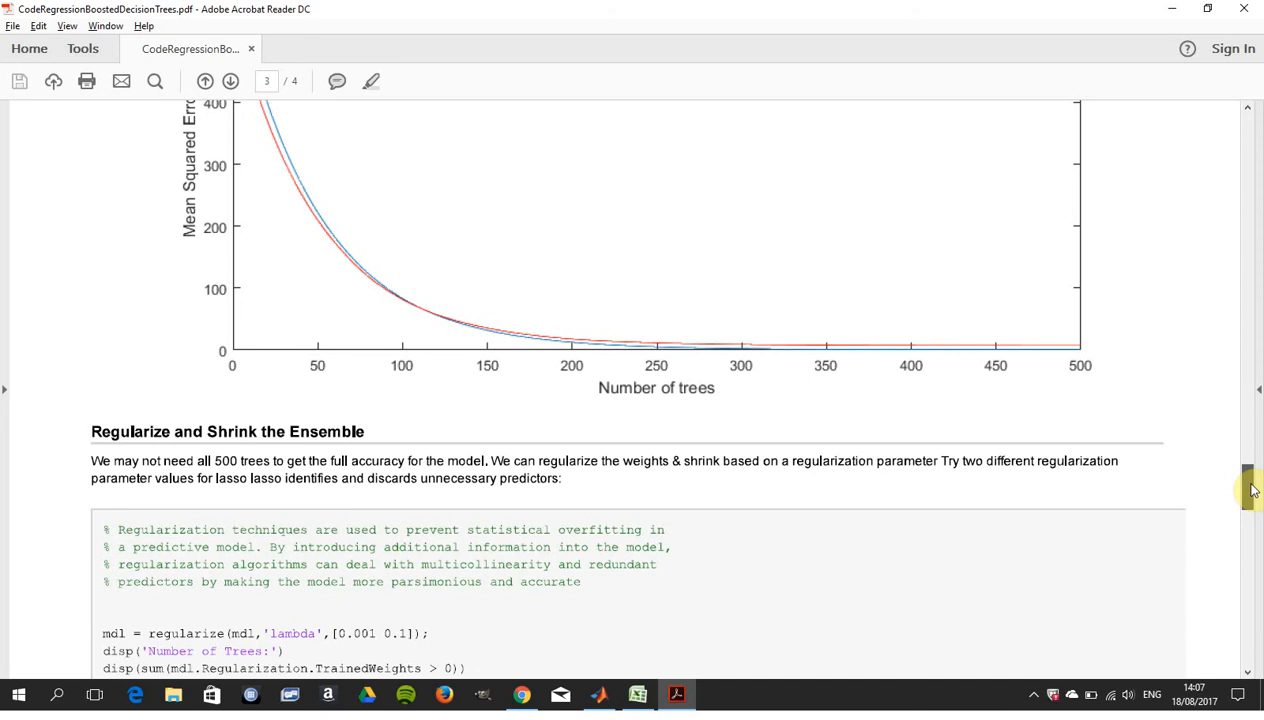
- Scroll through the shrinkage code and output to the 128-tree result at page 4's end
scroll("down", 3)
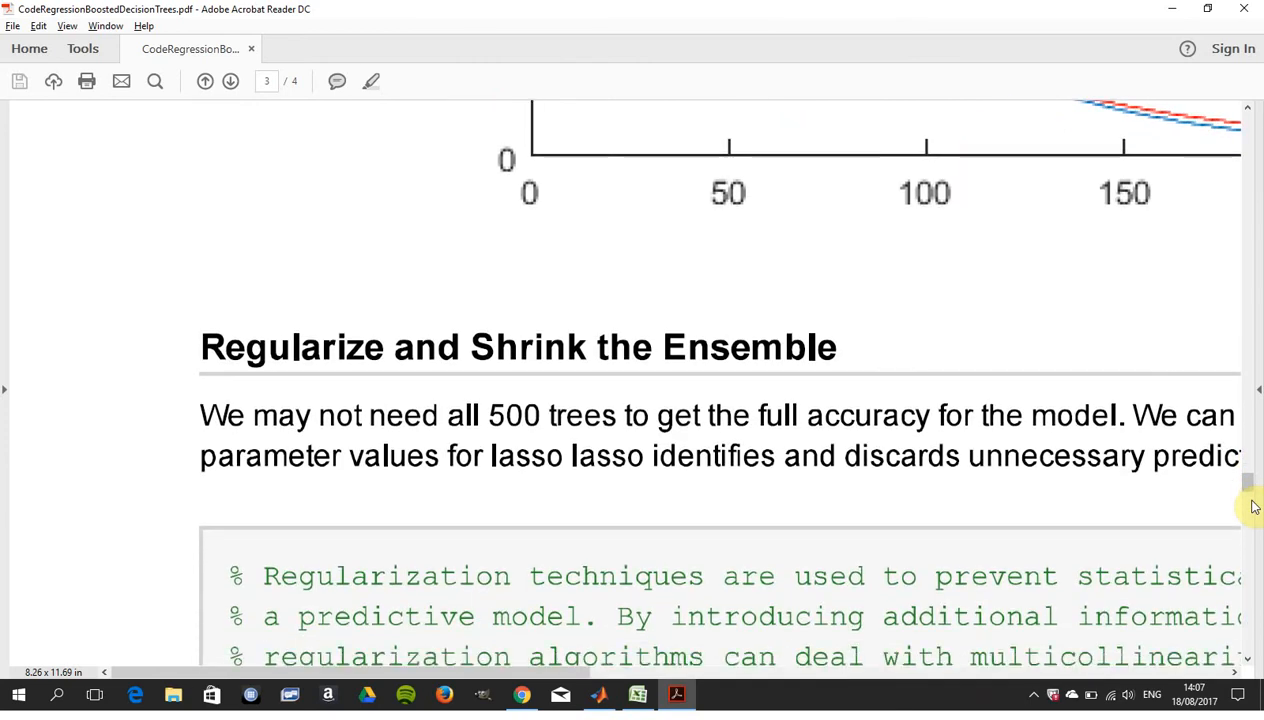
scroll("down", 3)
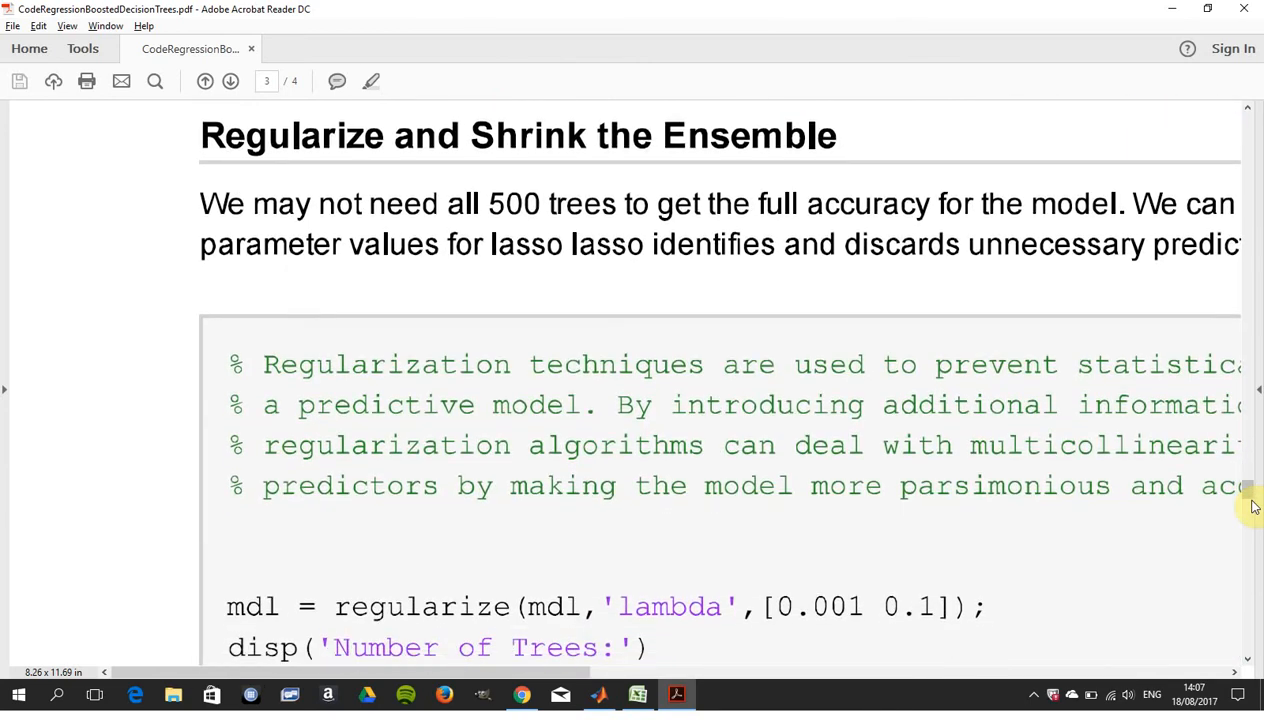
scroll("down", 3)
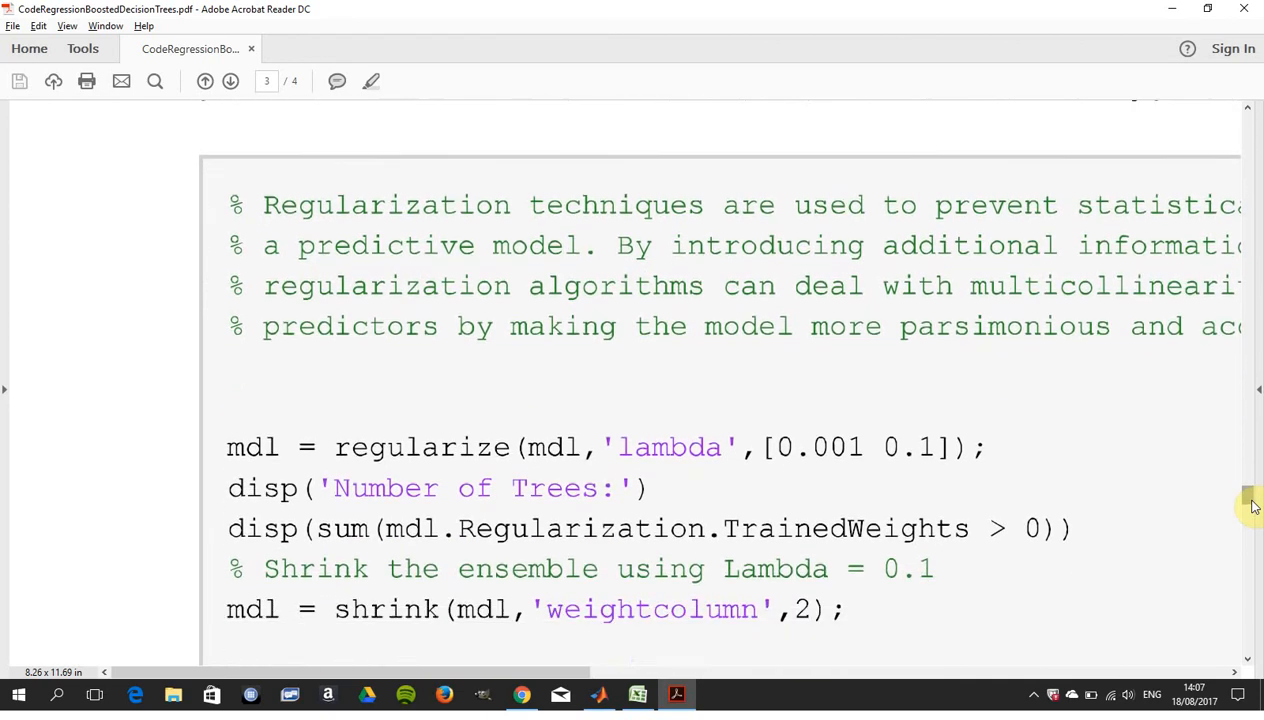
scroll("down", 3)
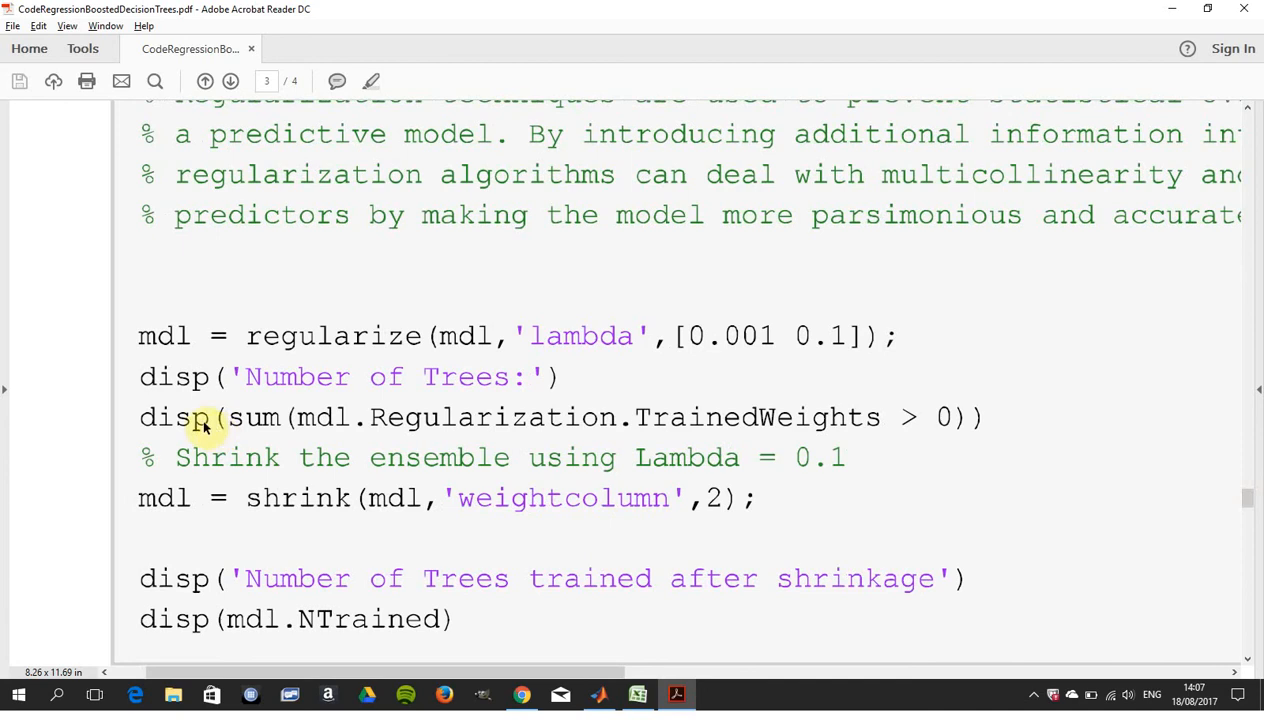
mouse_move(196, 481)
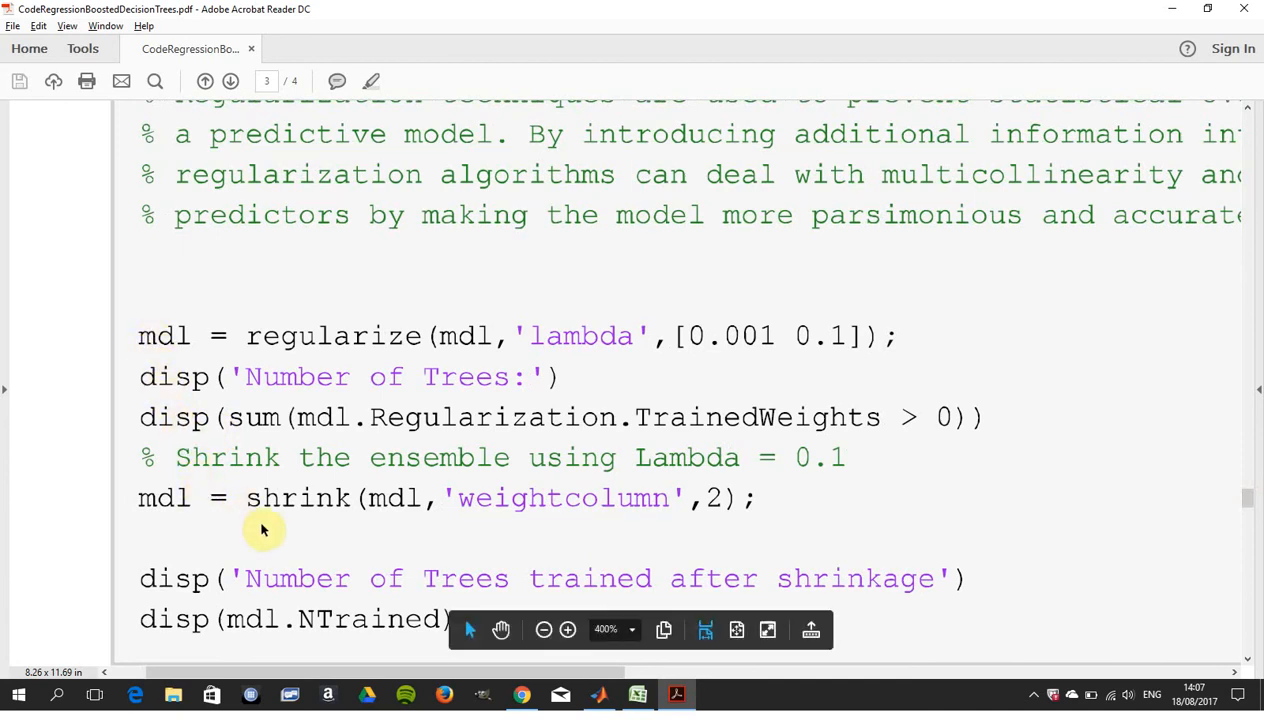
mouse_move(1250, 503)
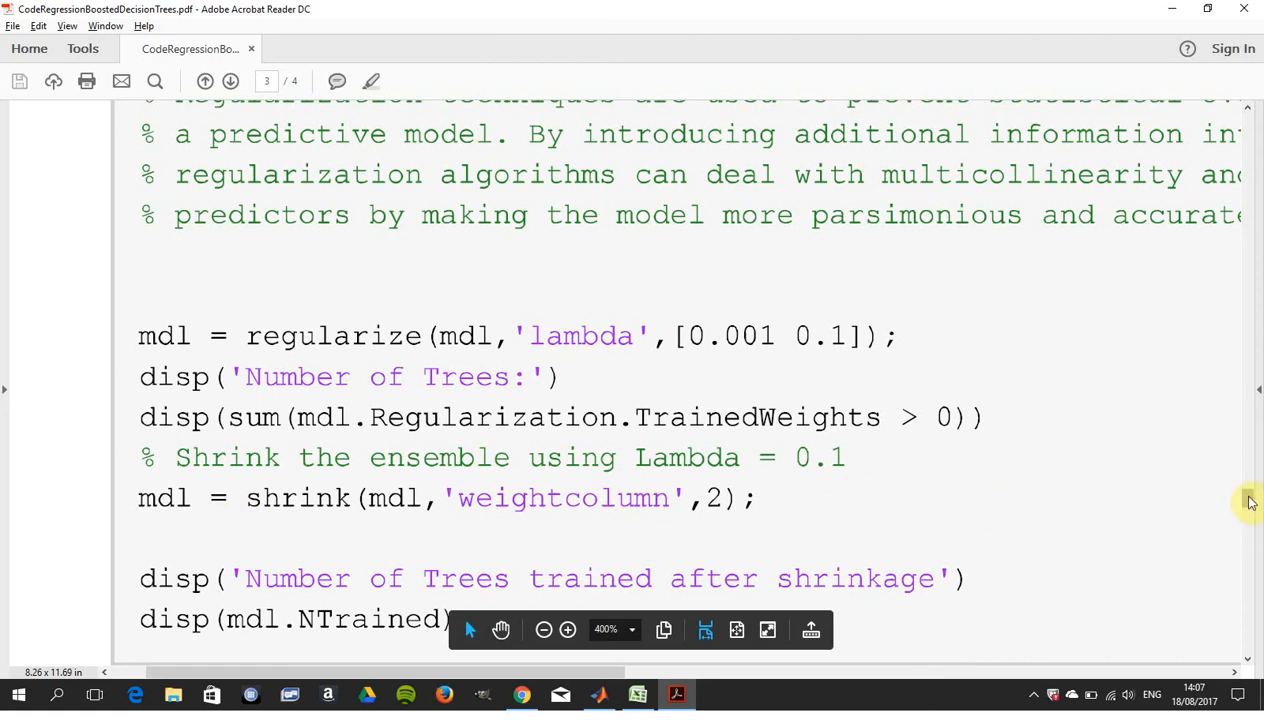
scroll("down", 3)
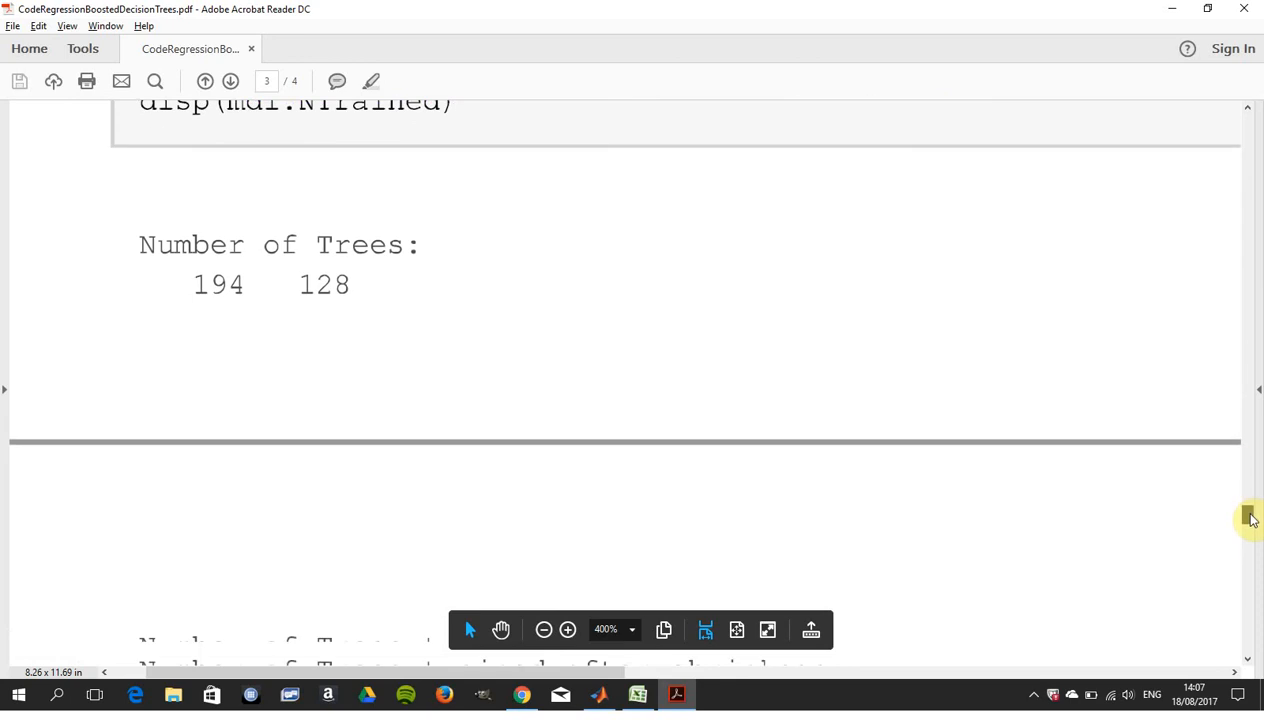
scroll("down", 3)
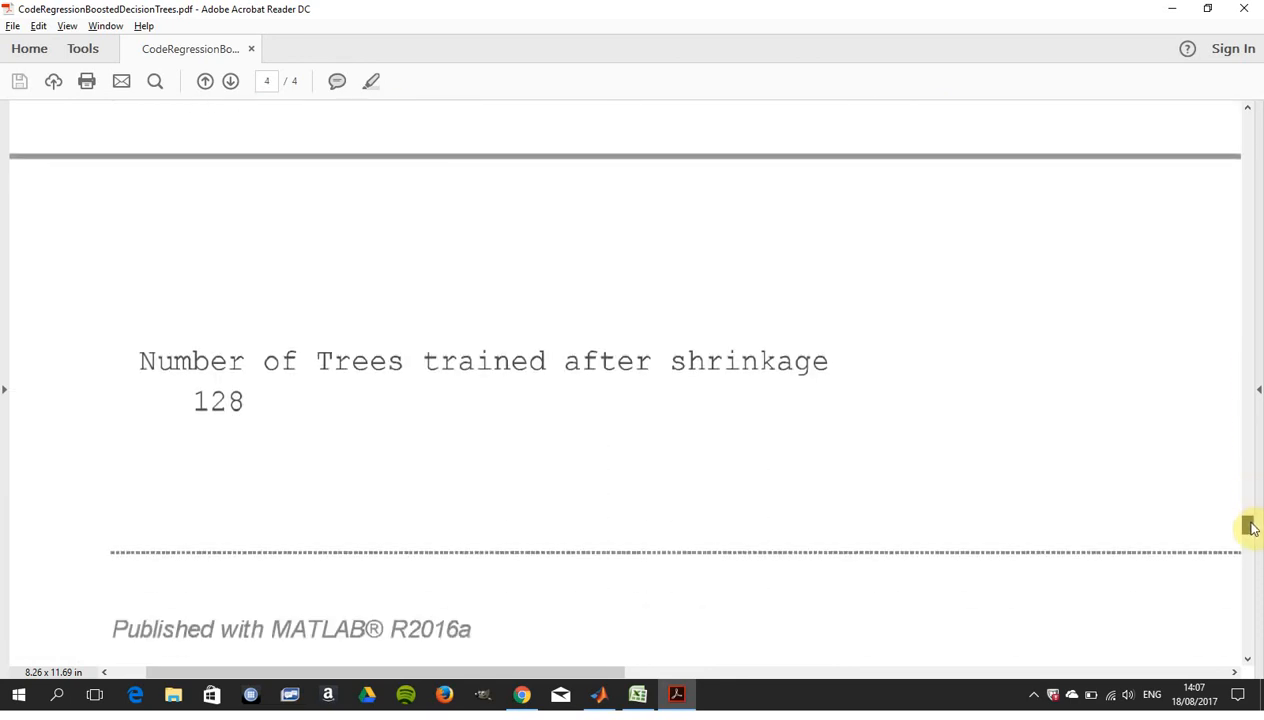
scroll("down", 3)
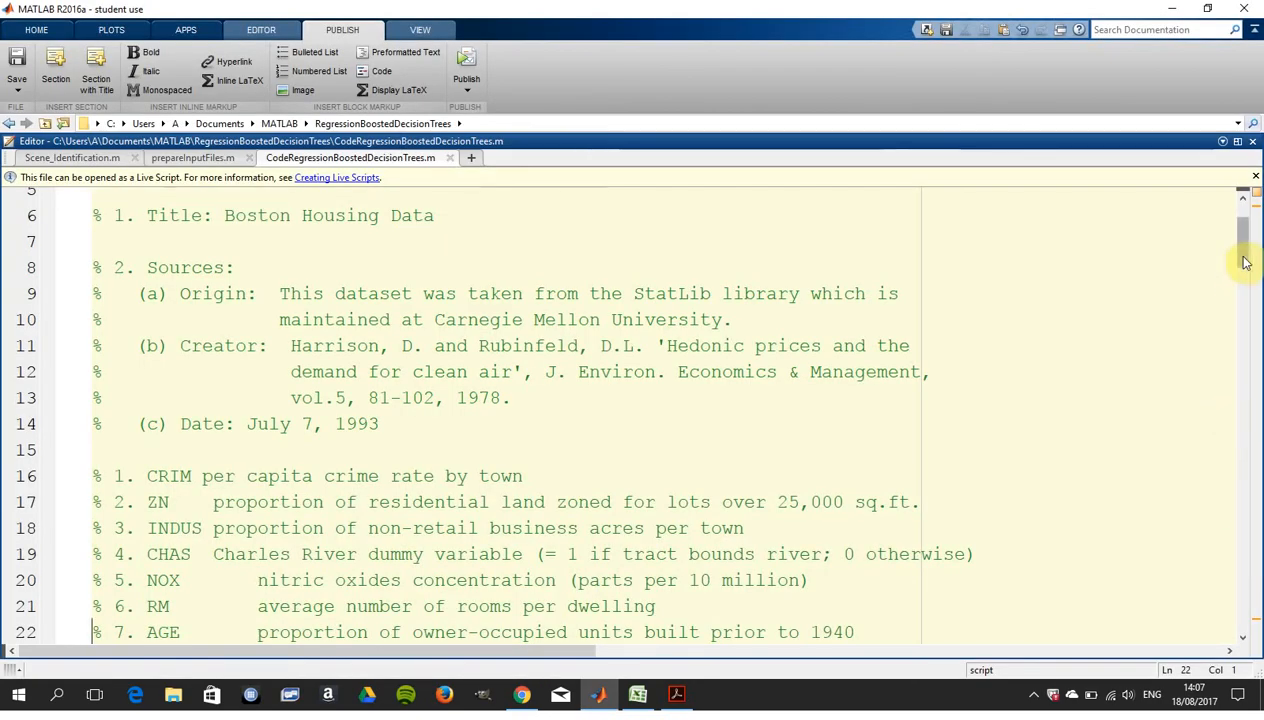
- Scroll the script down to line 146 and select HousePrice0 = predict(mdl,X0)
scroll("down", 3)
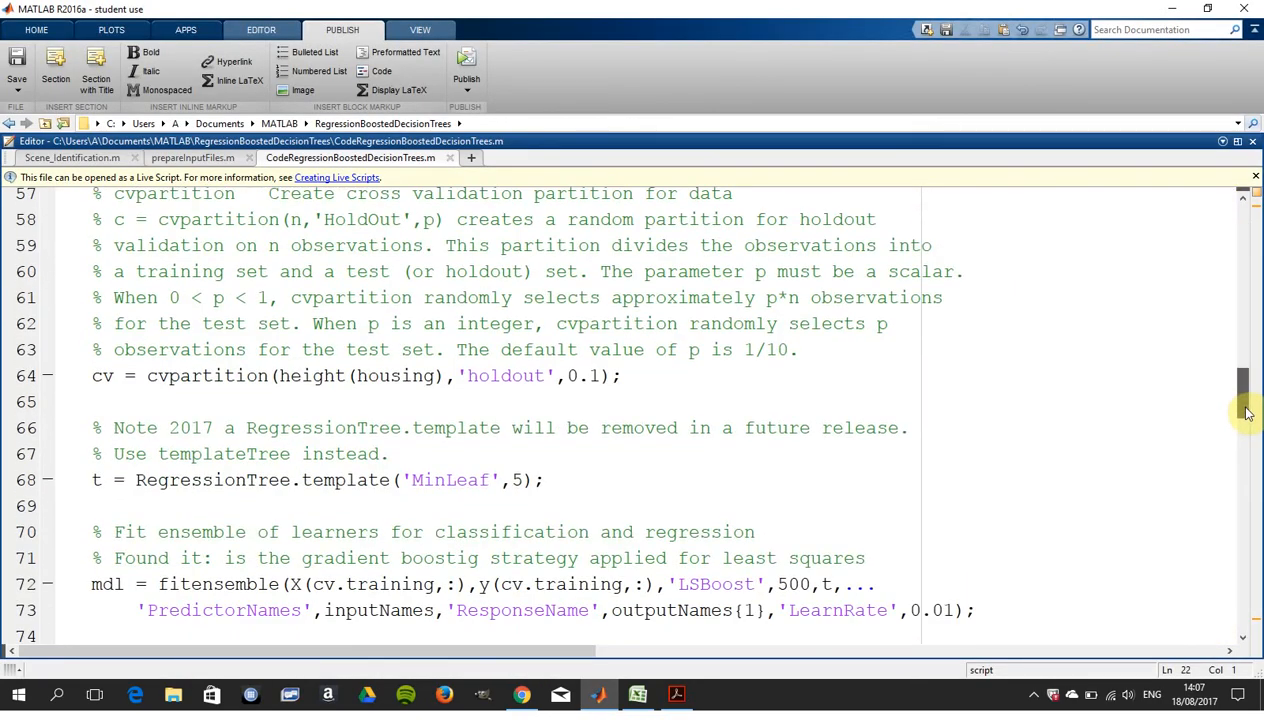
scroll("down", 3)
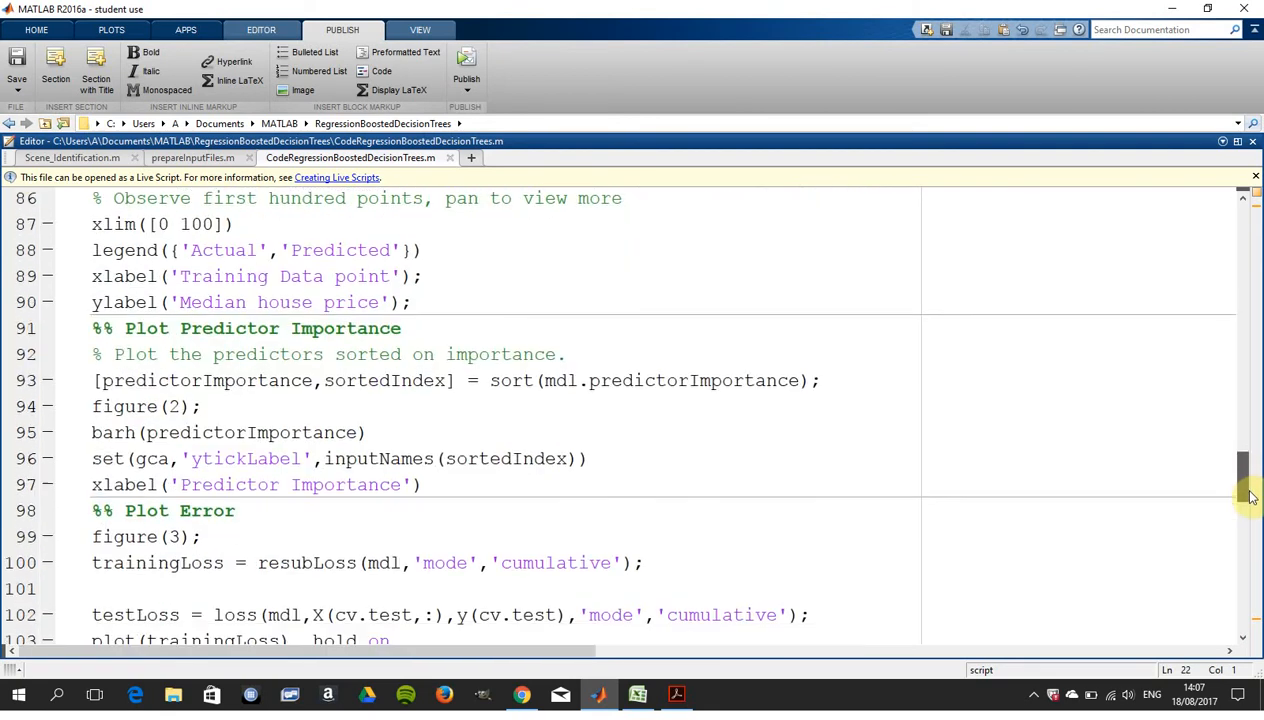
scroll("down", 3)
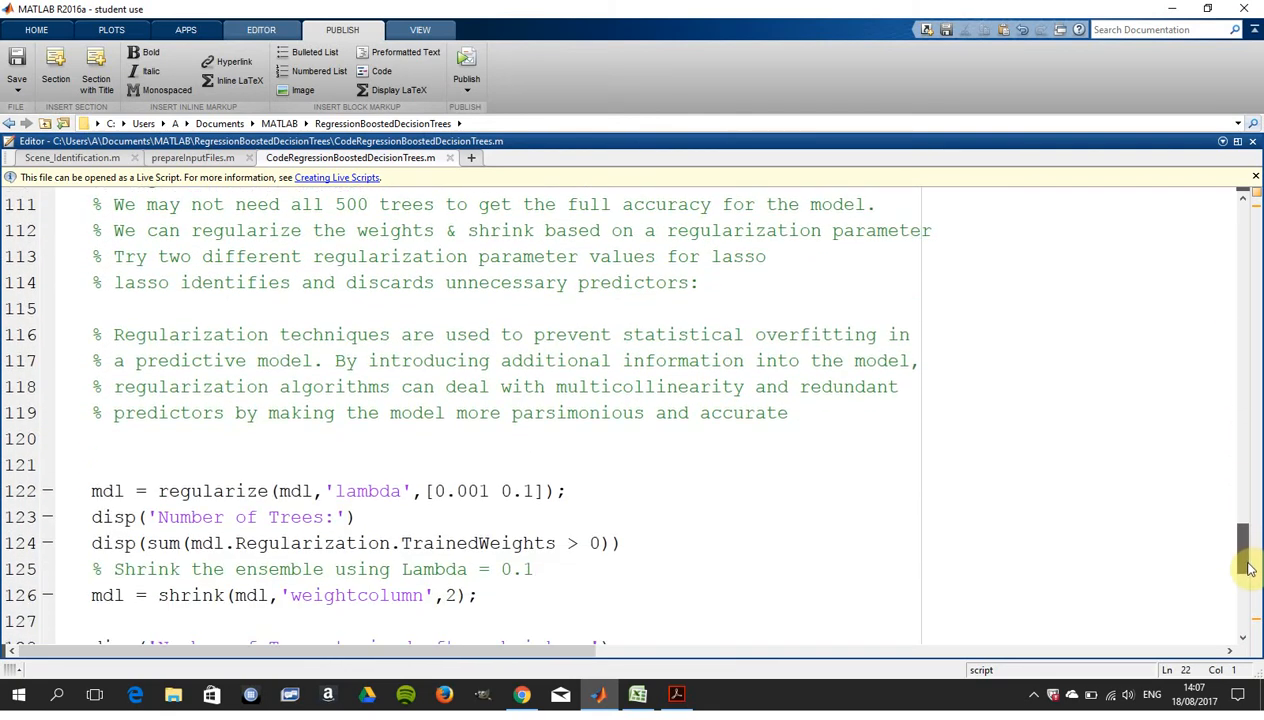
scroll("down", 3)
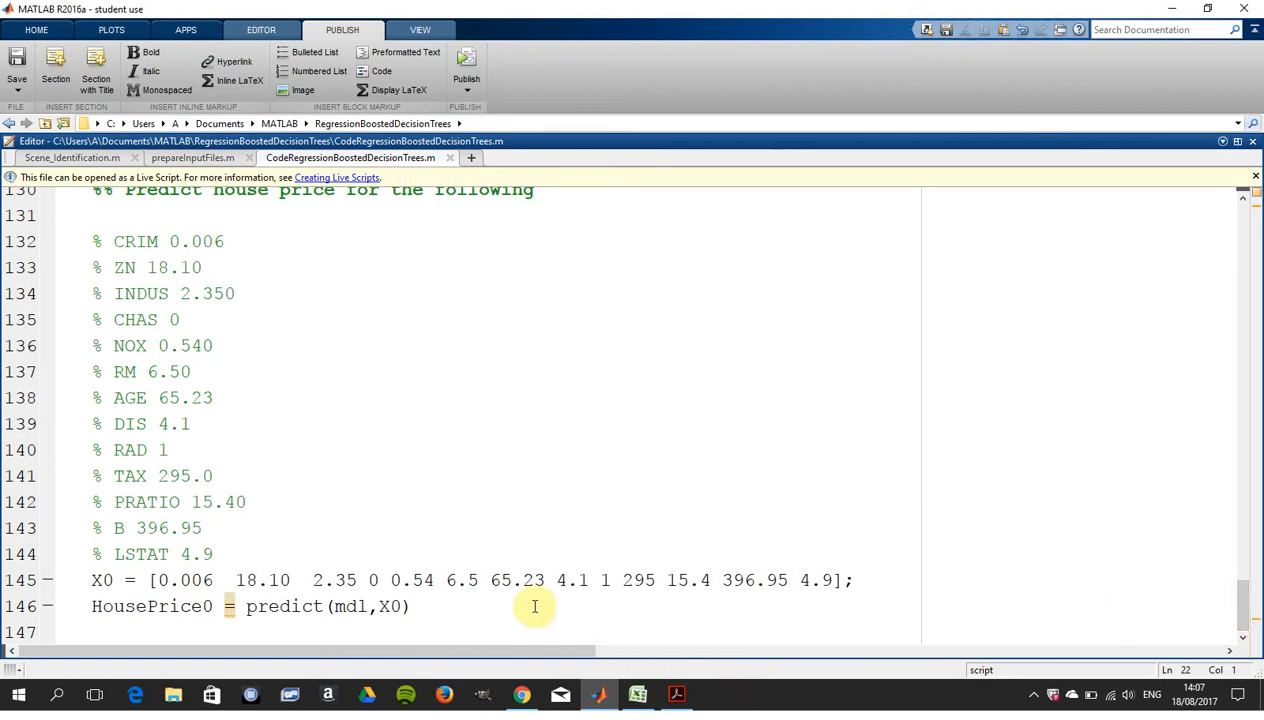
left_click(410, 606)
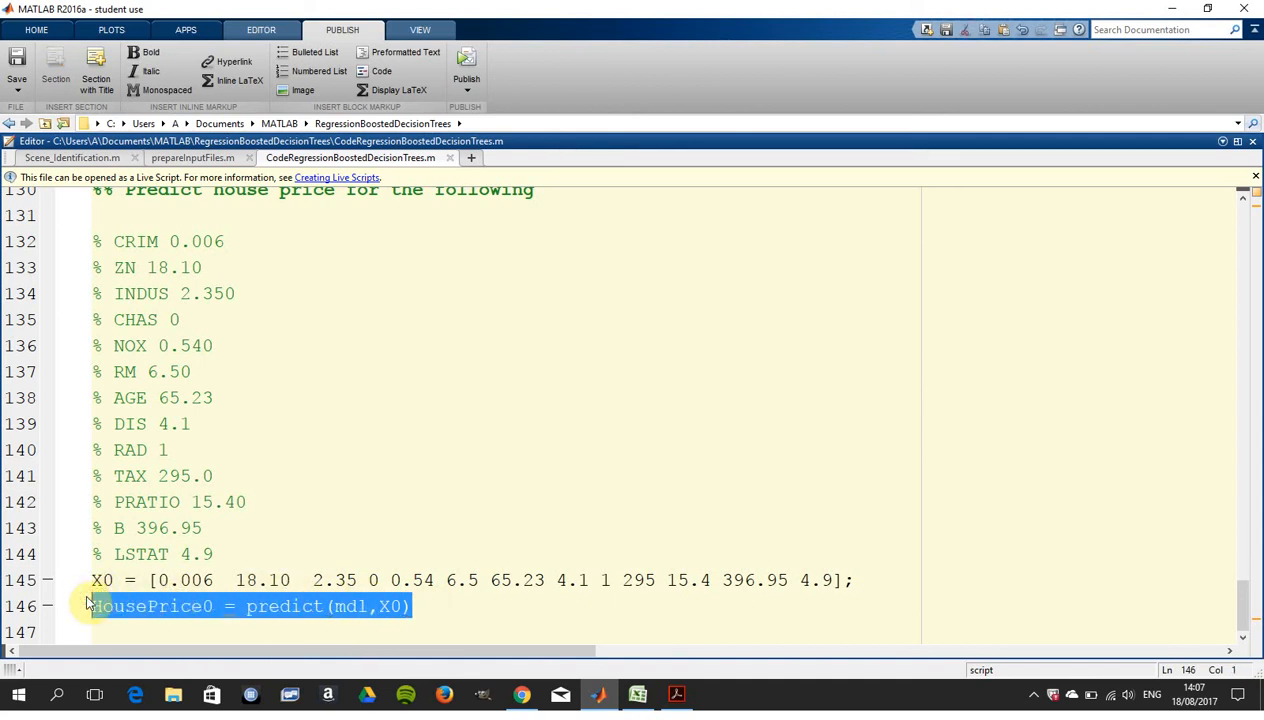
mouse_move(174, 580)
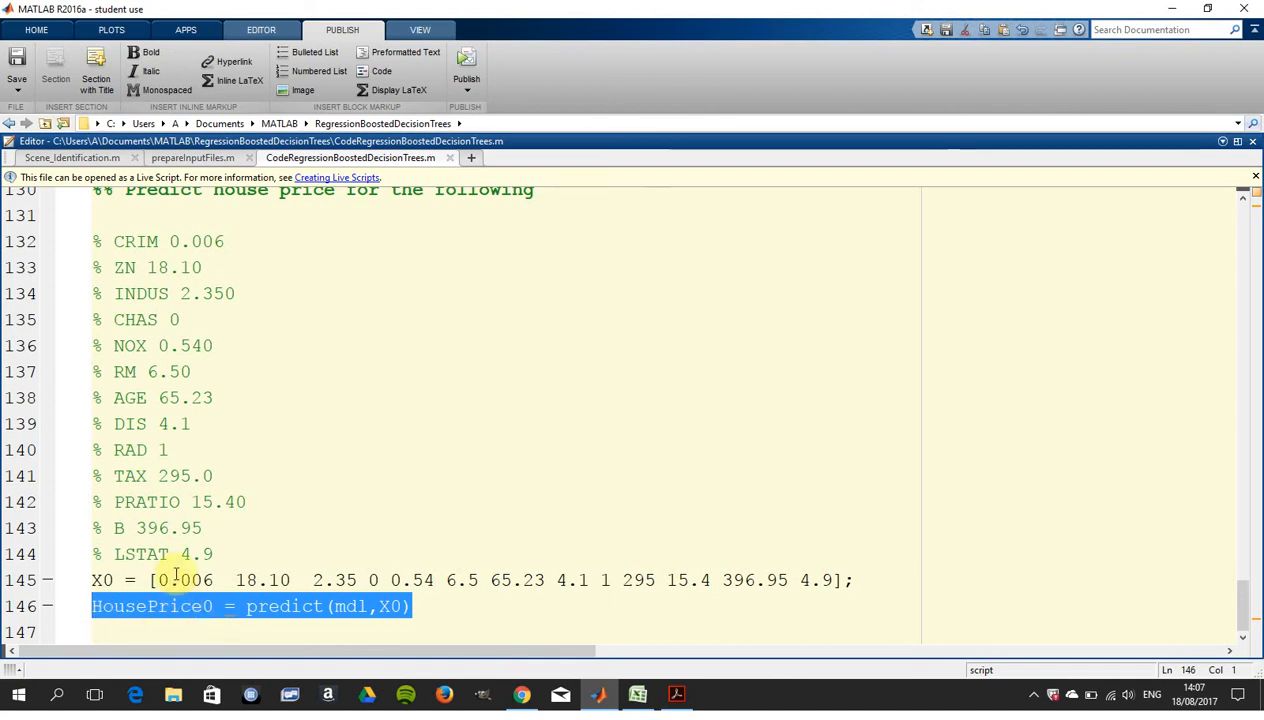
mouse_move(198, 293)
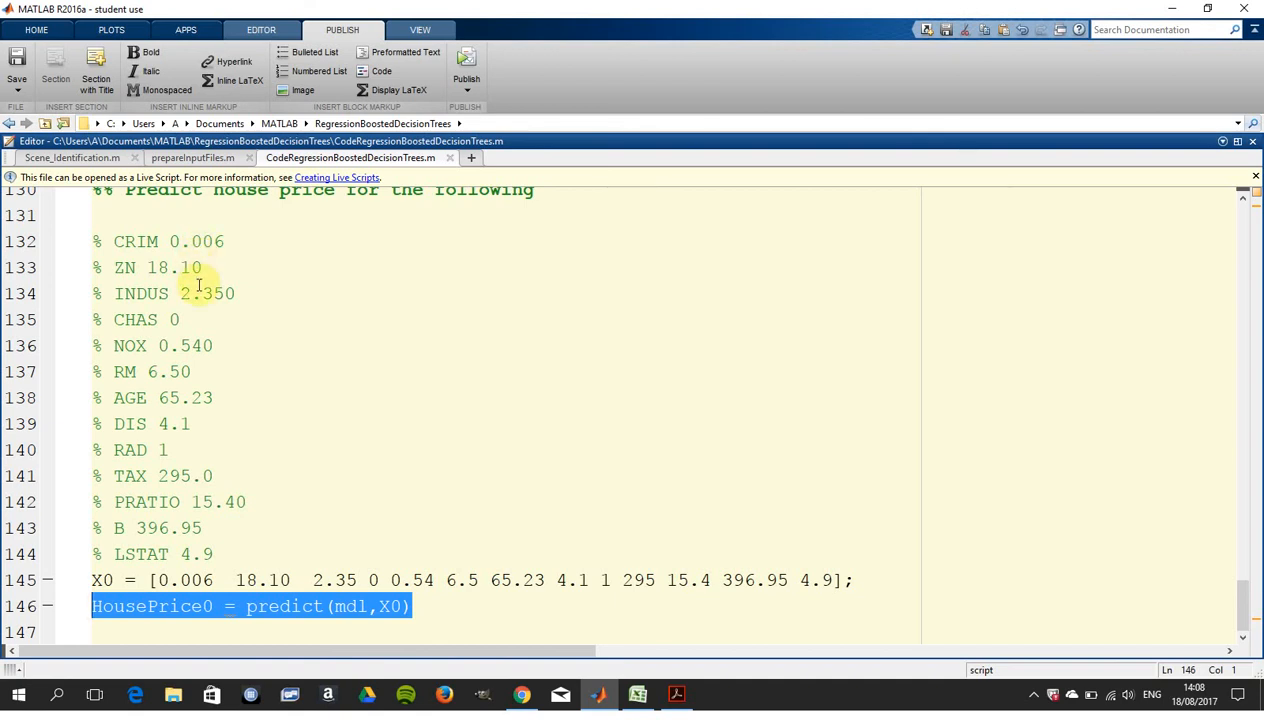
mouse_move(600, 292)
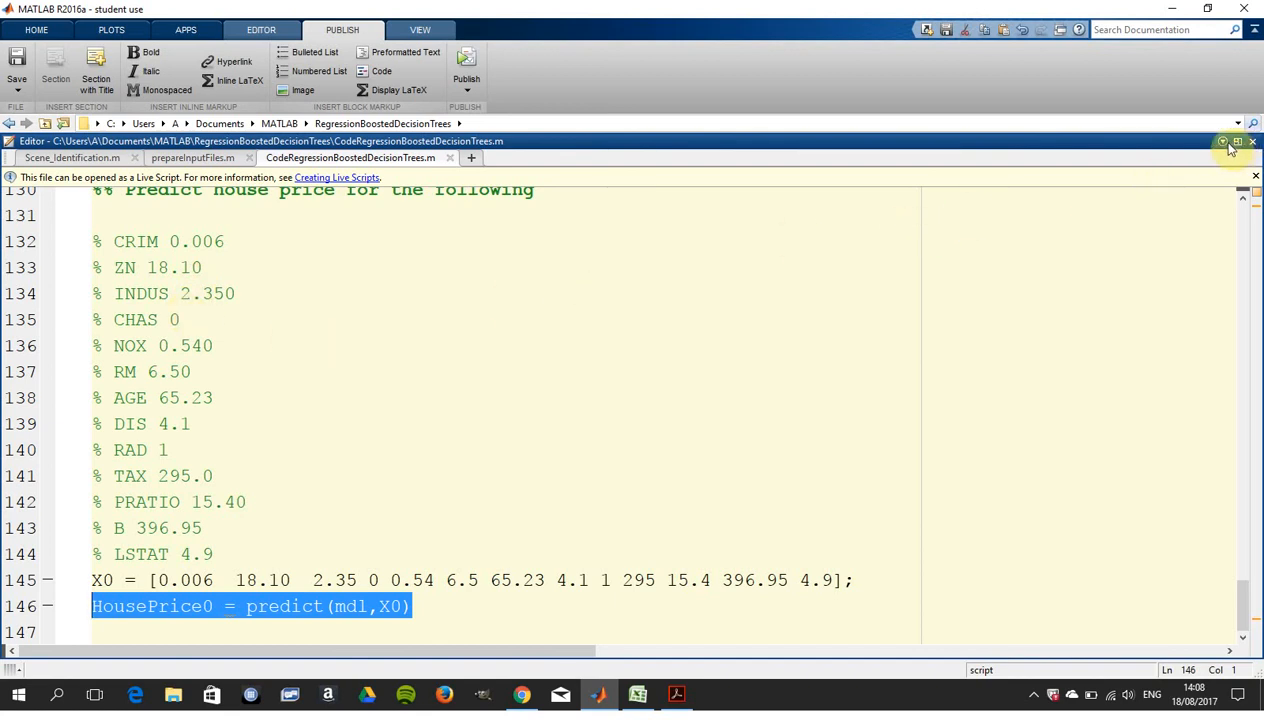
- Restore the Command Window and run HousePrice0 = predict(mdl,X0), returning 24.0358
left_click(1231, 142)
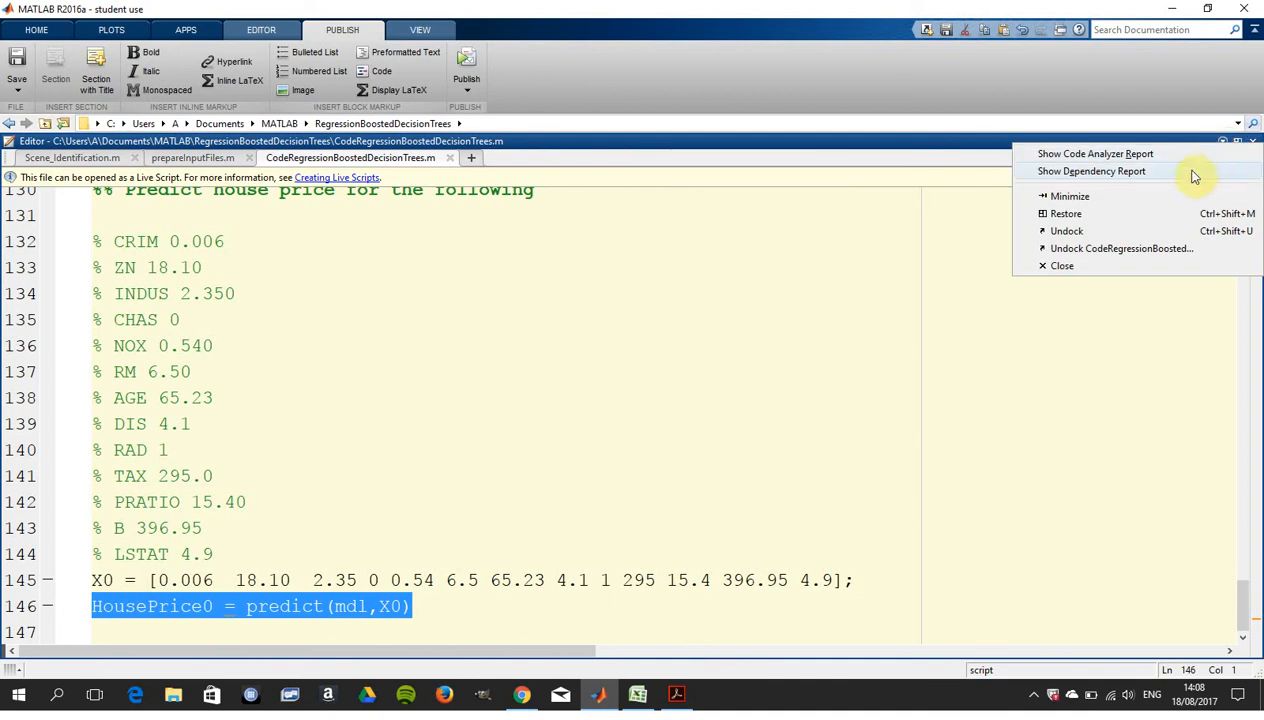
left_click(1065, 213)
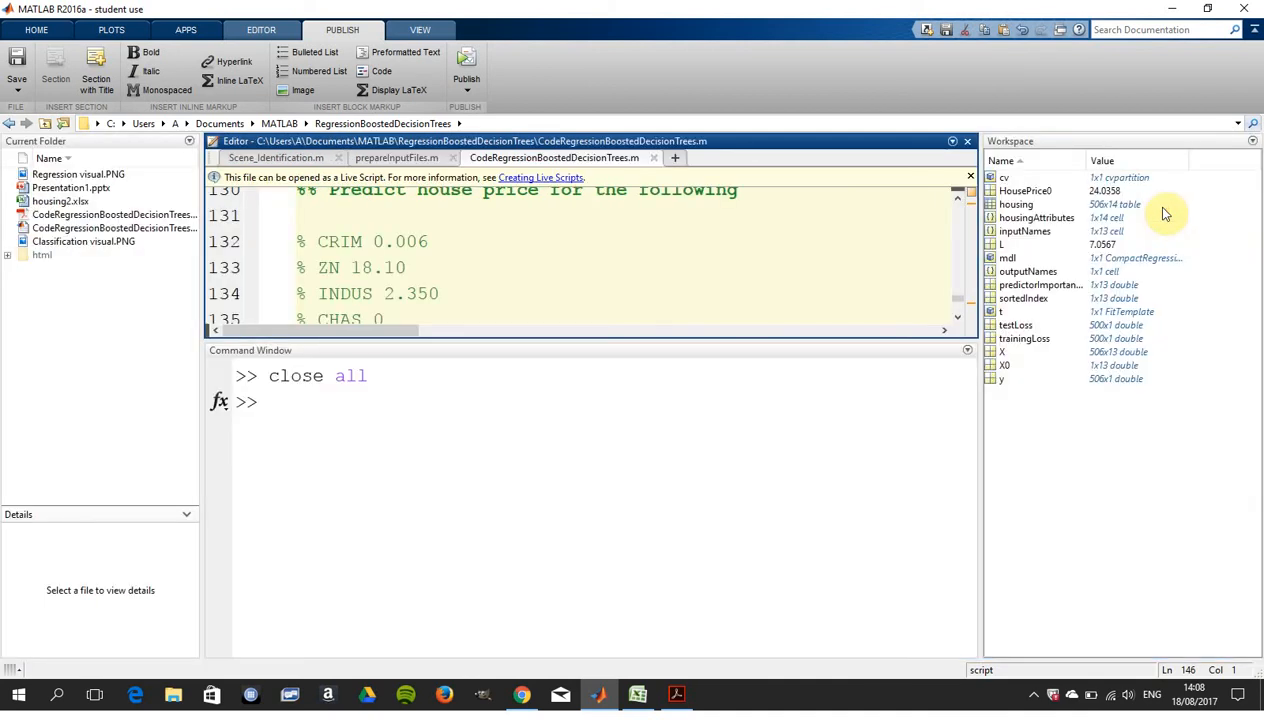
left_click(521, 407)
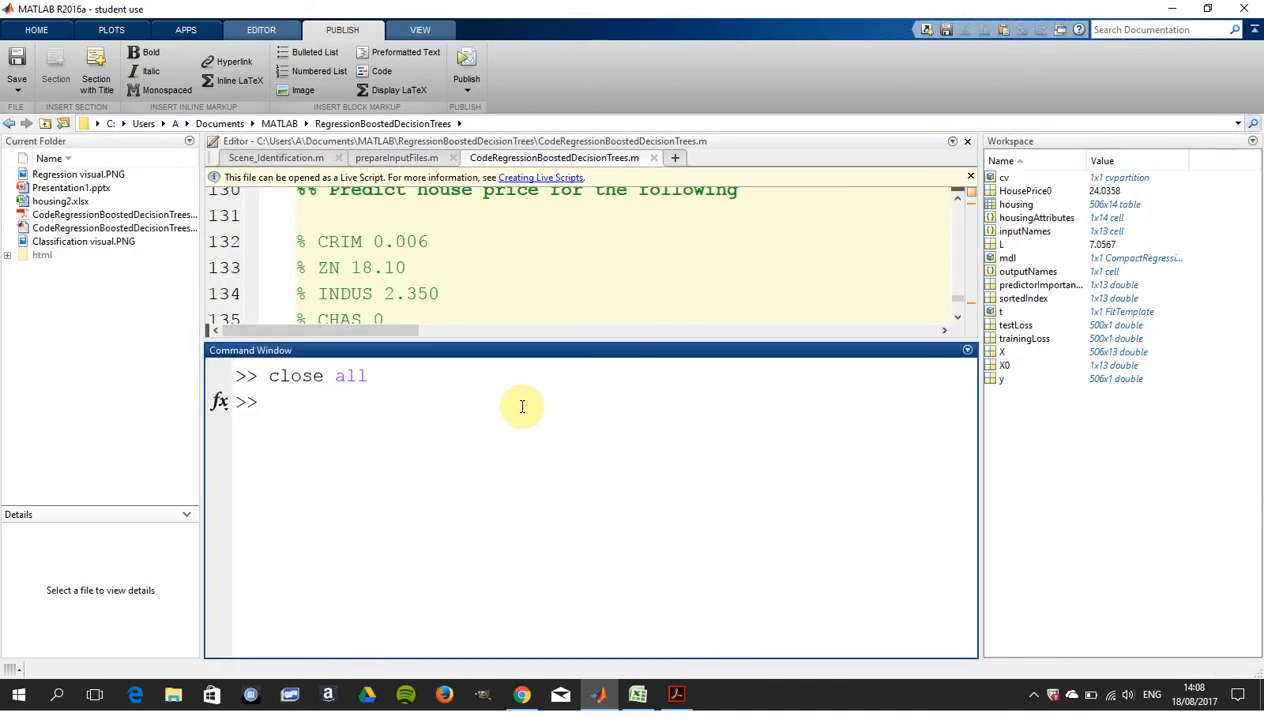
type("HousePrice0 = predict(mdl,X0)")
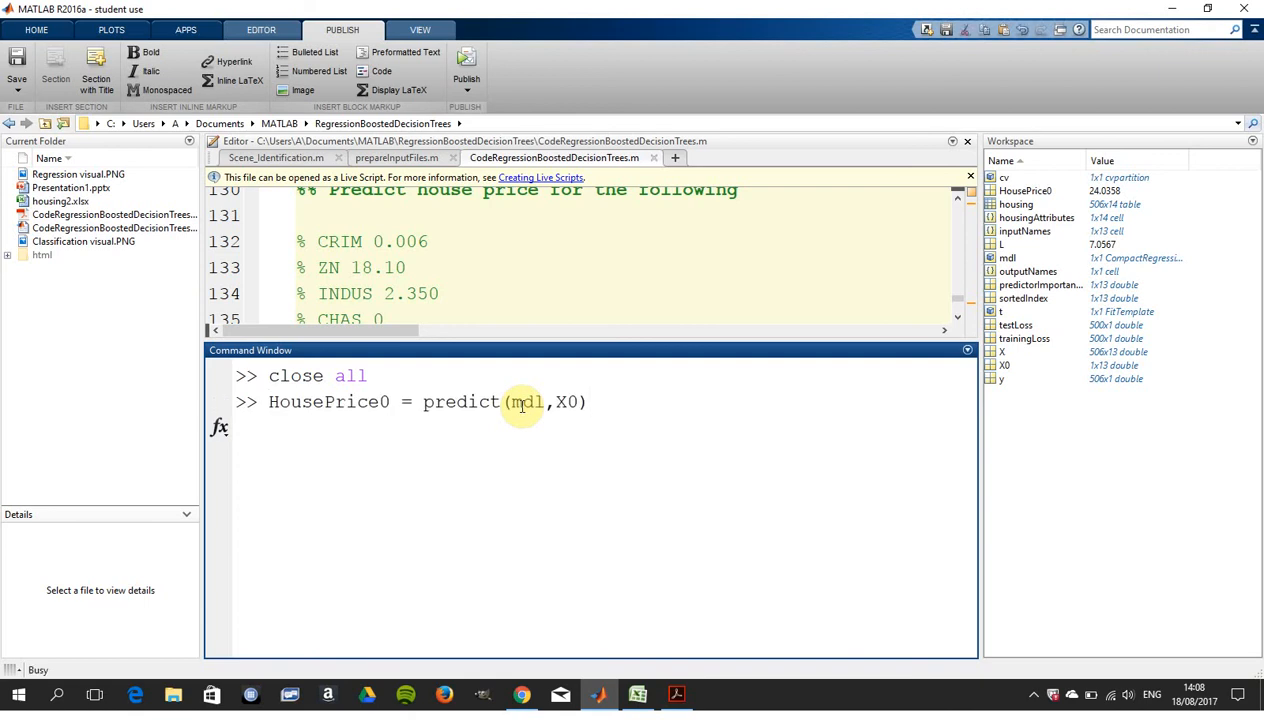
key("Return")
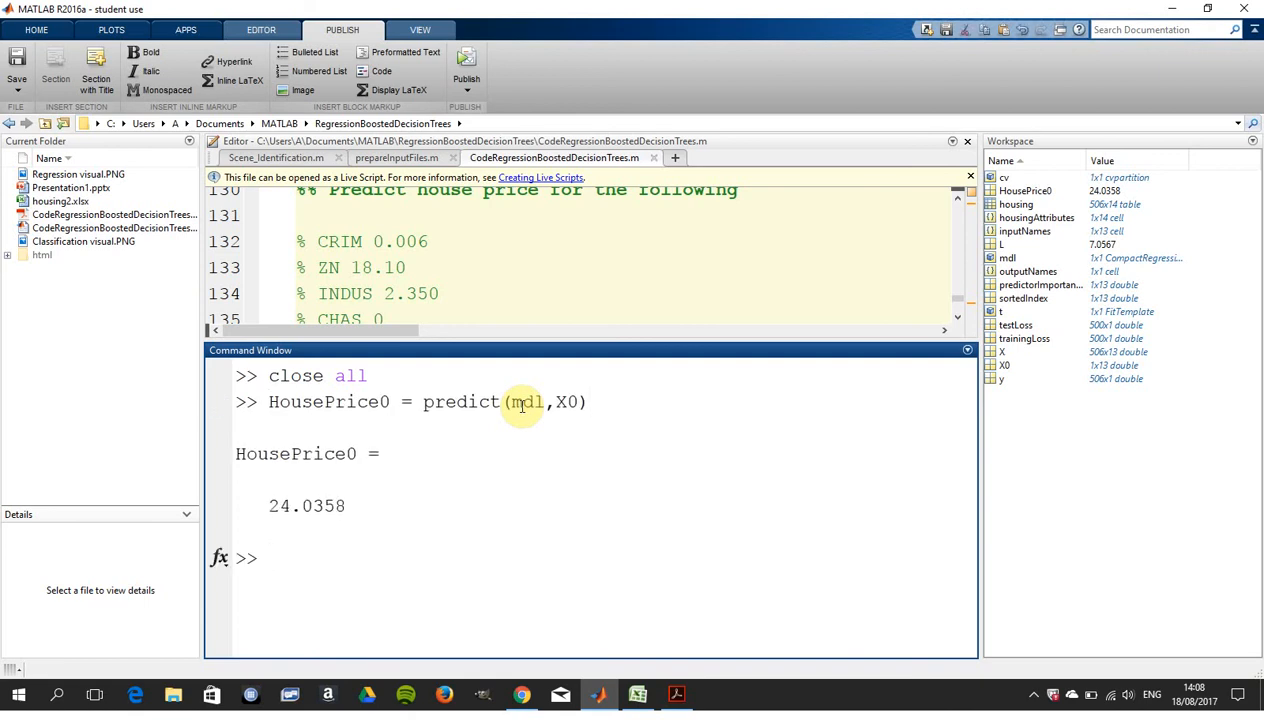